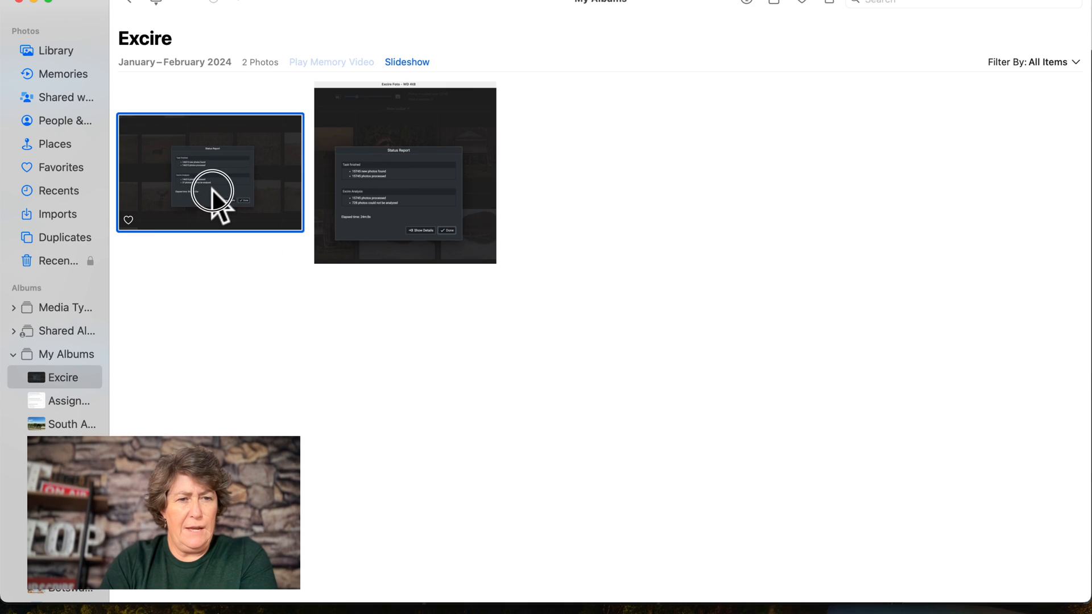
Step: View the Excire album's second screenshot: 15,745 photos processed, 728 not analyzed
double_click(210, 172)
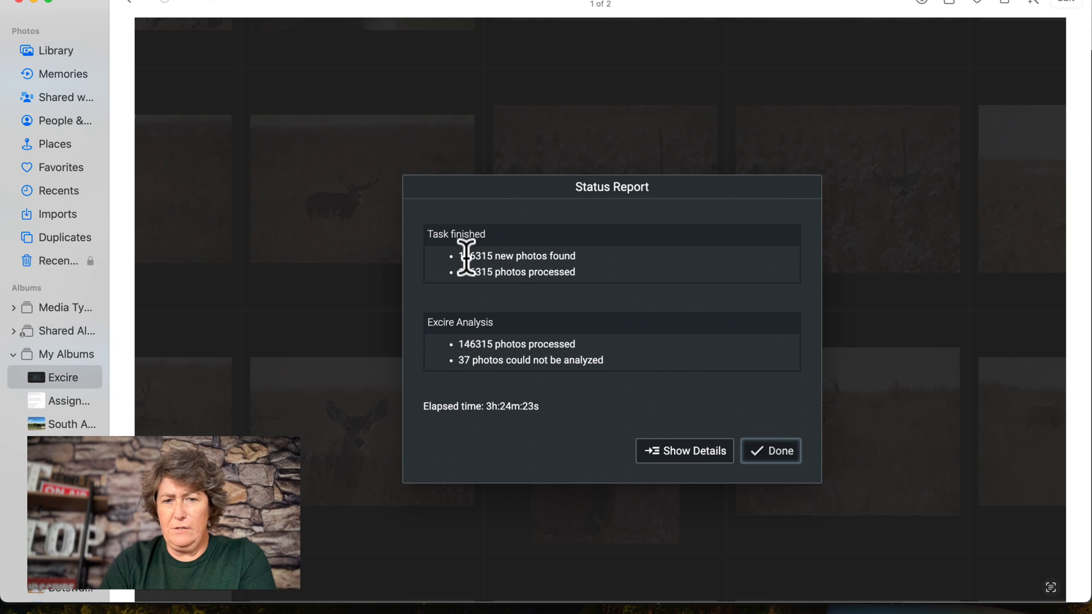
mouse_move(509, 267)
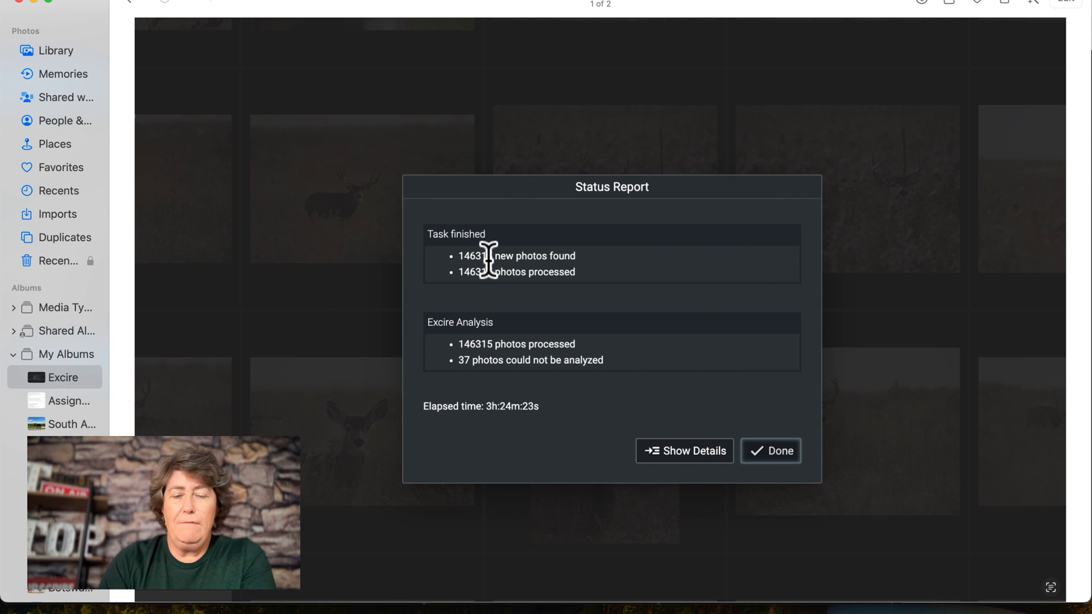
mouse_move(465, 363)
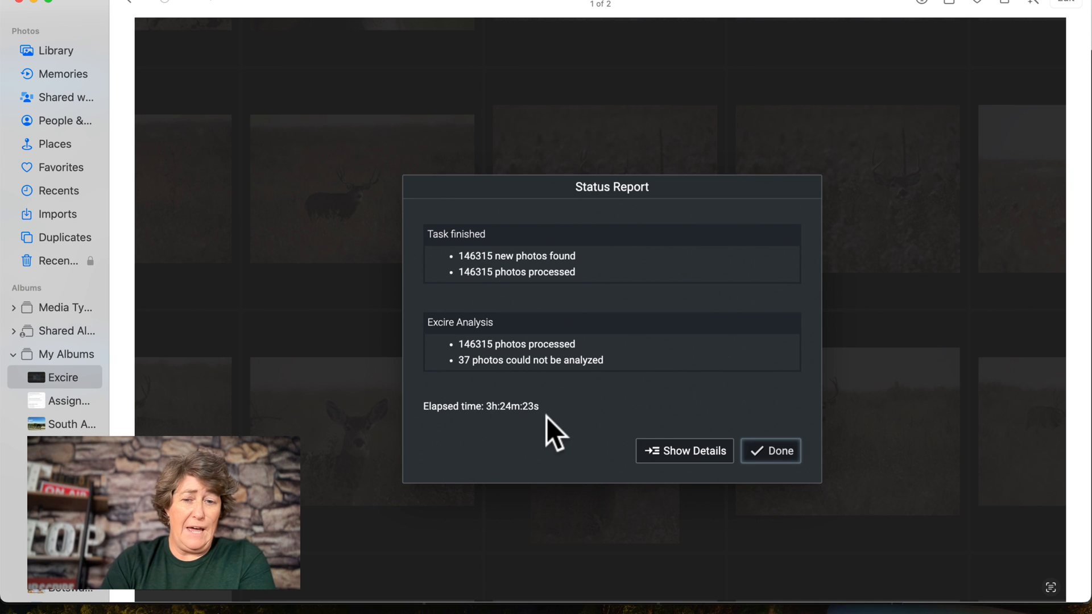
mouse_move(669, 317)
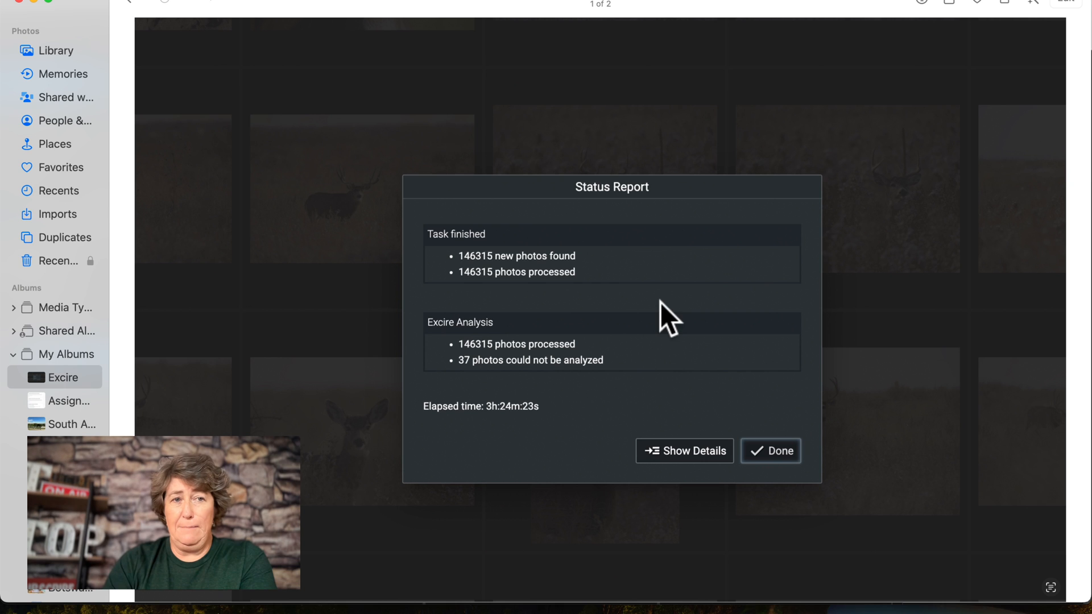
click(770, 451)
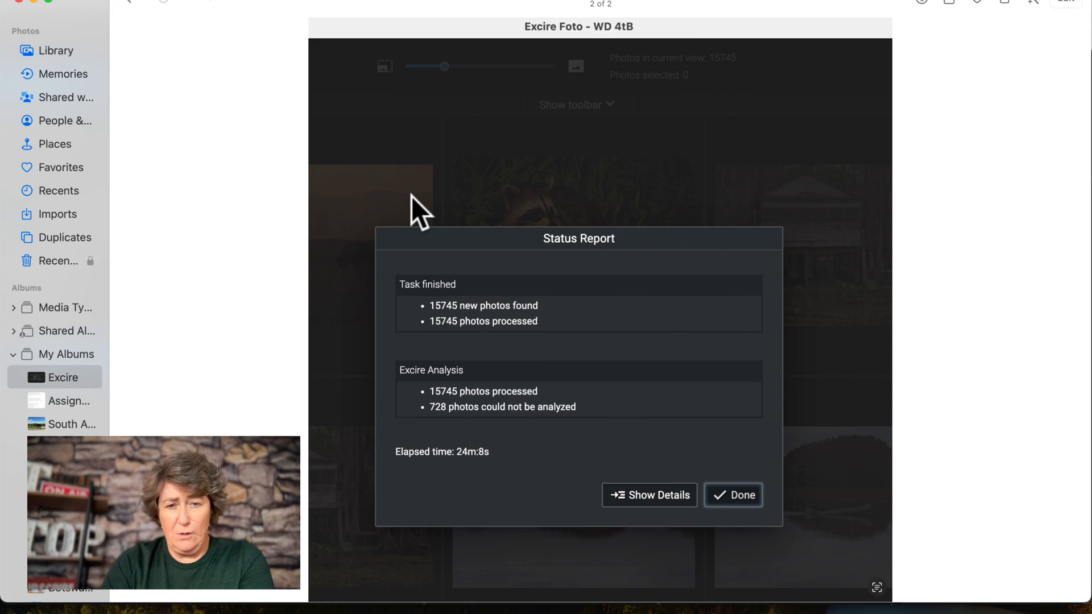
mouse_move(481, 376)
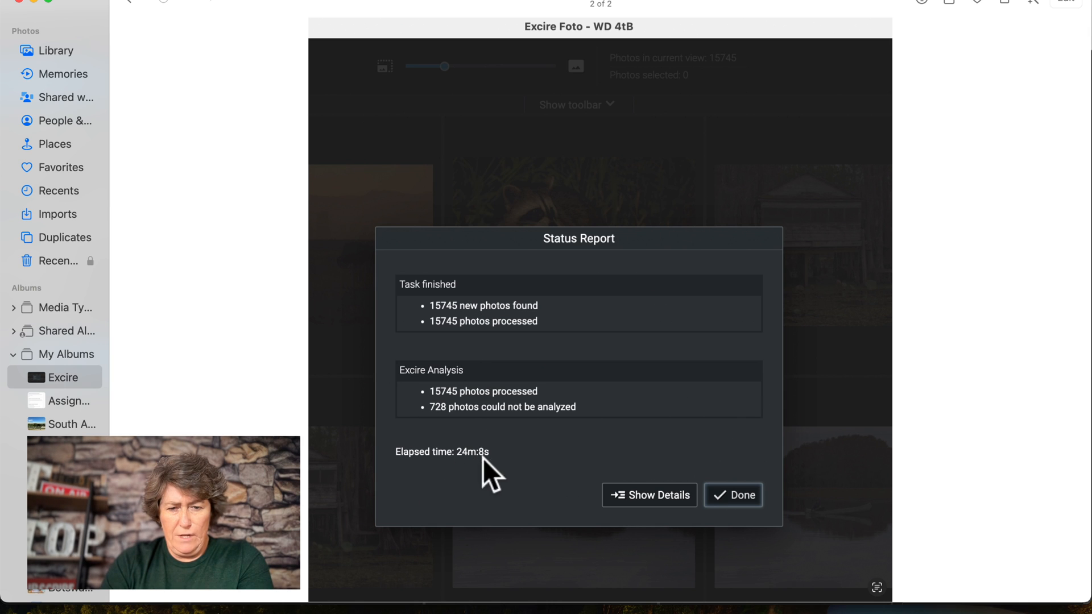
mouse_move(435, 305)
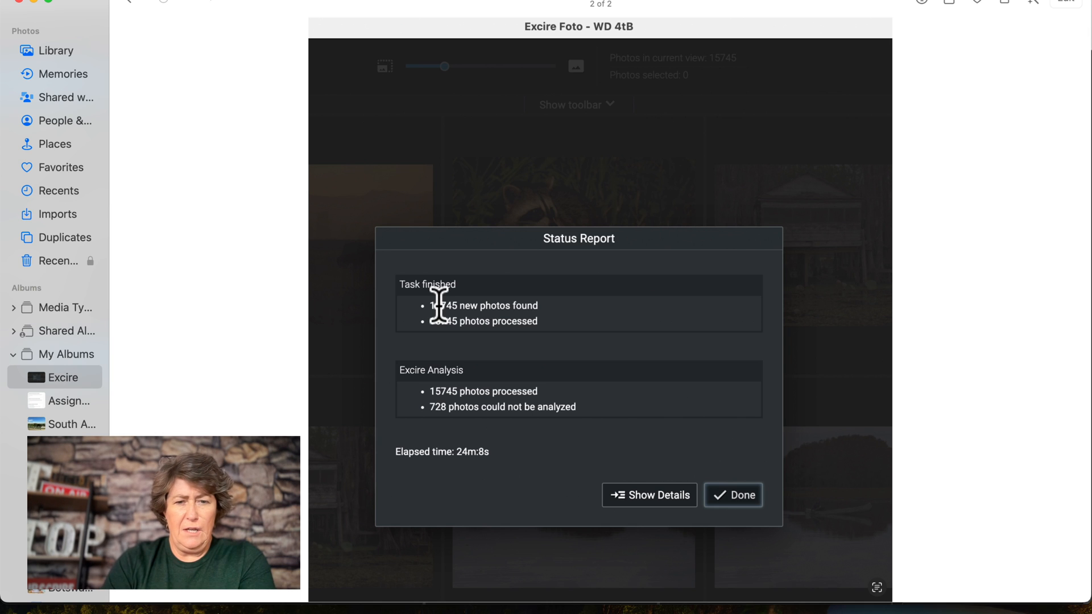
mouse_move(498, 323)
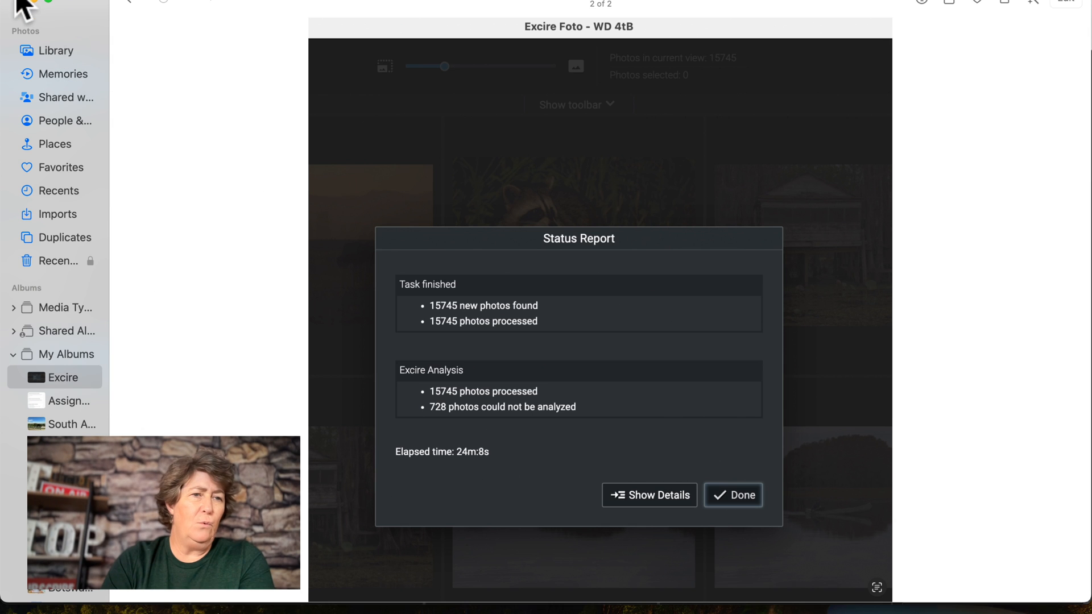
Step: Open the Svalbard 2023 two-bird photo full size in Excire Foto to see its keywords
click(733, 495)
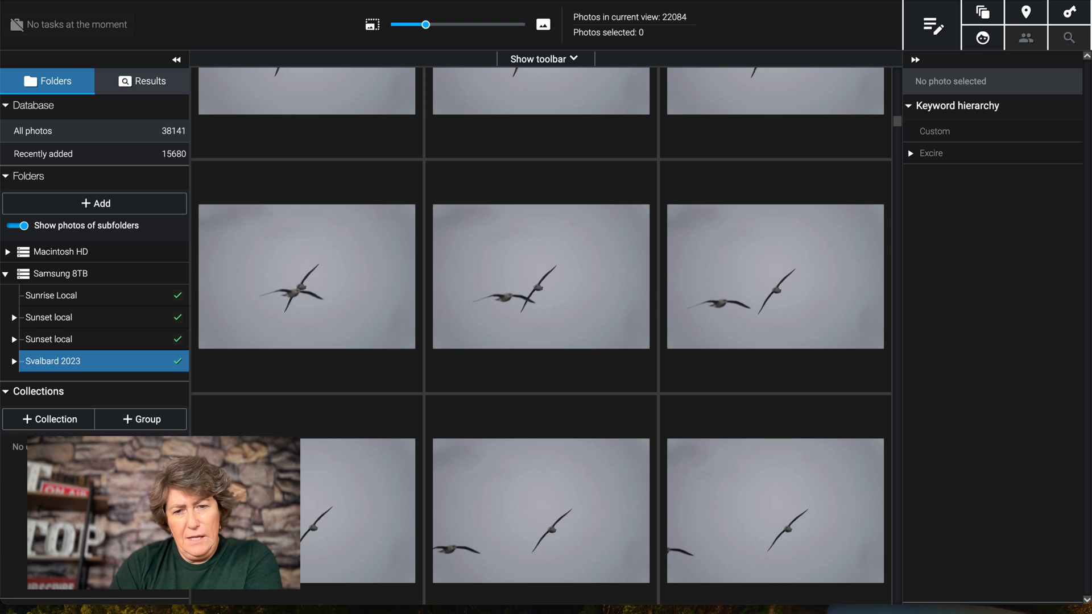
double_click(541, 276)
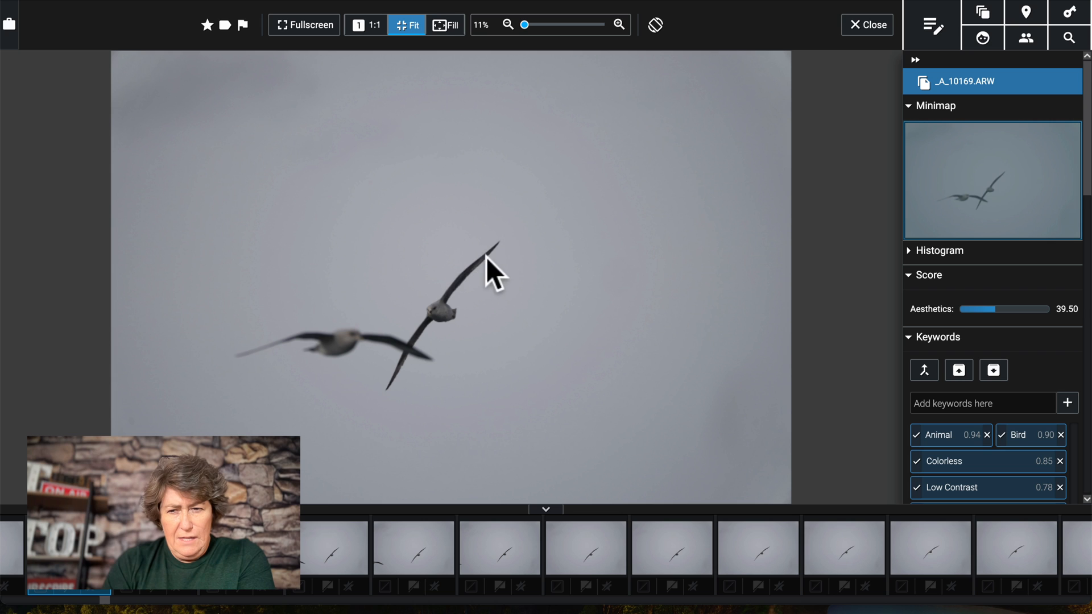
mouse_move(406, 362)
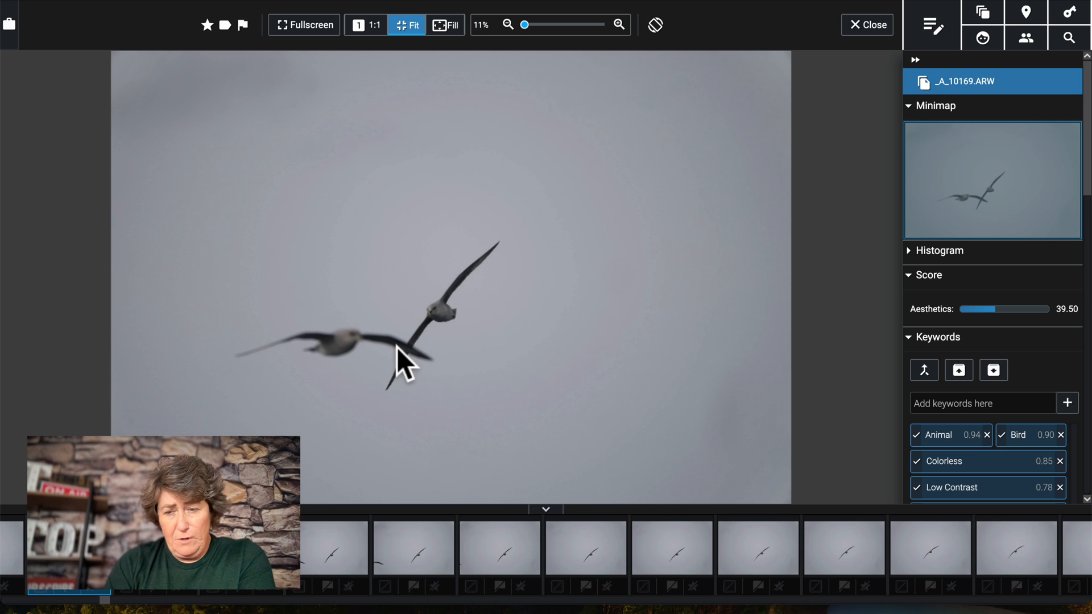
mouse_move(1059, 293)
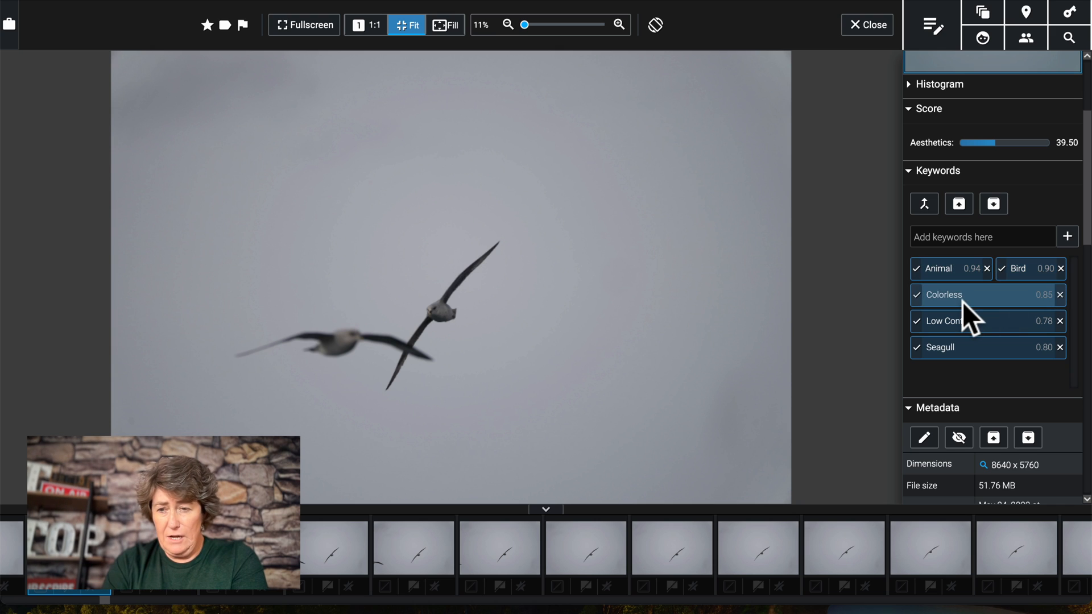
mouse_move(975, 321)
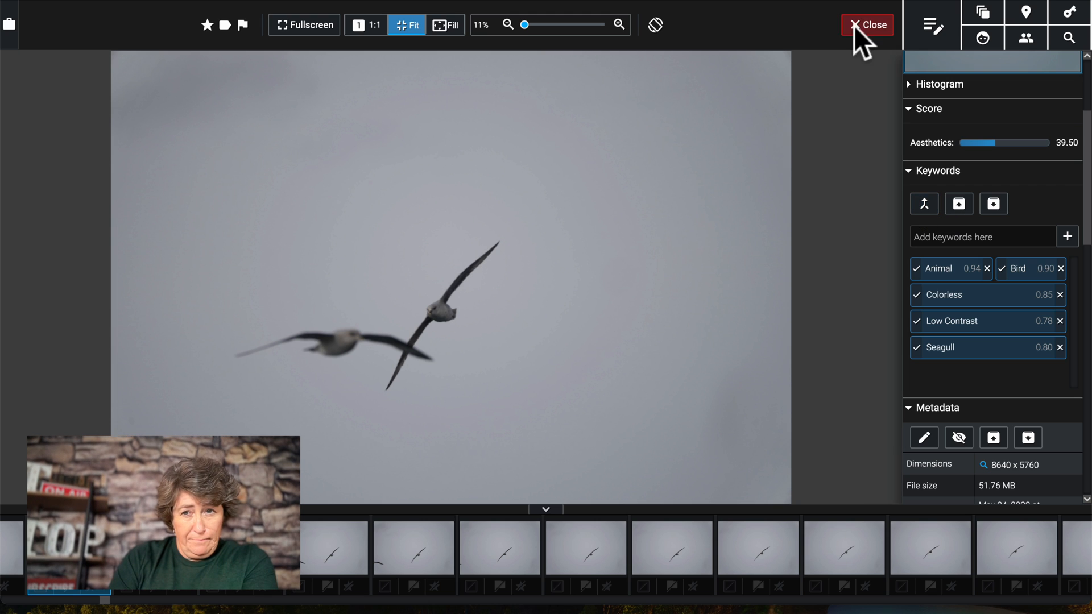
Step: Run a text-prompt search for 'Polar bear' with the distance limit set to 24
click(867, 25)
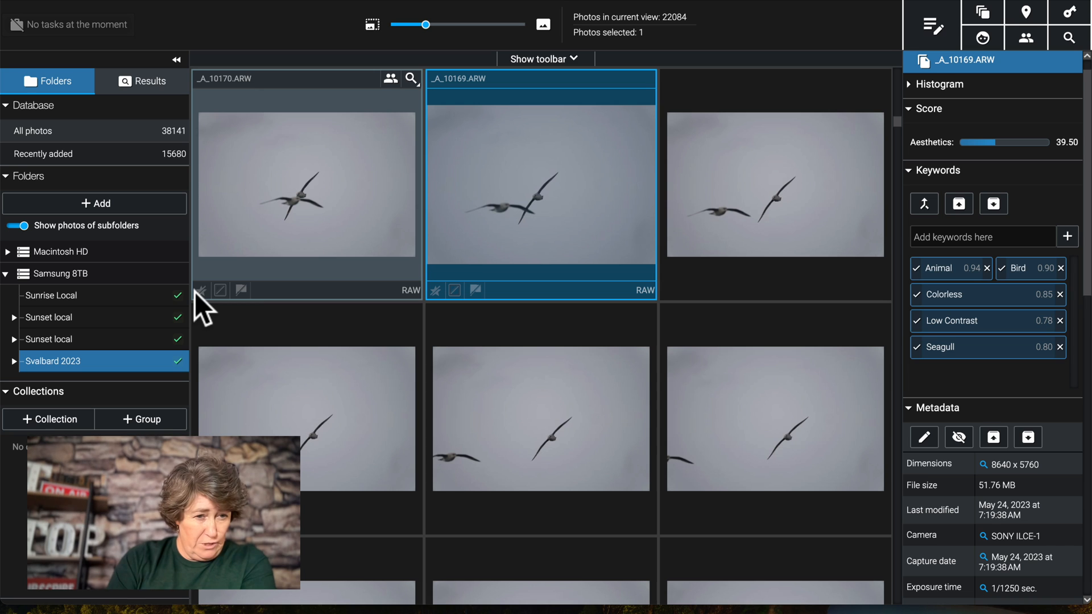
mouse_move(286, 167)
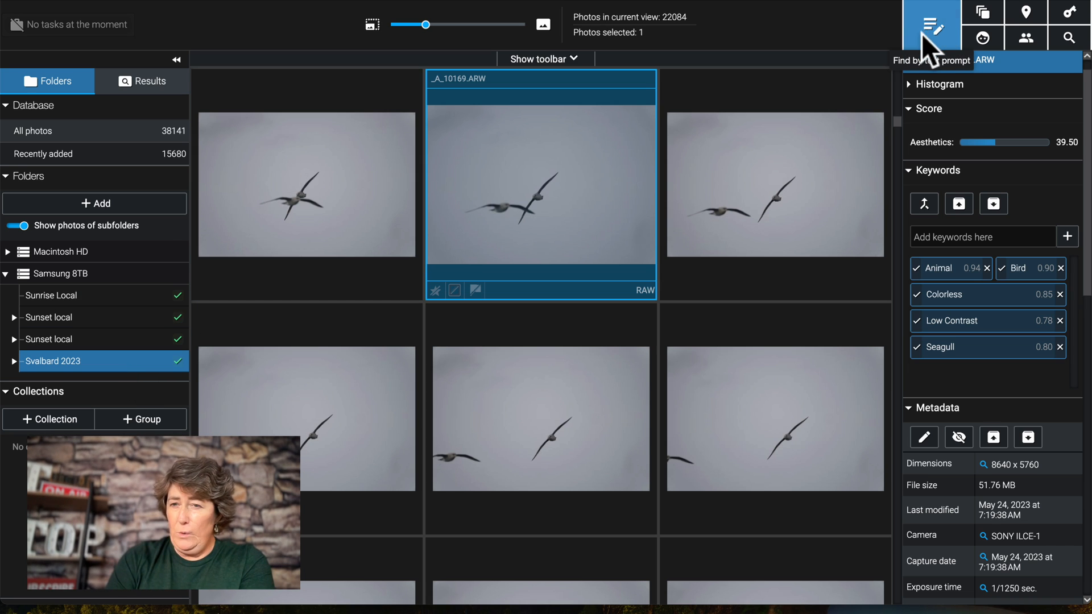
click(932, 27)
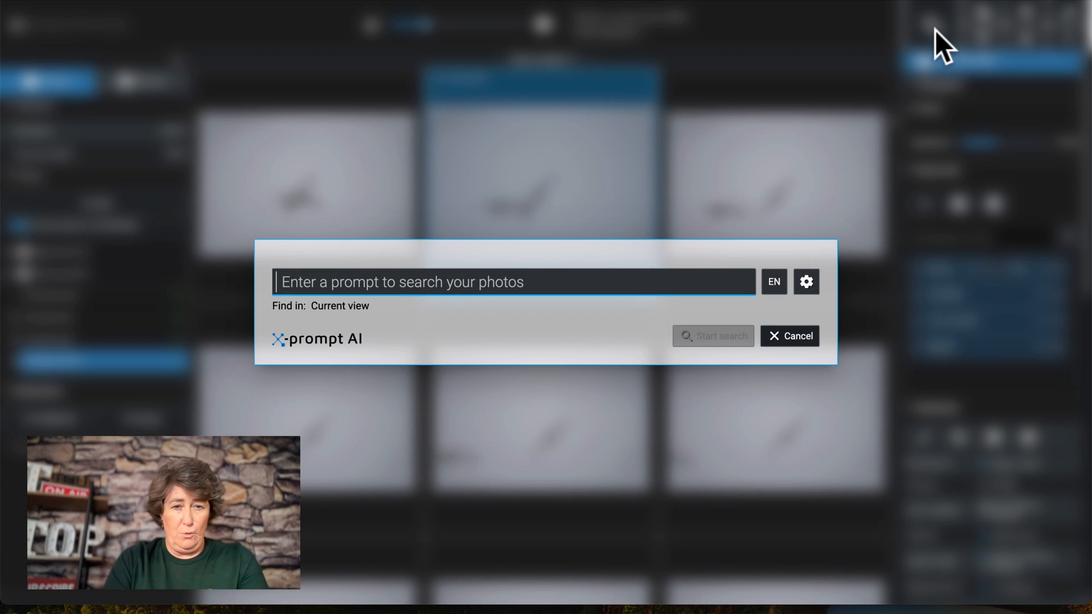
mouse_move(484, 282)
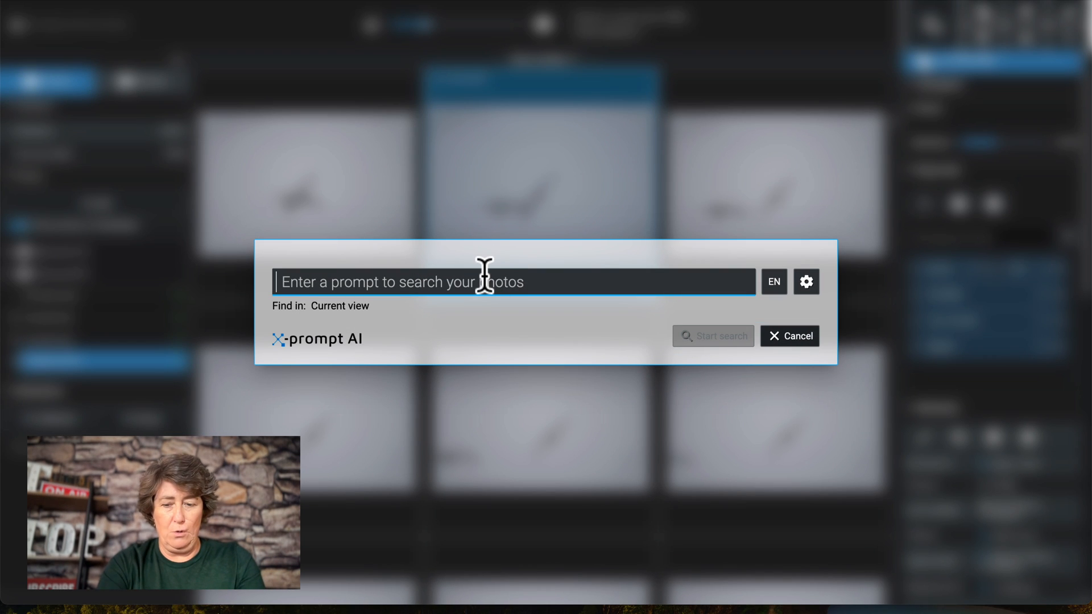
text(Polar be)
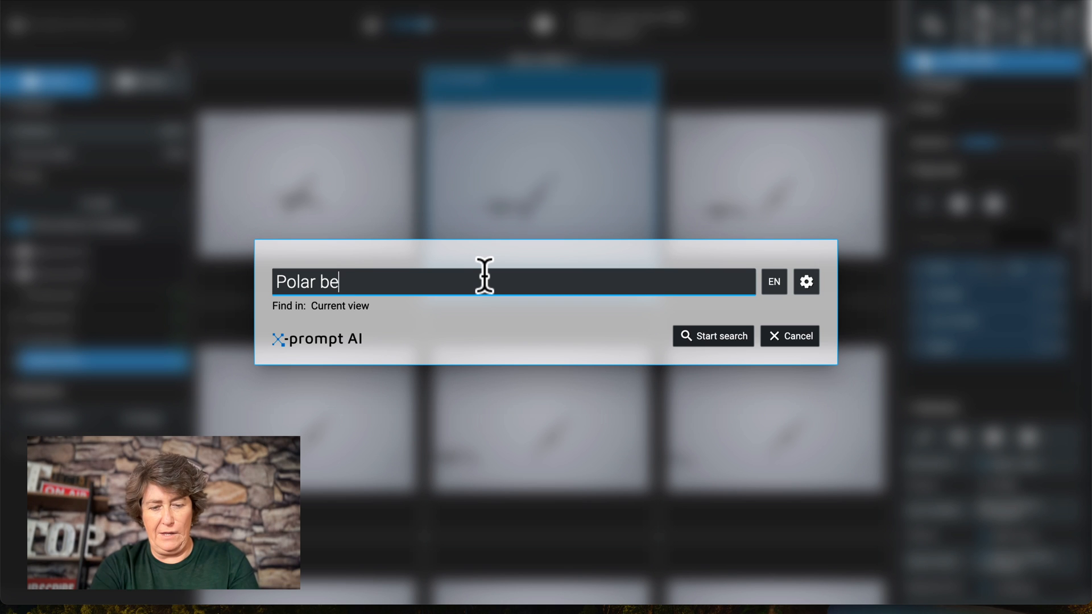
text(ar)
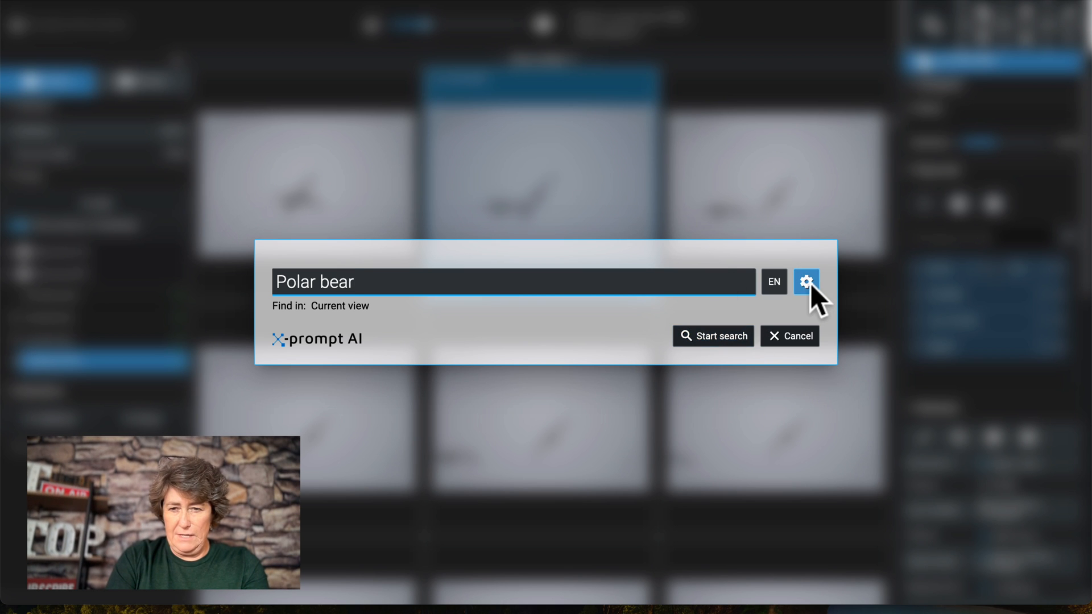
click(806, 283)
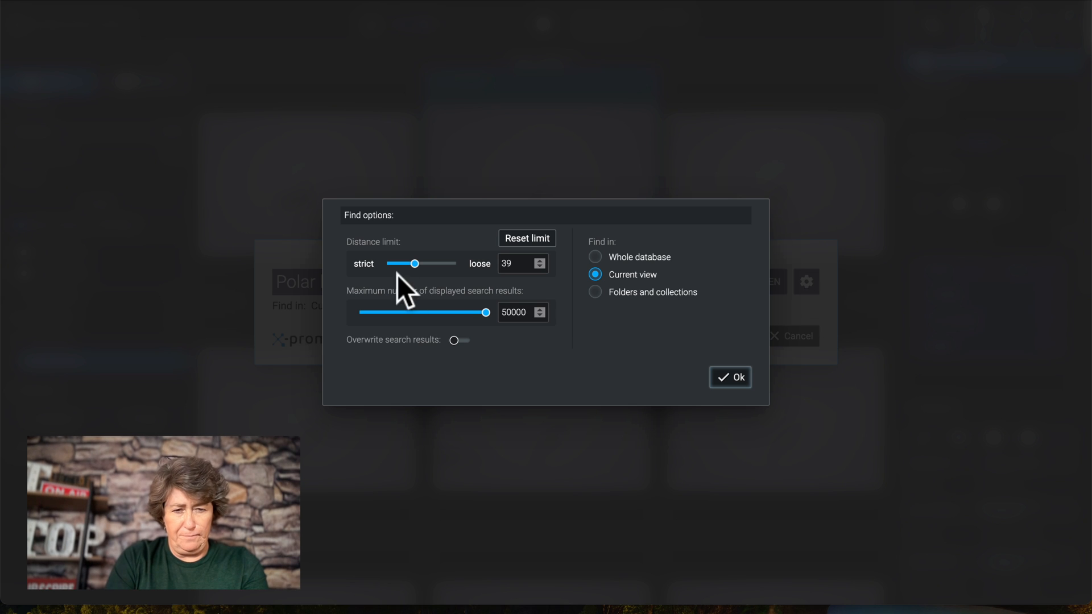
drag(415, 263, 398, 263)
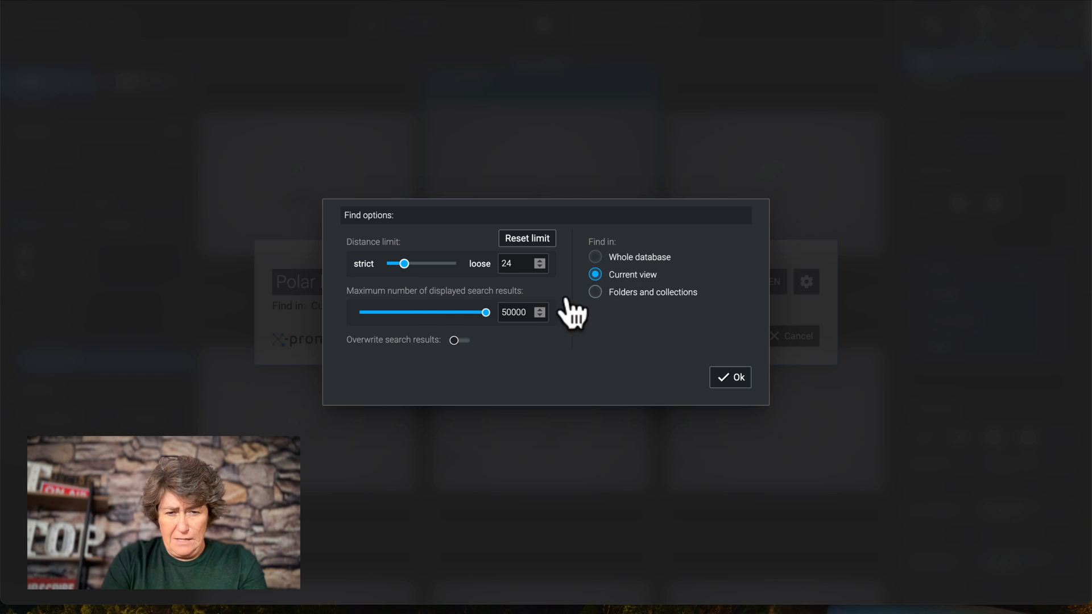
mouse_move(589, 352)
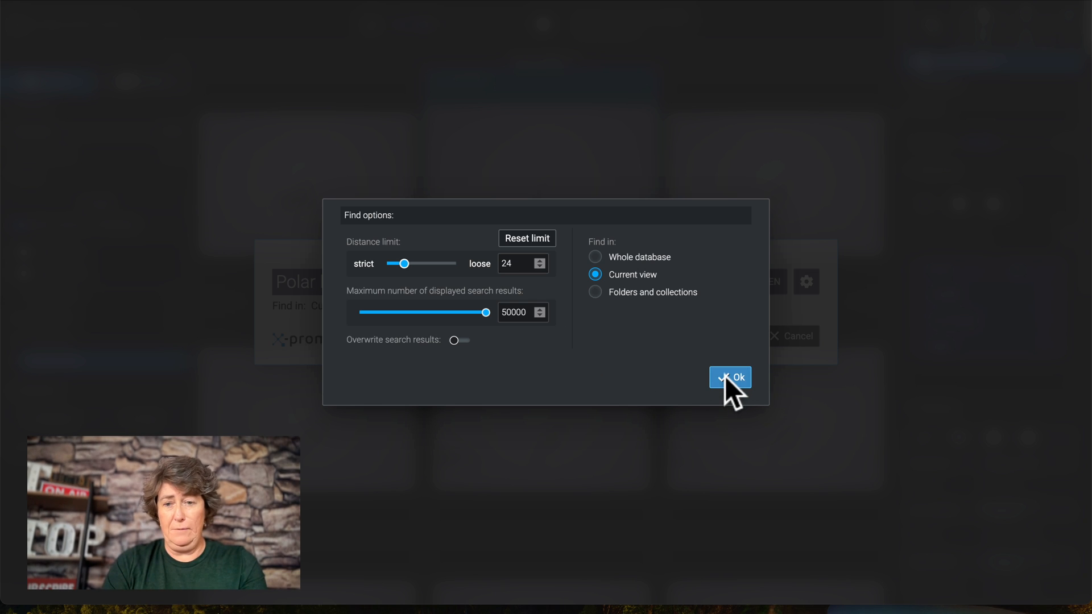
click(729, 376)
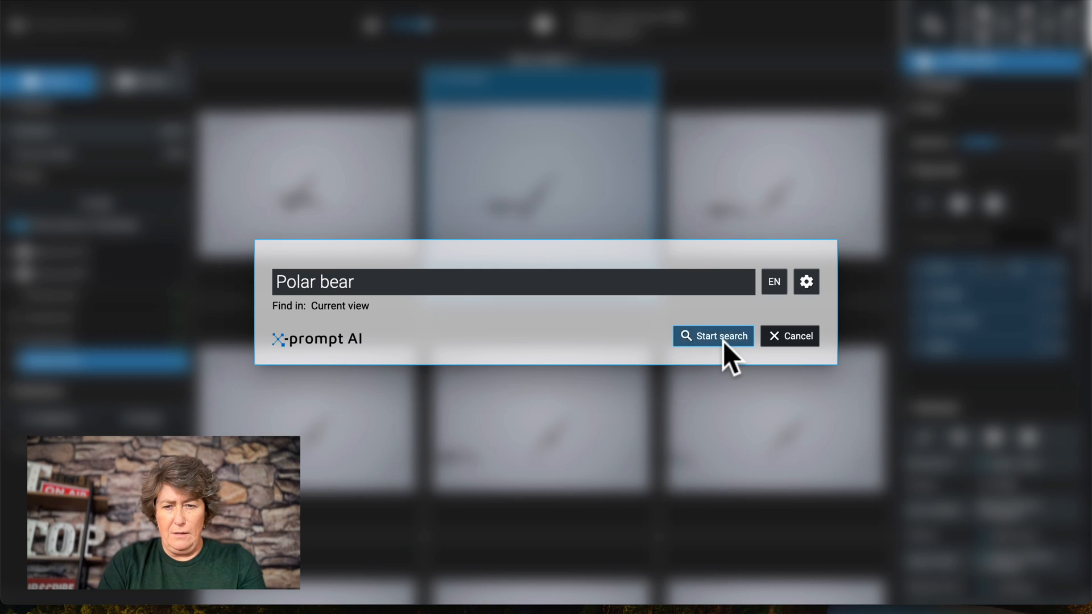
click(712, 336)
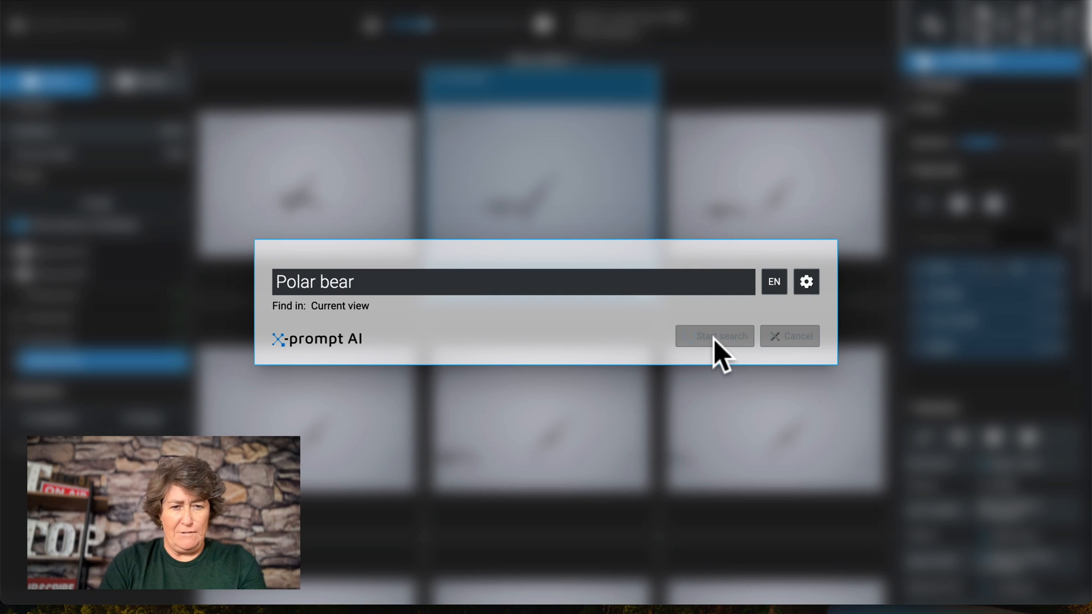
click(714, 336)
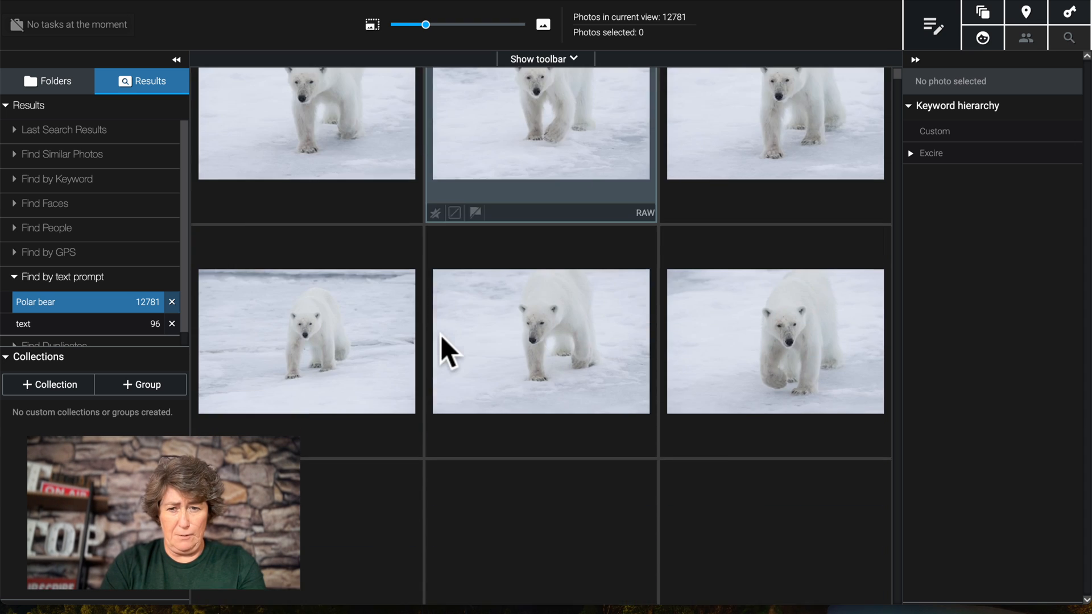
scroll(down, 3)
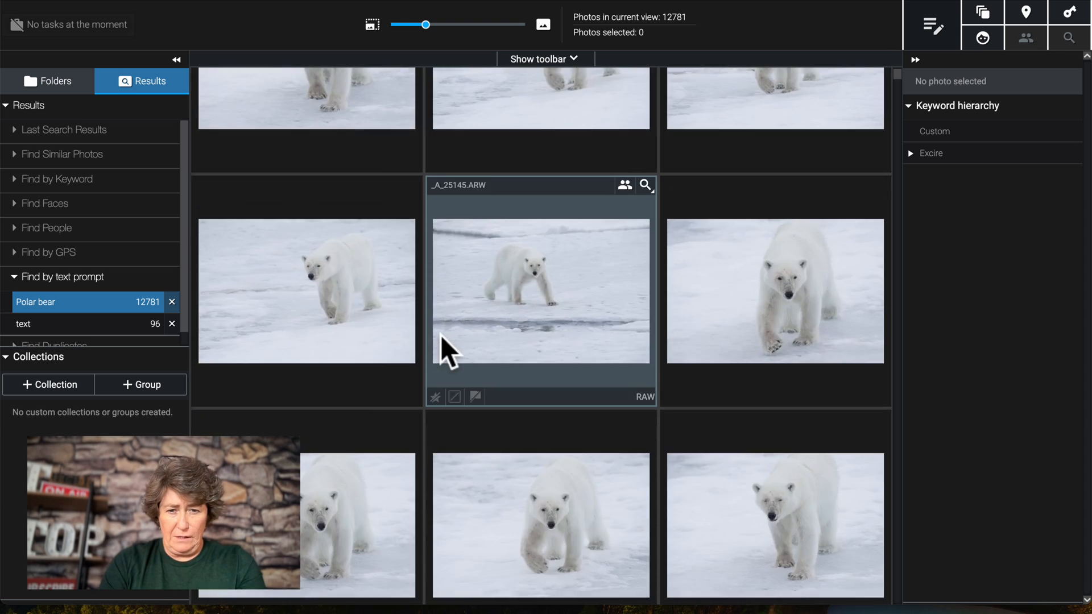
double_click(540, 292)
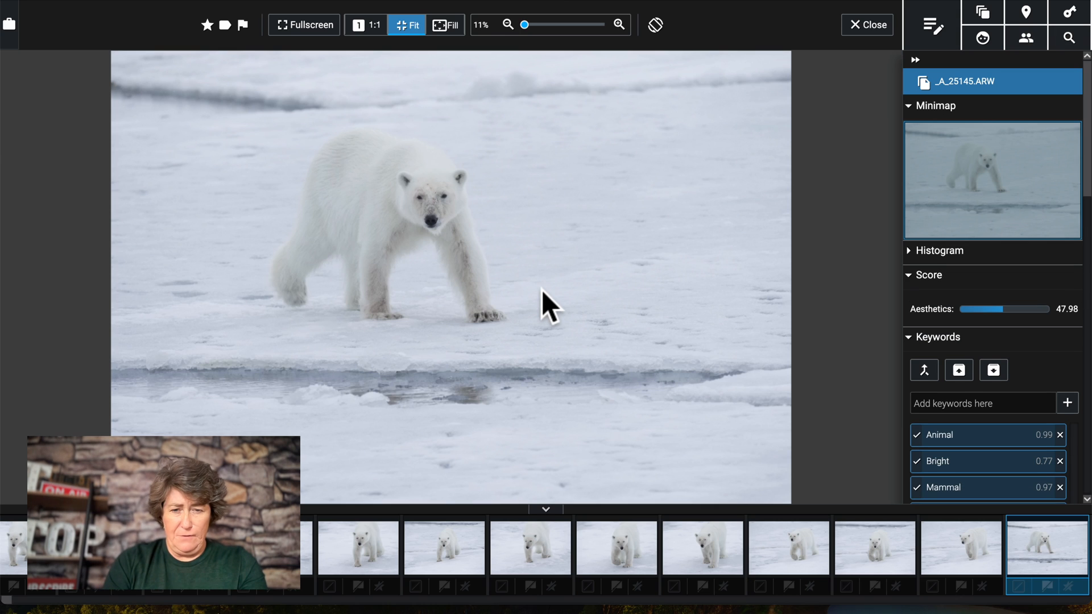
mouse_move(443, 219)
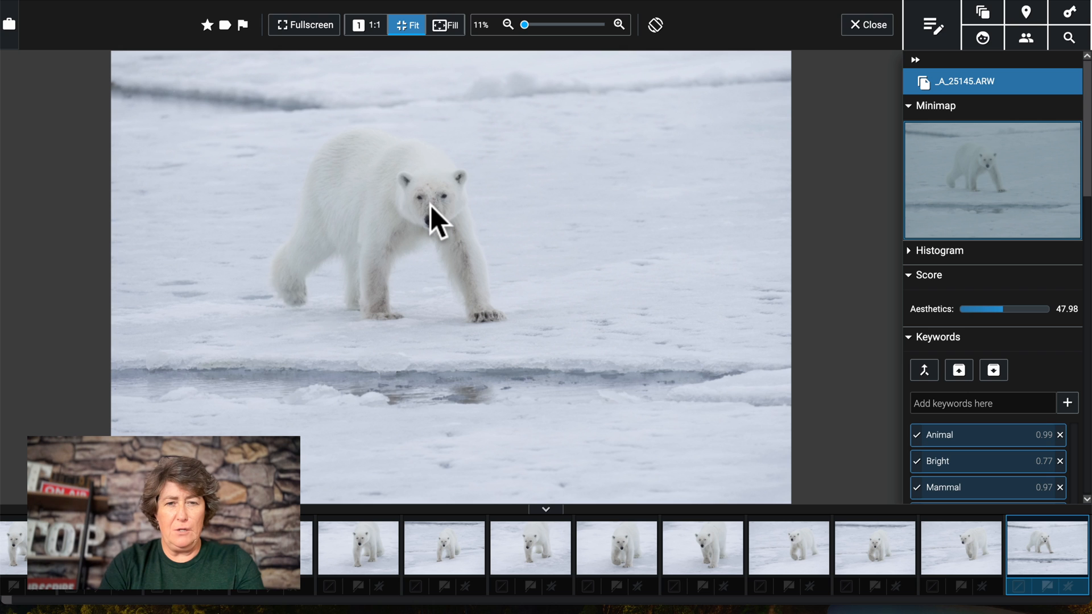
click(868, 24)
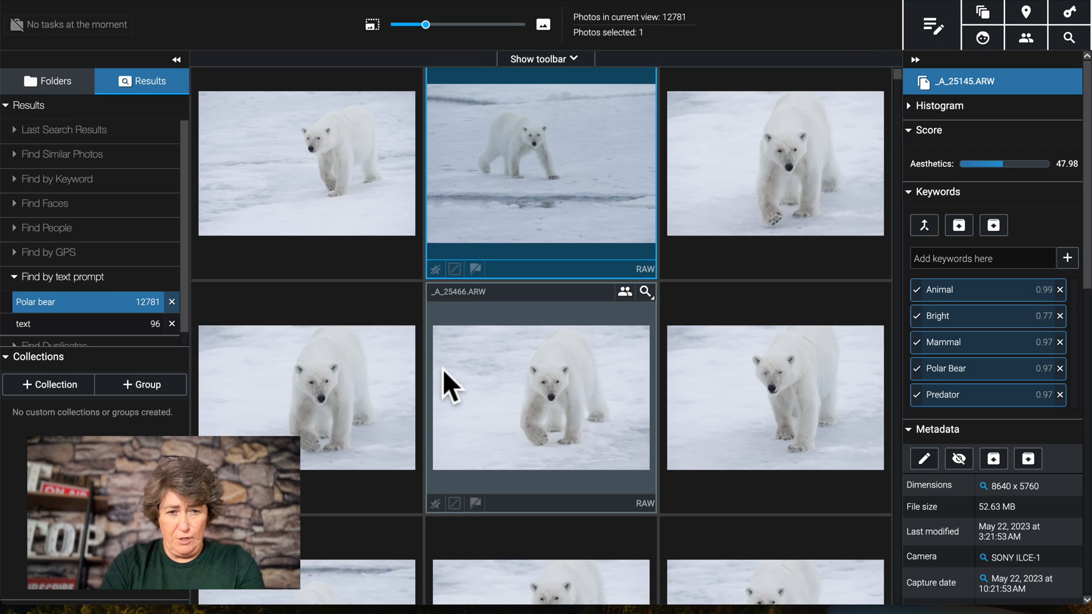
scroll(down, 3)
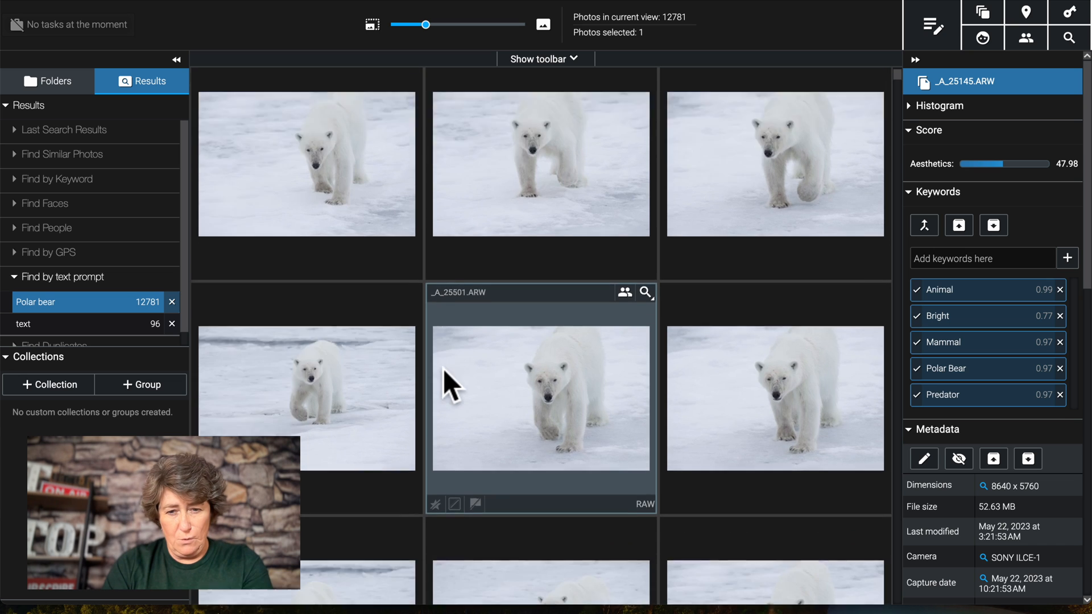
scroll(down, 3)
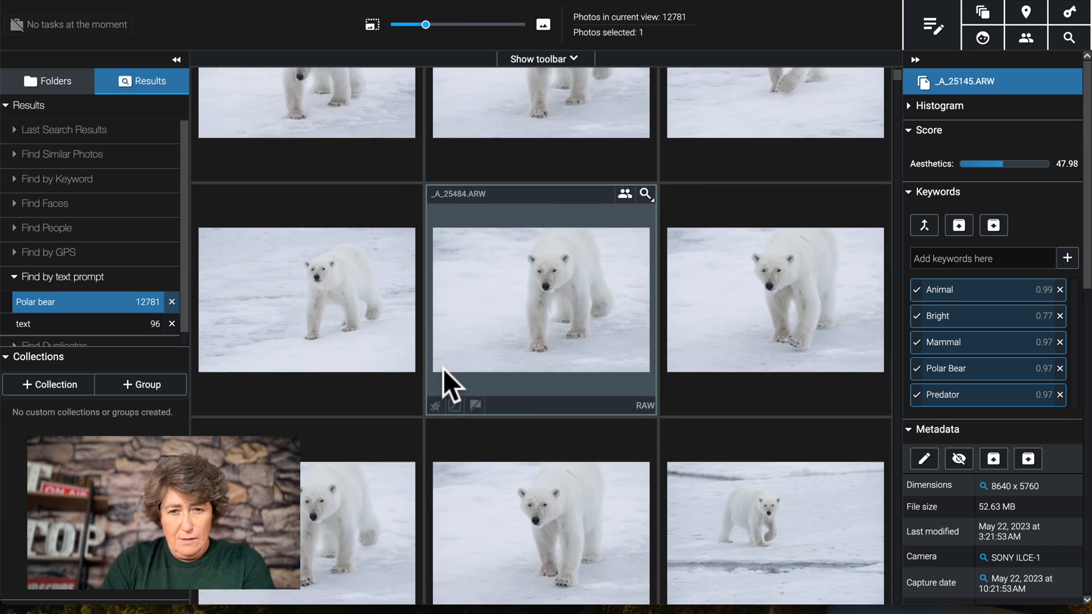
scroll(down, 3)
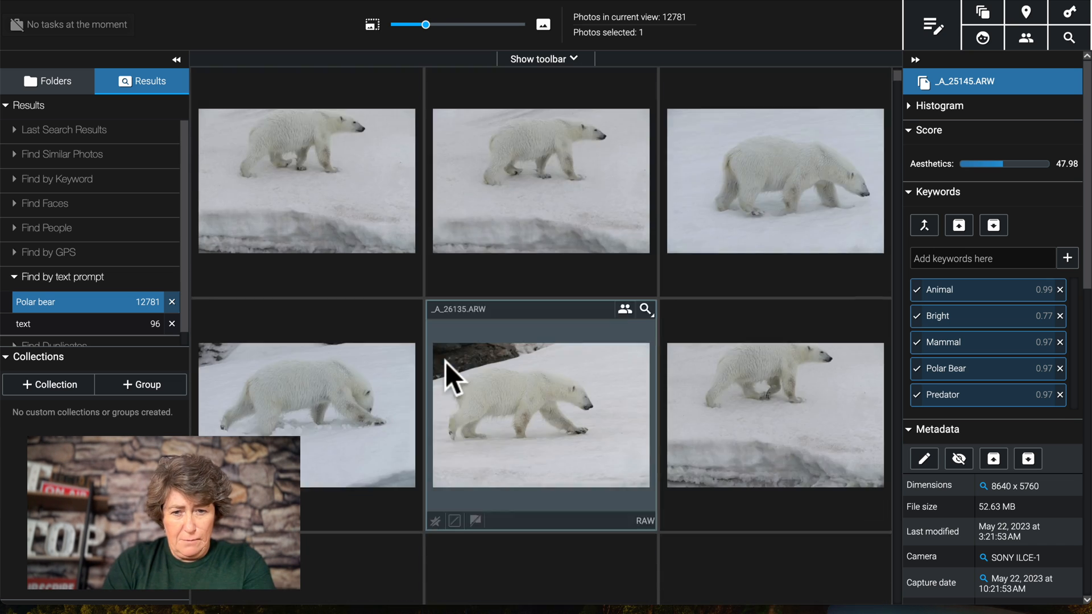
scroll(down, 3)
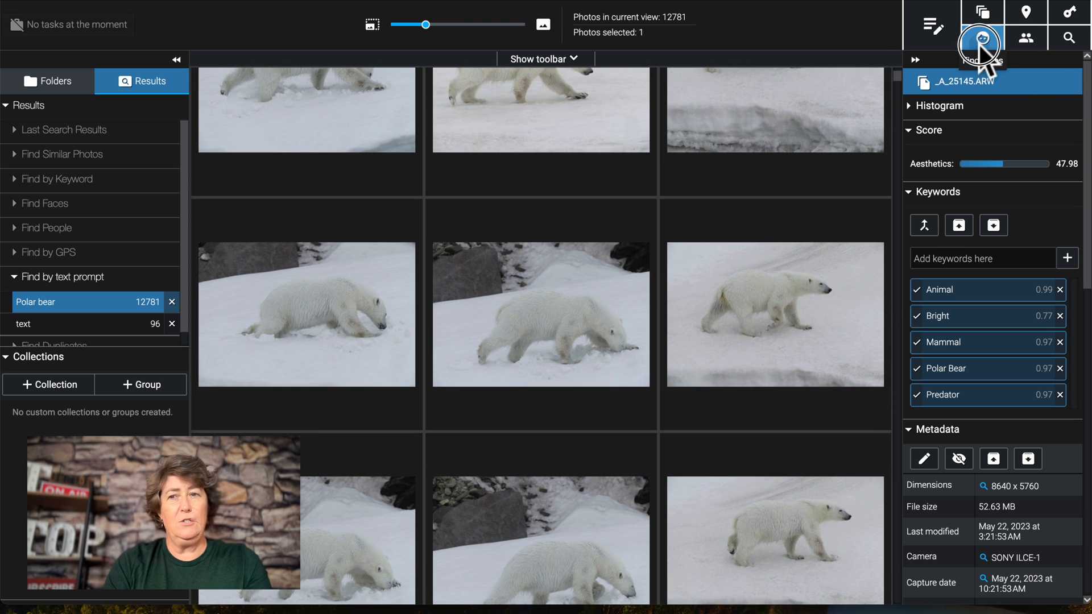
Step: Search the whole database for photos with any faces and browse the 2,244 results
click(981, 38)
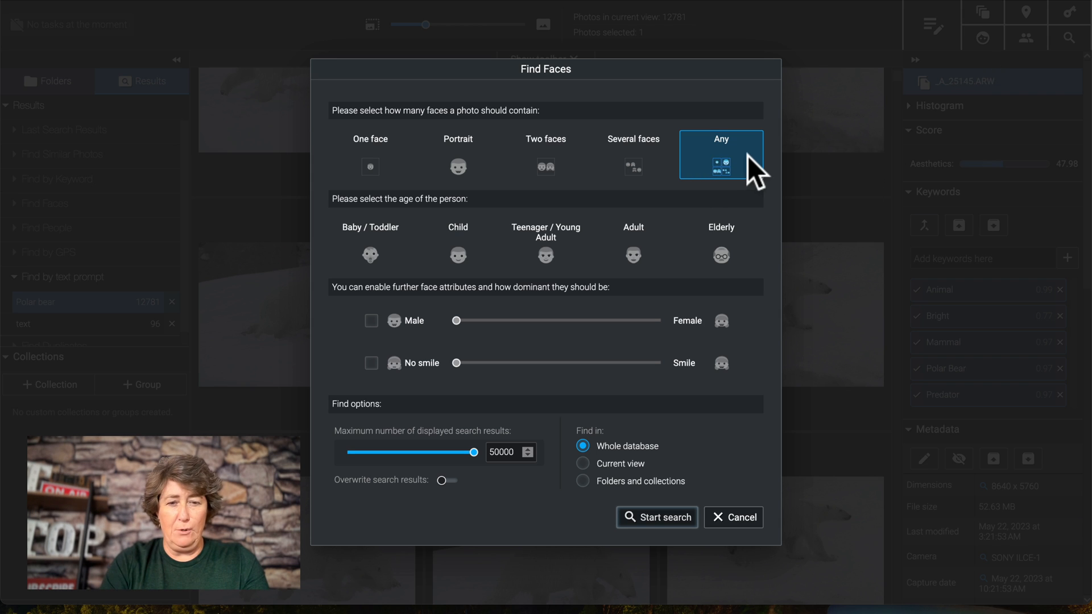
click(657, 518)
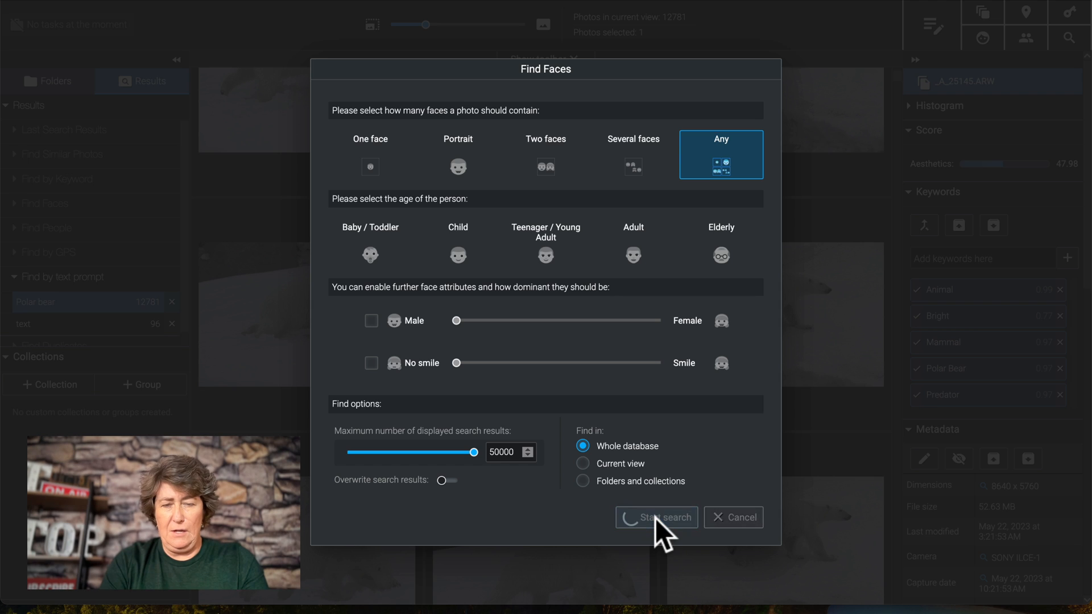
click(656, 518)
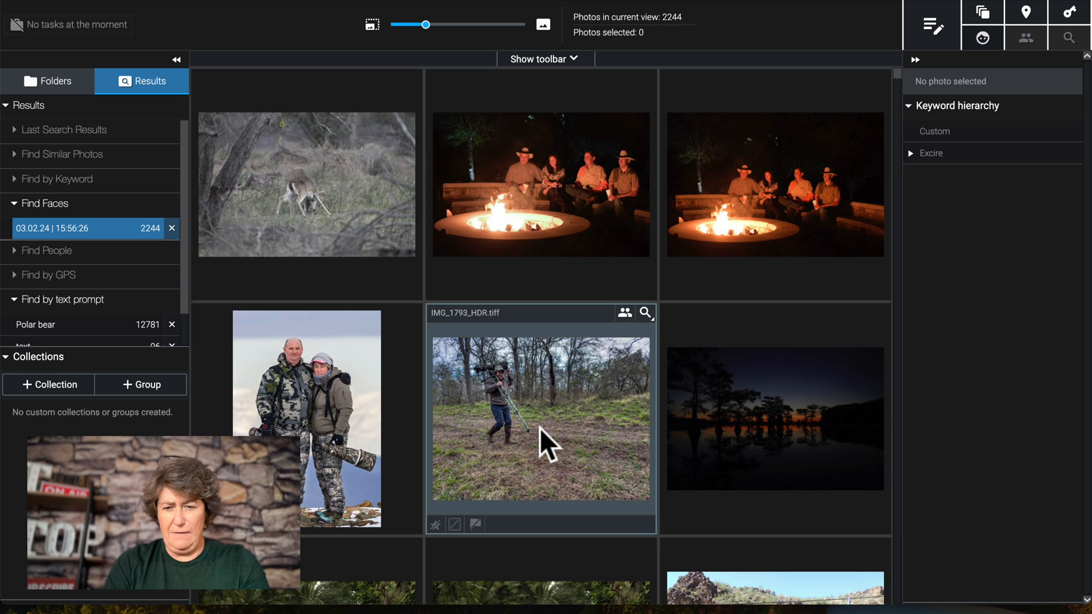
scroll(down, 3)
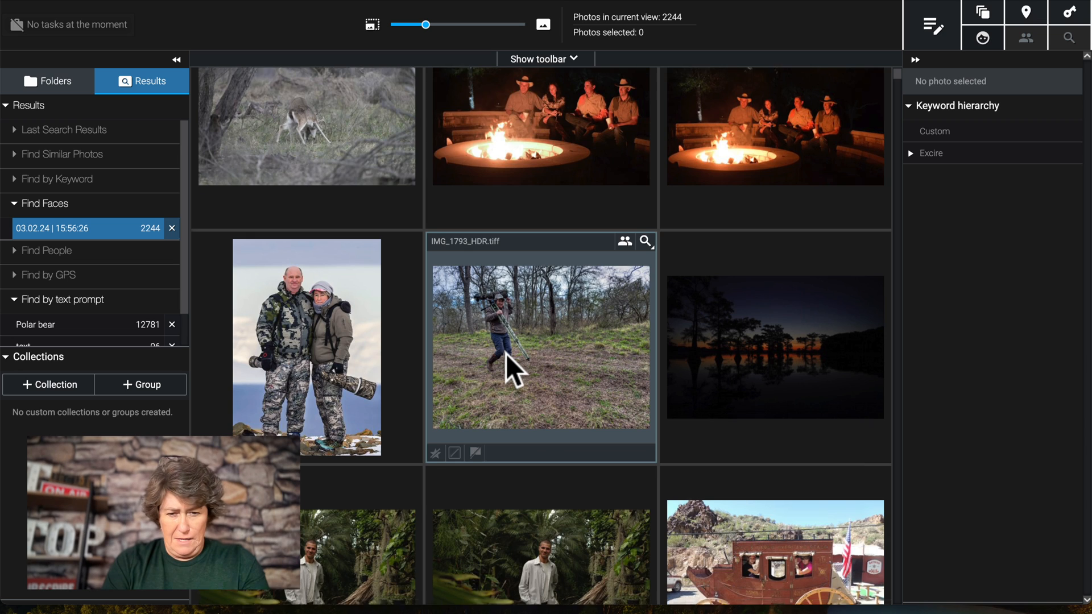
scroll(down, 3)
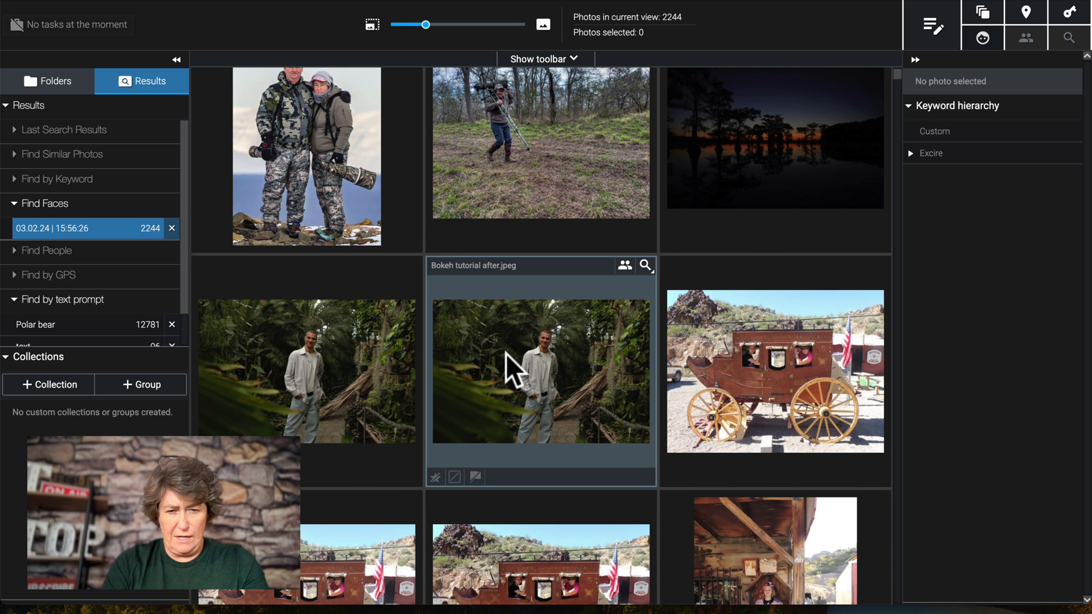
scroll(down, 3)
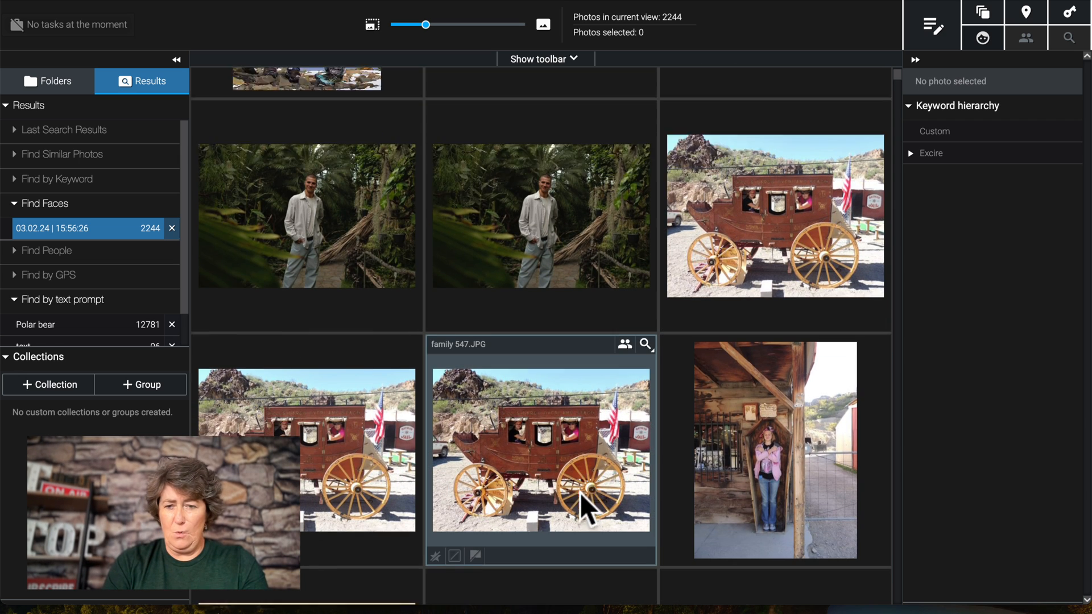
scroll(down, 3)
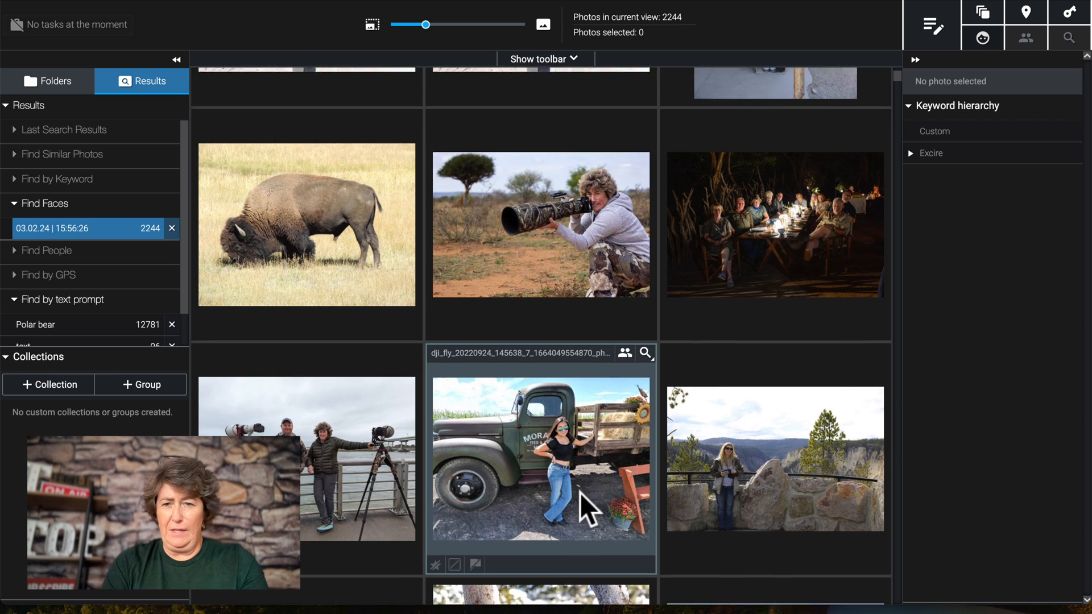
scroll(down, 3)
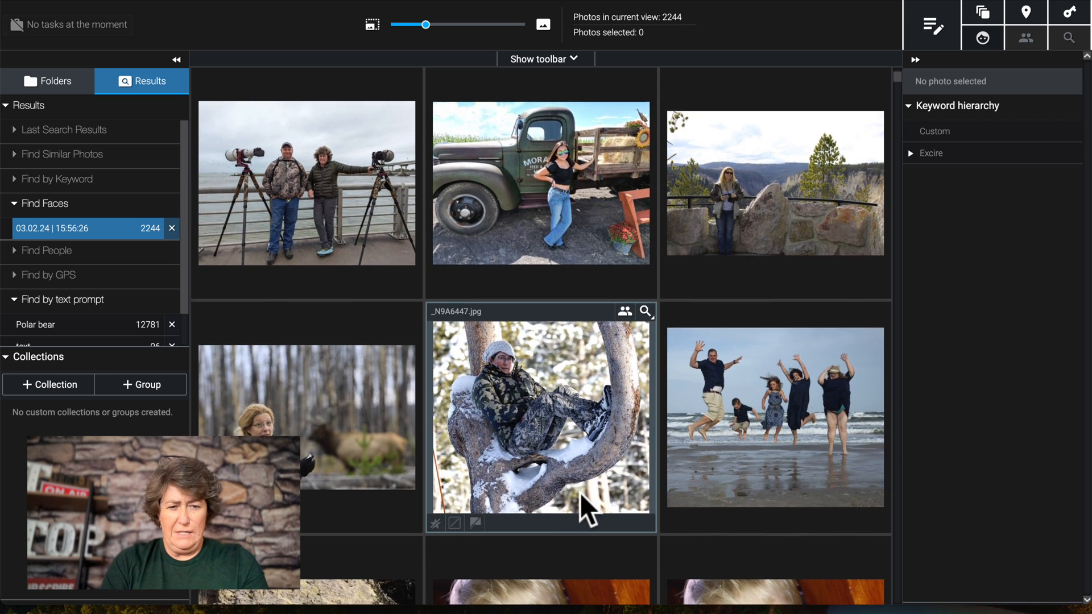
scroll(down, 3)
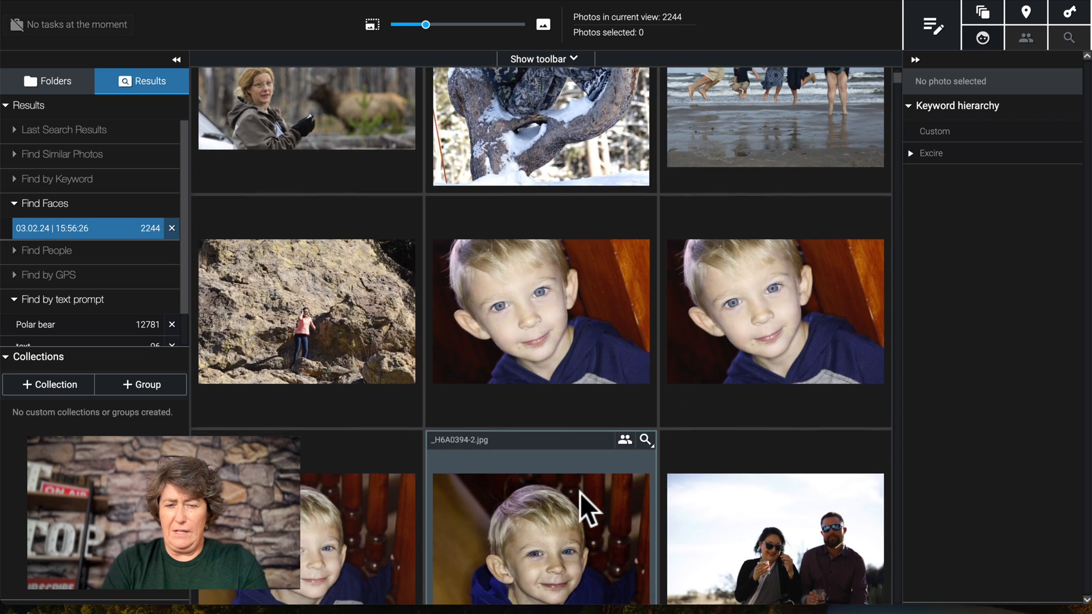
scroll(down, 3)
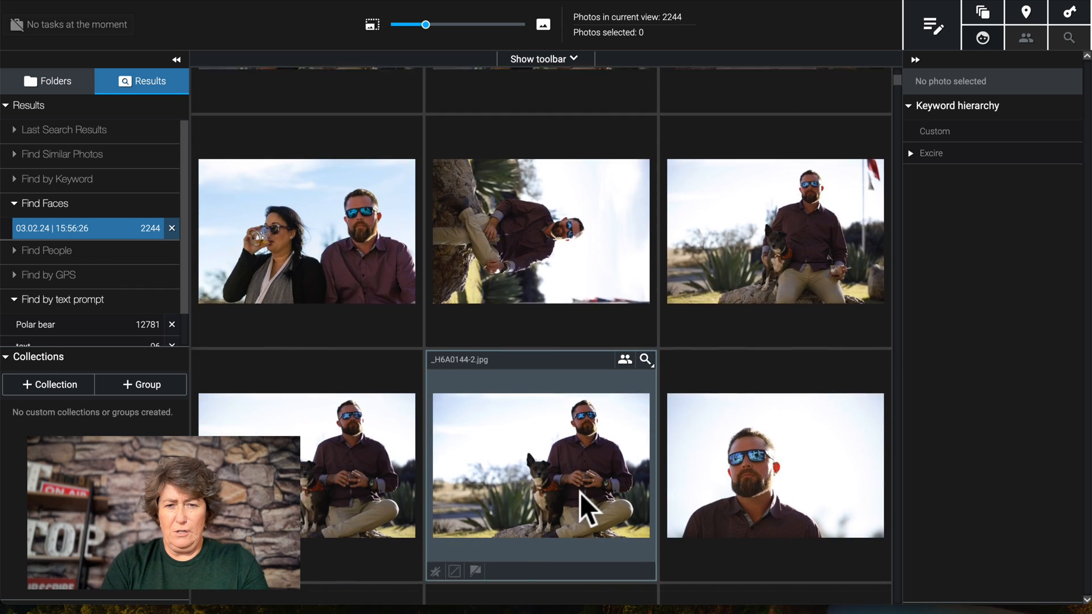
scroll(down, 3)
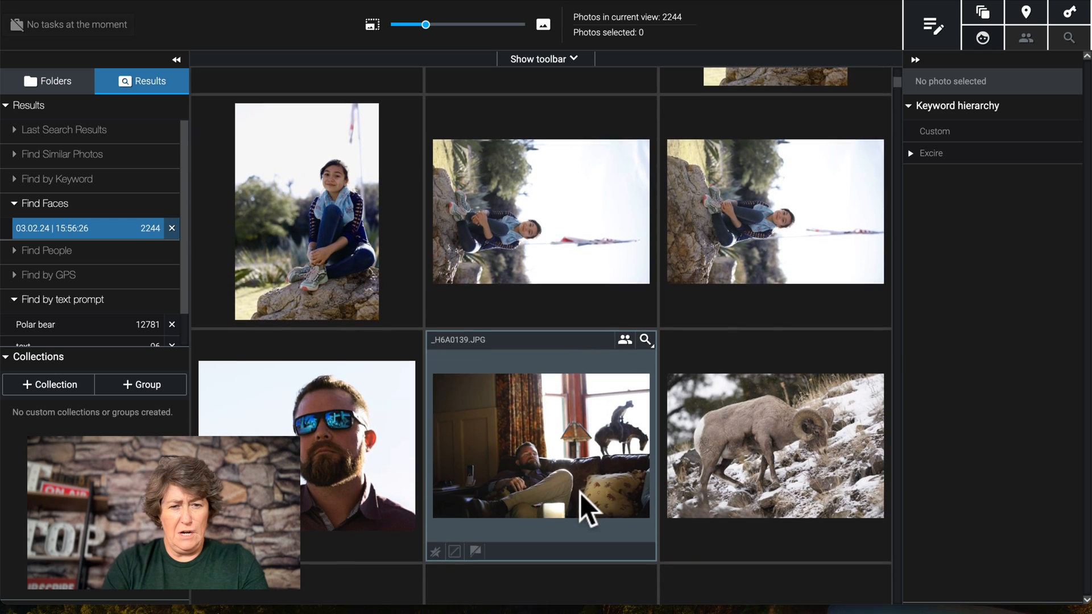
mouse_move(932, 27)
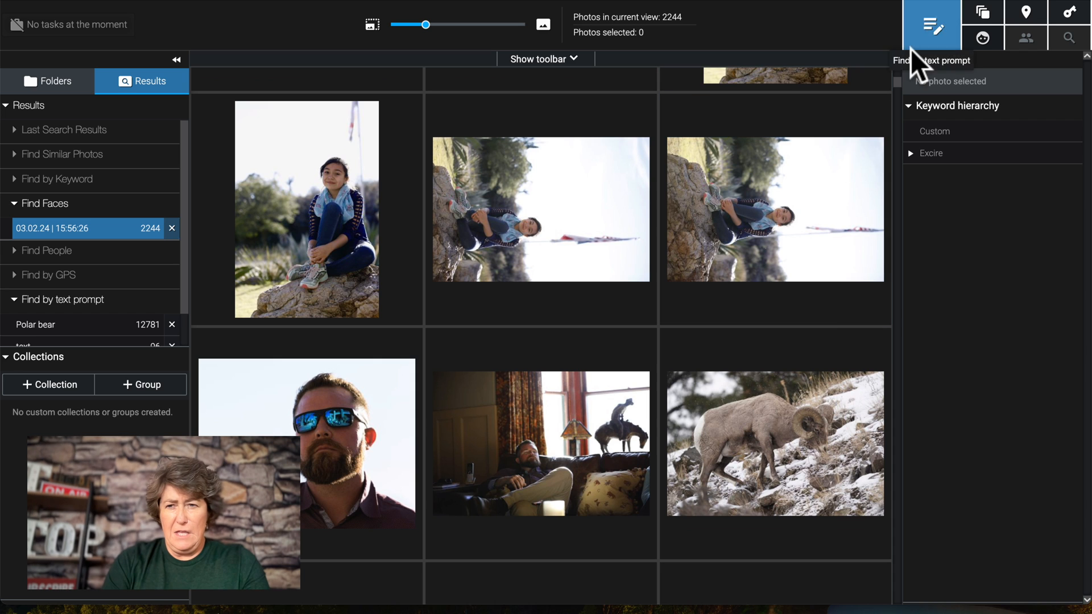
Step: Rerun the Any-faces search with Find in set to Current view
click(983, 38)
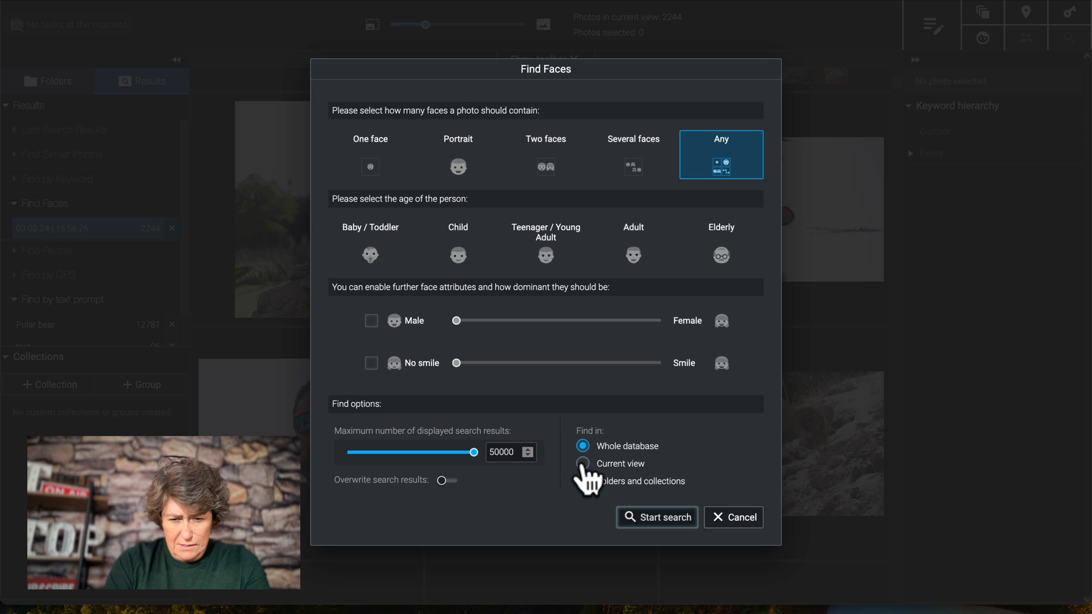
click(583, 464)
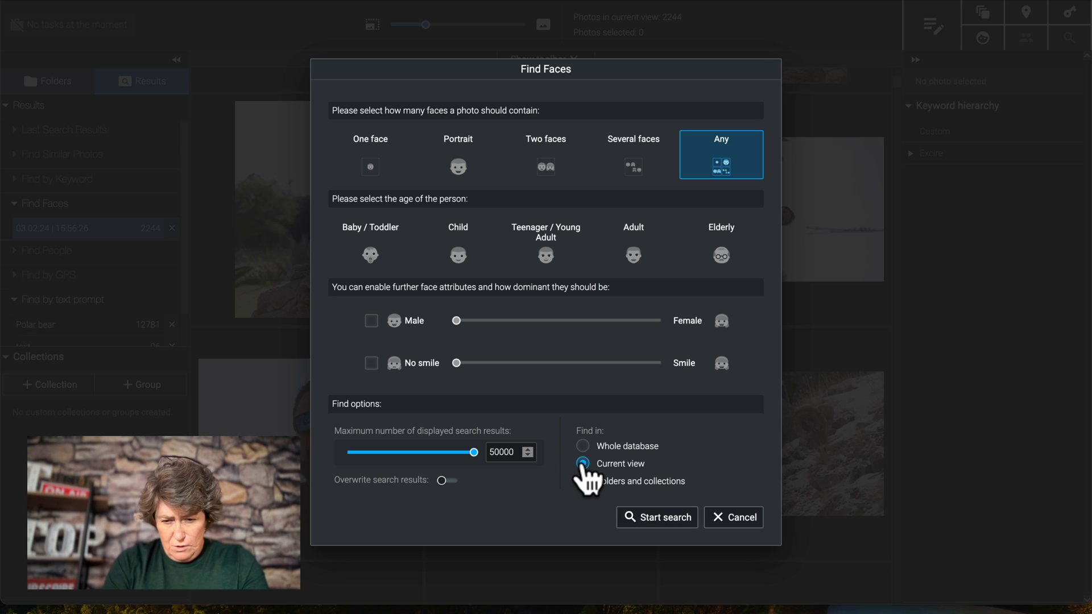
click(656, 517)
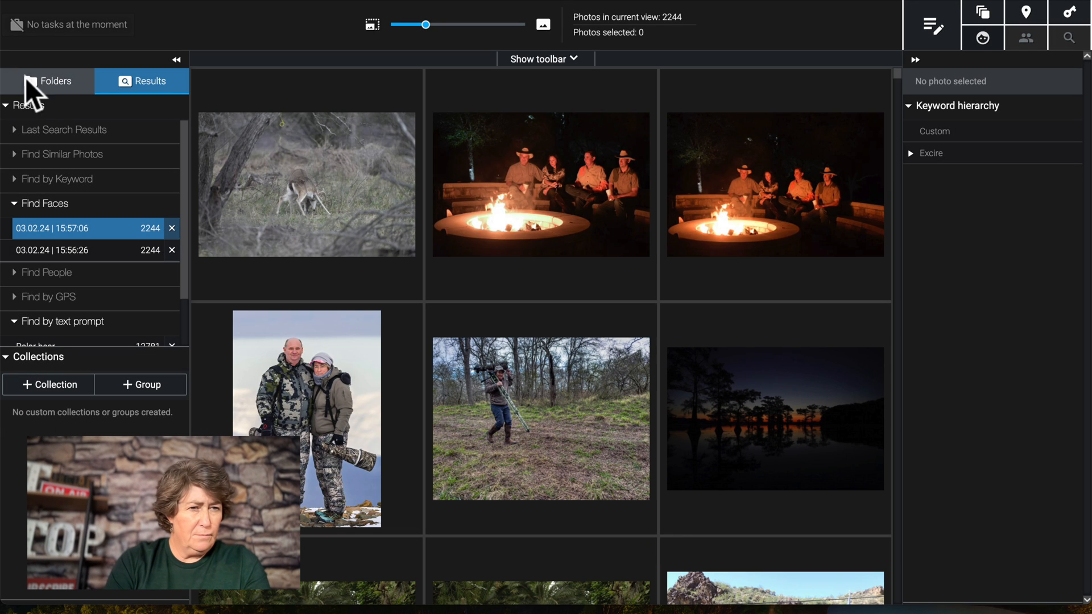
Step: Show the Svalbard 2023 folder under Samsung 8TB from the Folders list
click(56, 81)
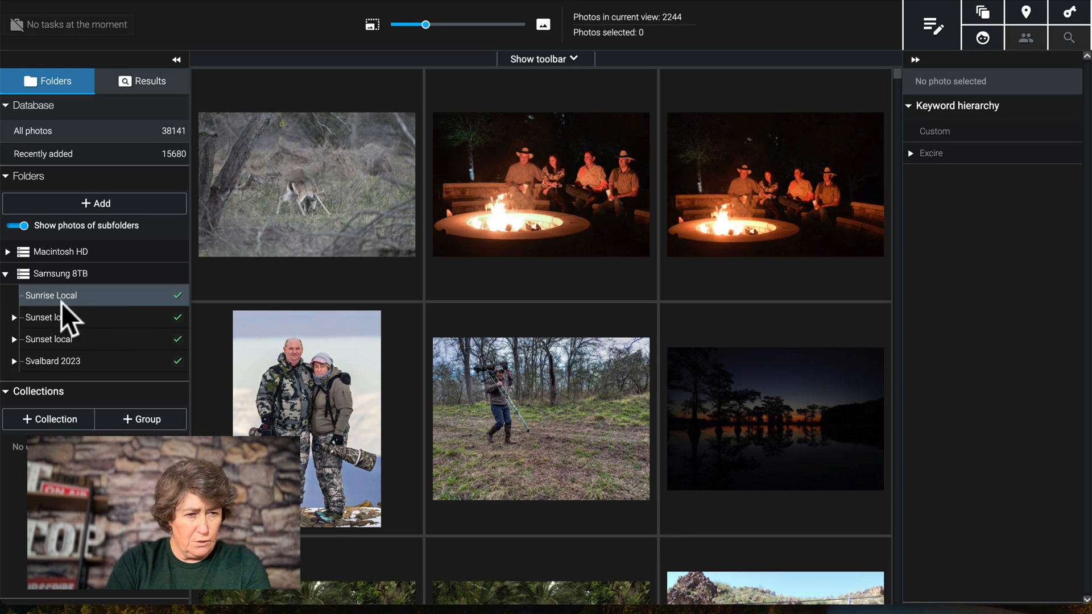
mouse_move(42, 387)
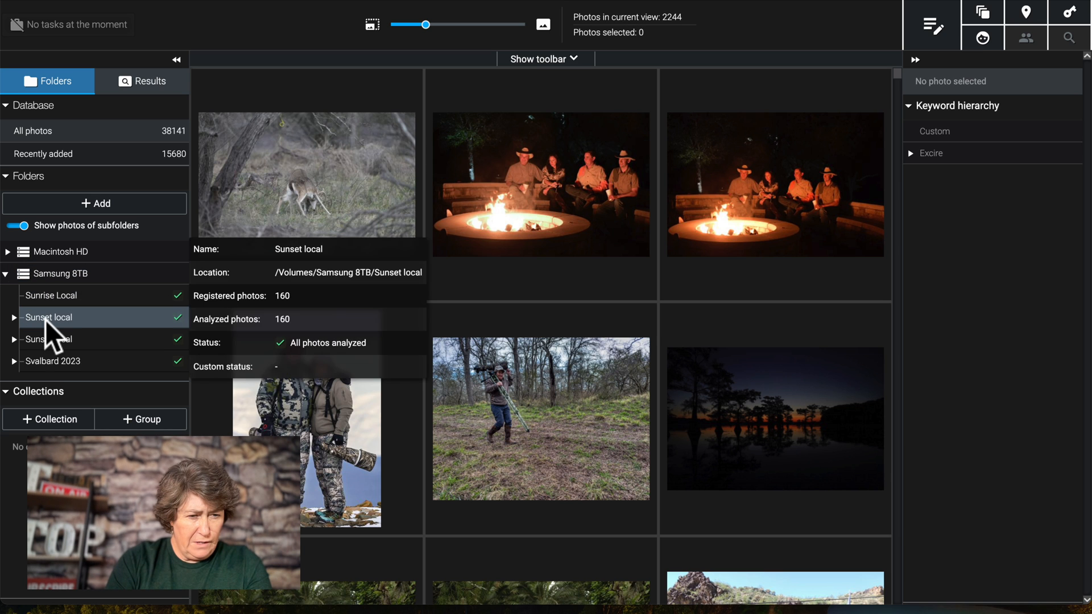
click(52, 361)
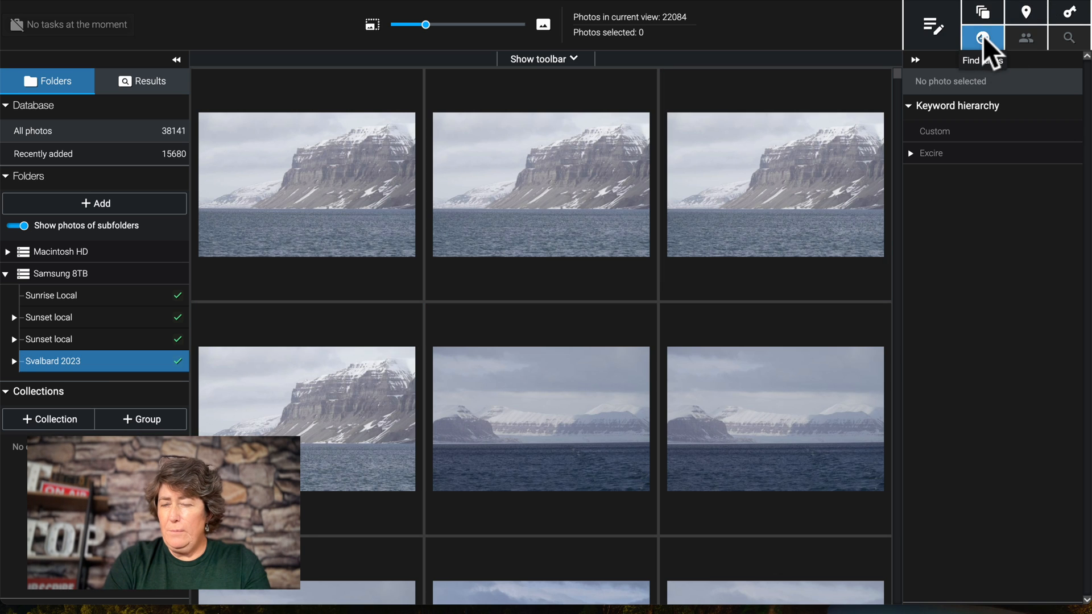
Step: Face-search the Svalbard 2023 view, browse the 301 results, and show a boat photo's keywords
click(983, 38)
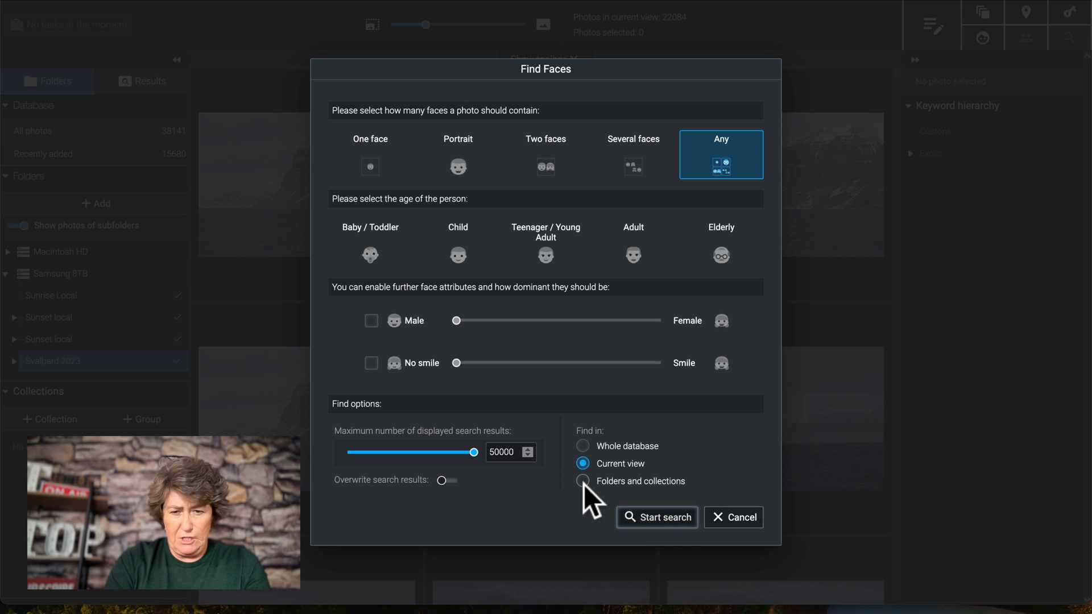
click(656, 518)
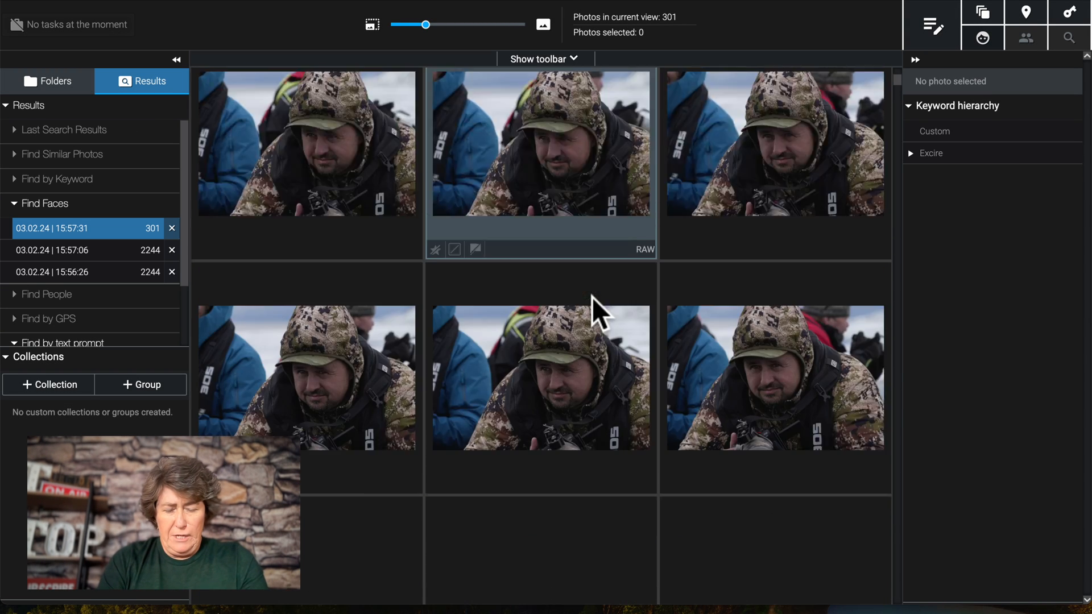
scroll(down, 3)
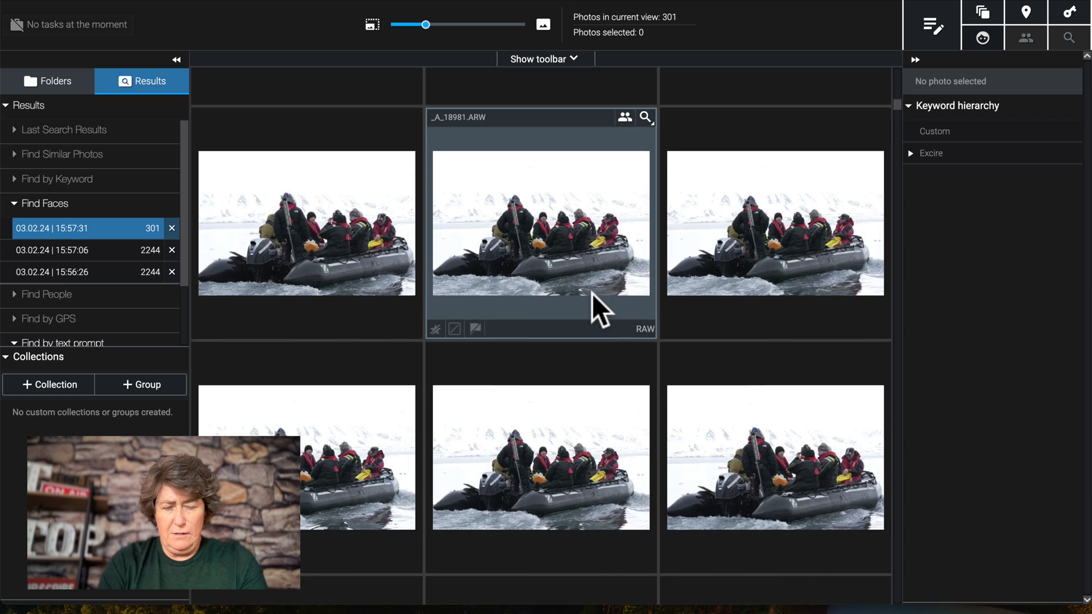
scroll(down, 3)
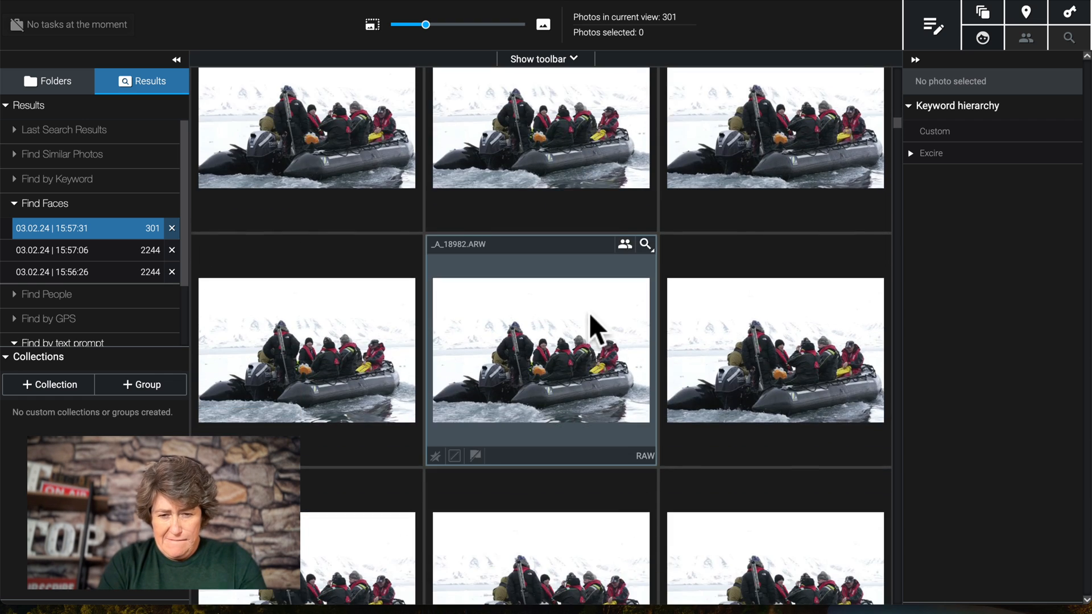
click(541, 350)
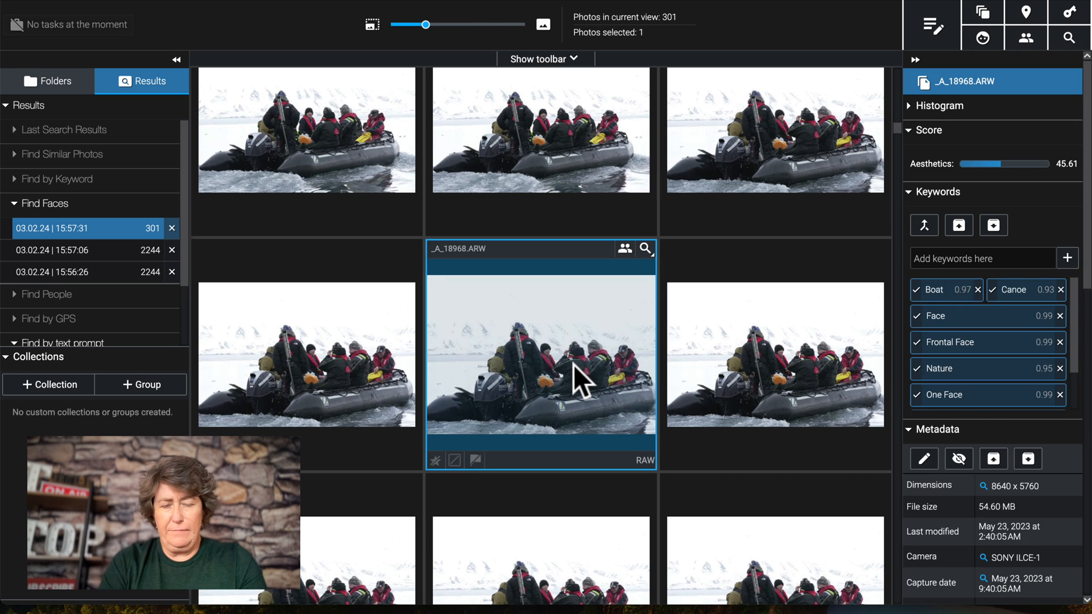
Step: Open the inflatable boat photo full size and start a Find People search on it
double_click(540, 355)
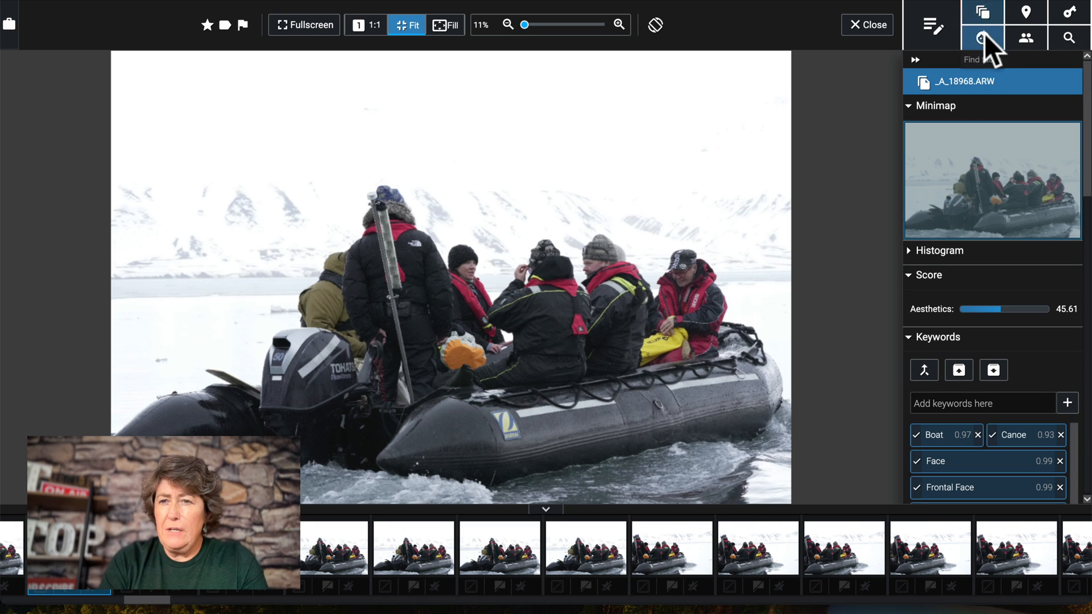
click(983, 38)
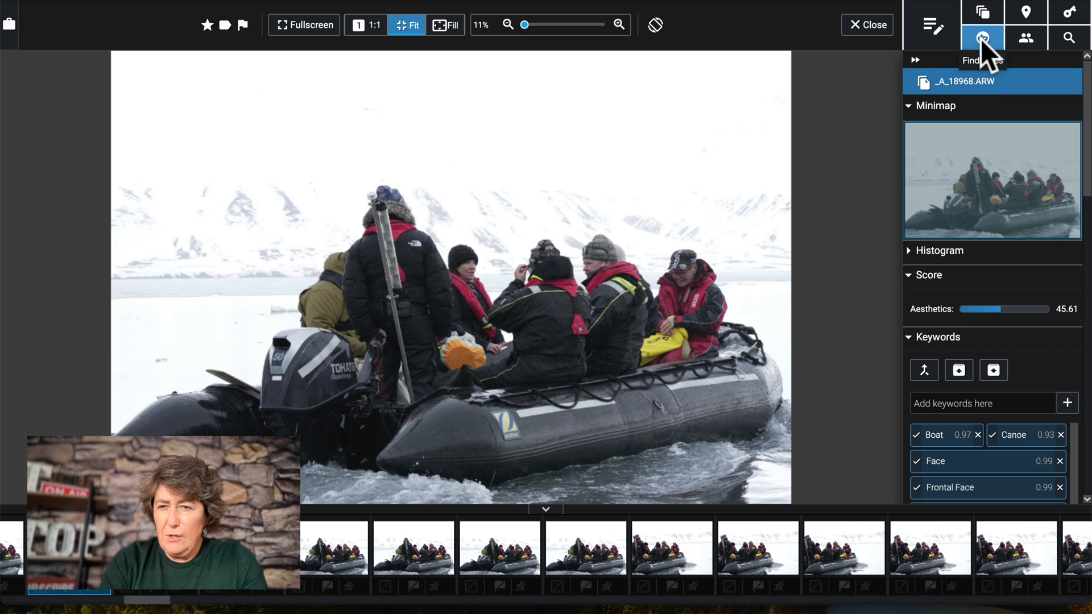
click(982, 38)
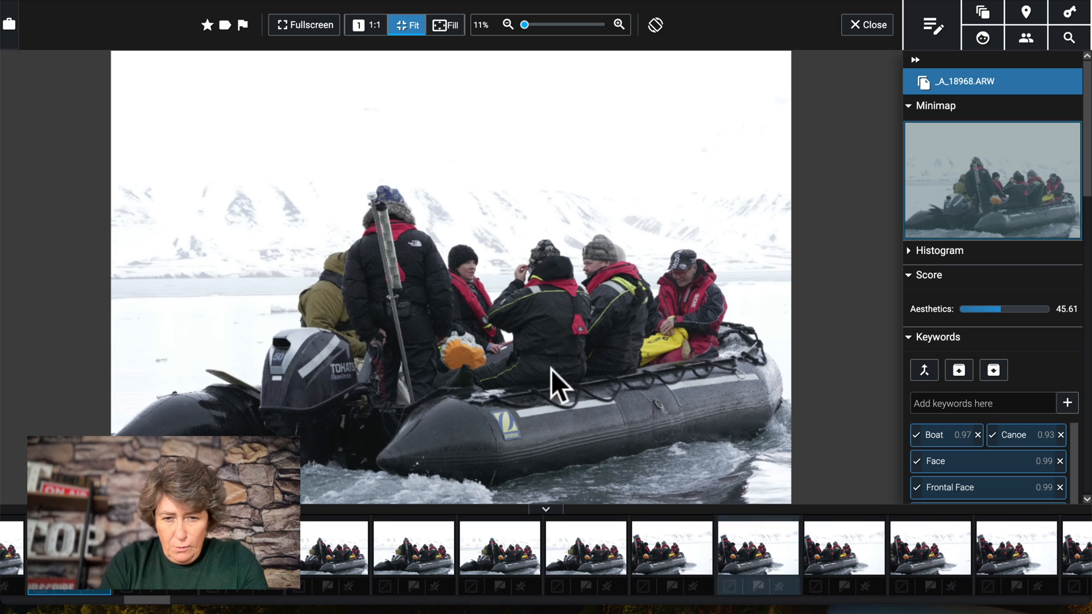
mouse_move(471, 283)
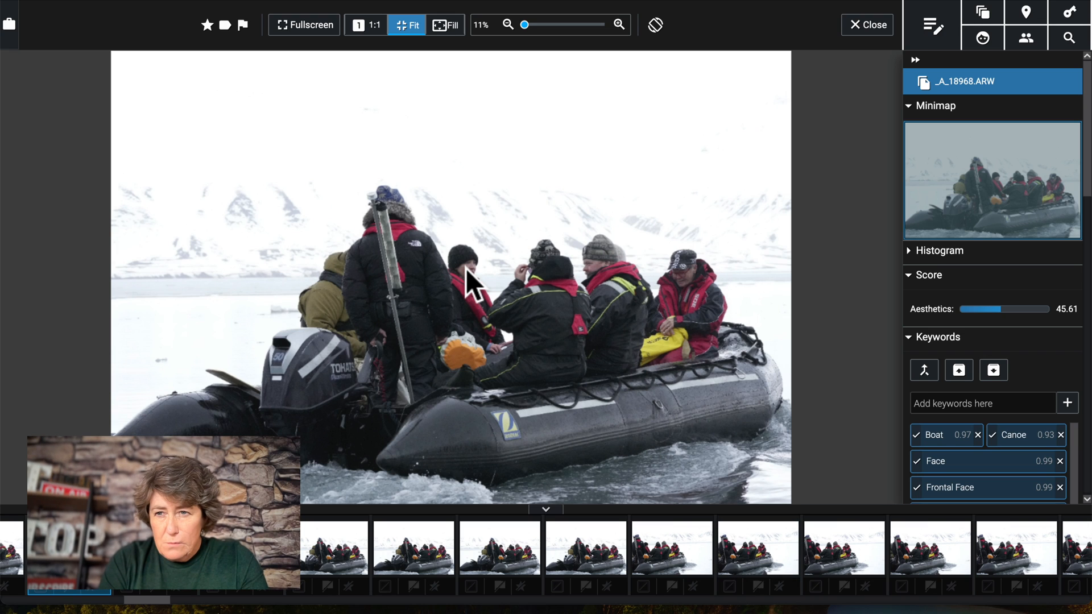
mouse_move(1025, 37)
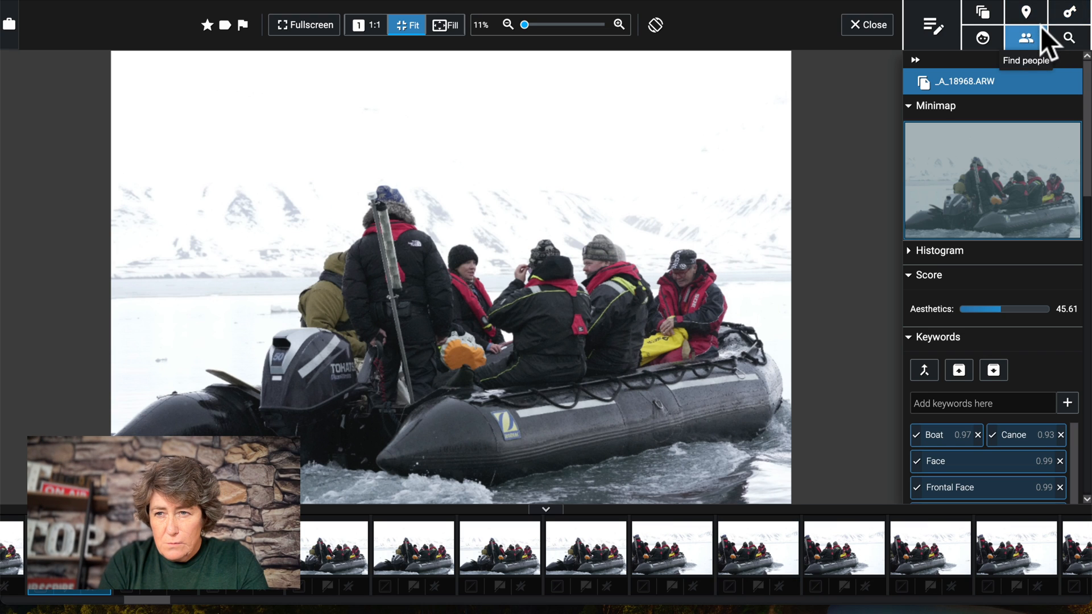
click(1024, 37)
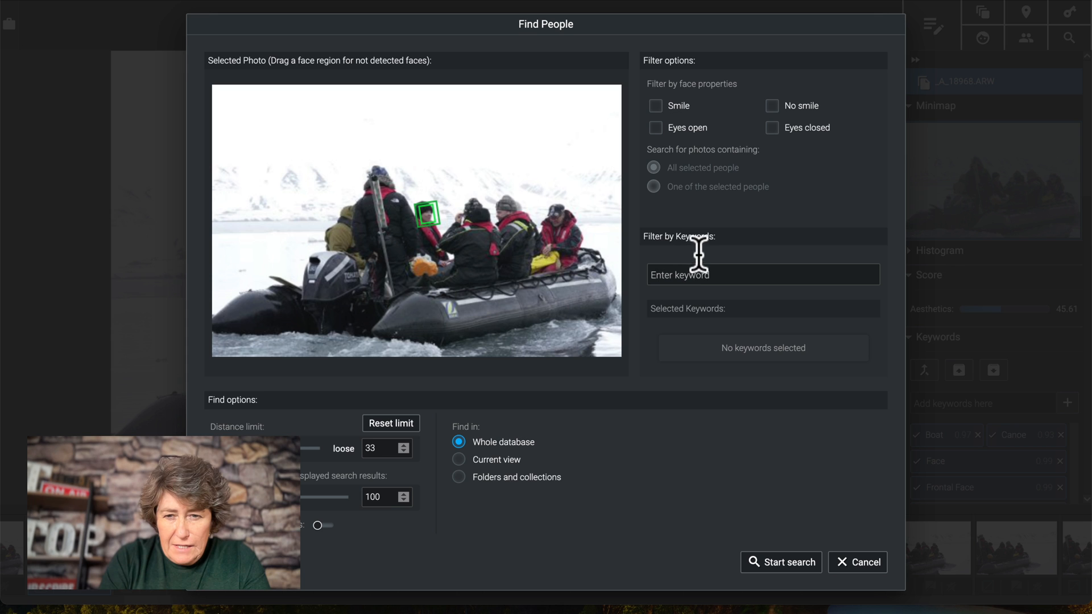
Step: Search for the detected face from the boat photo, returning 65 photos
click(780, 562)
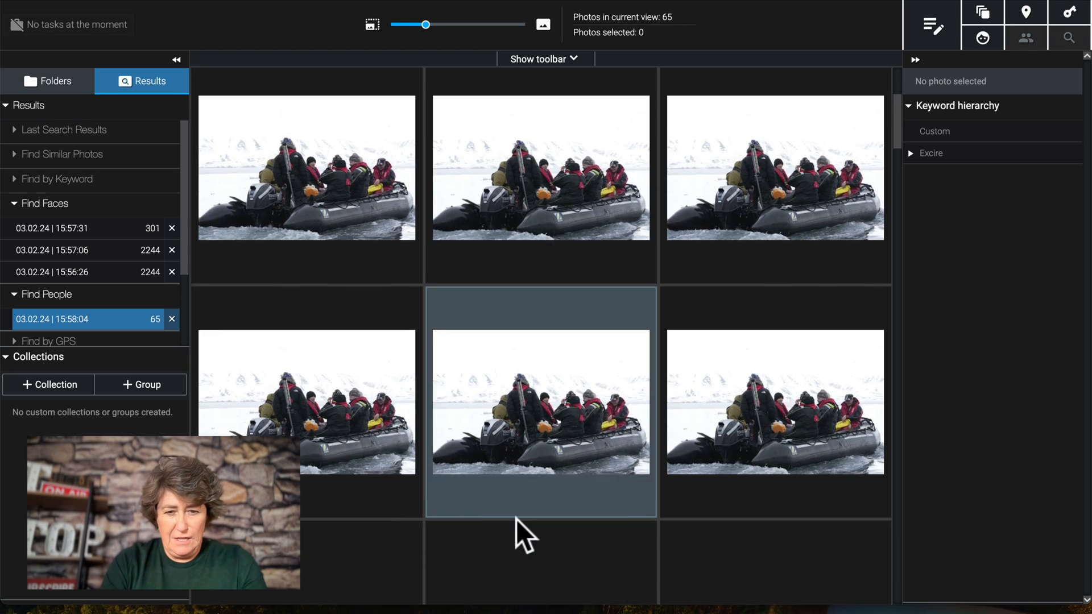
Step: Scroll through the 65 people-search results, then go back to the Folders list
scroll(down, 3)
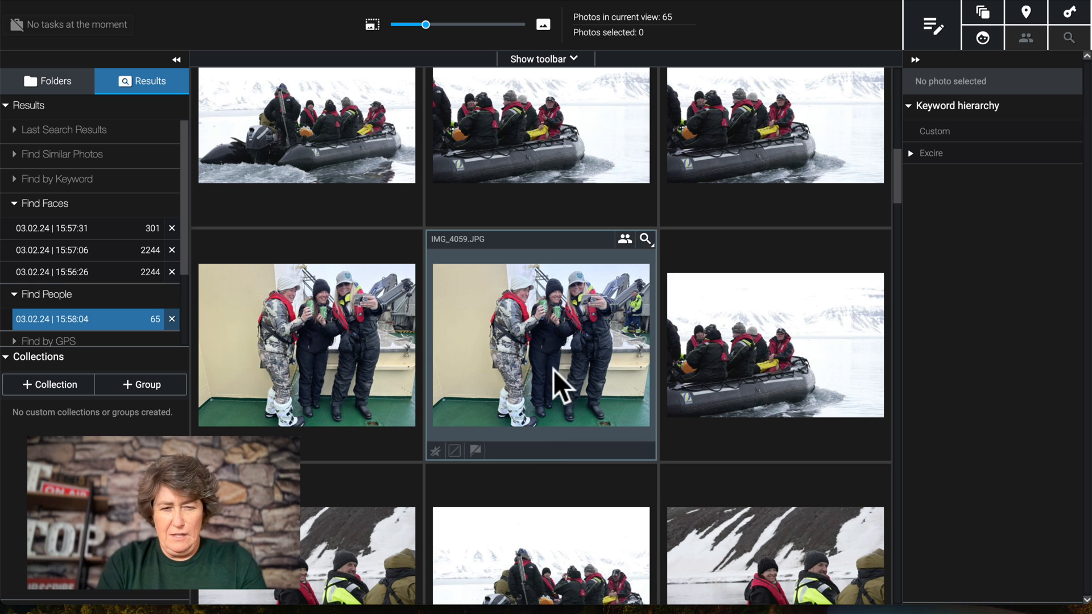
scroll(down, 3)
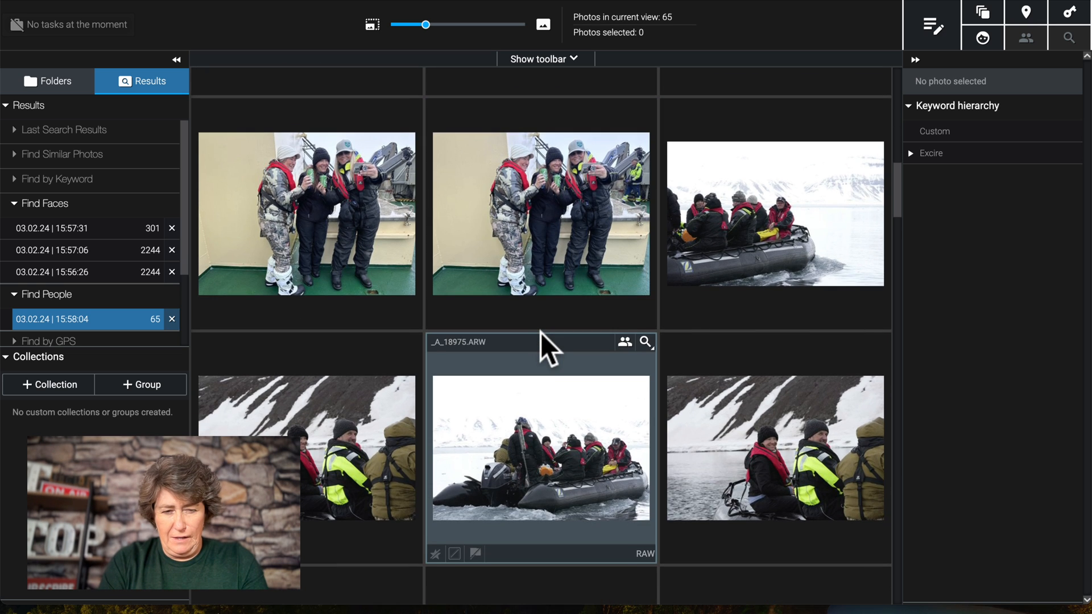
scroll(down, 3)
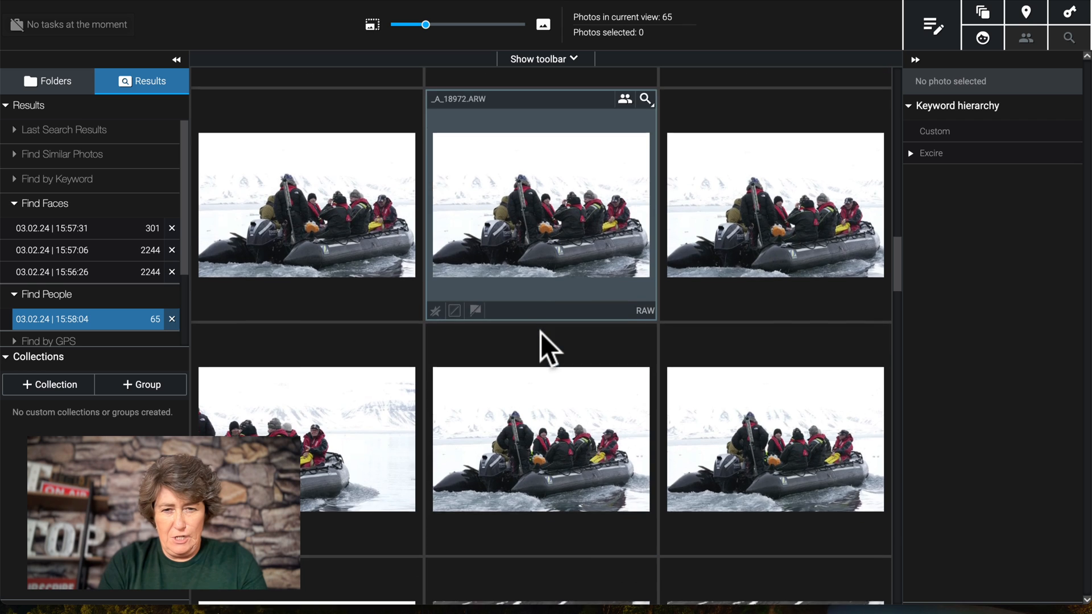
scroll(down, 3)
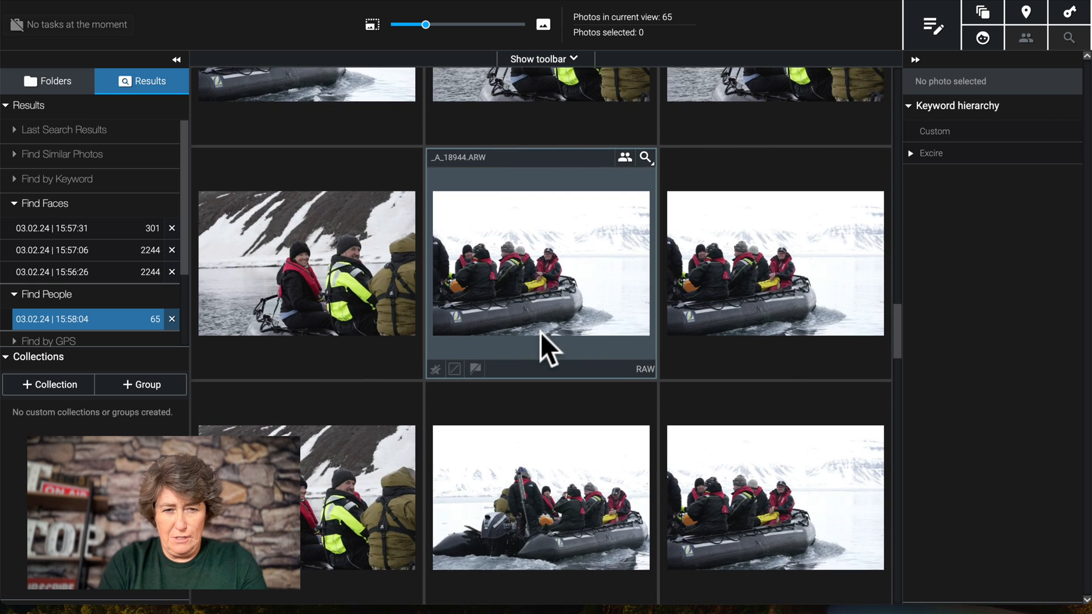
scroll(down, 3)
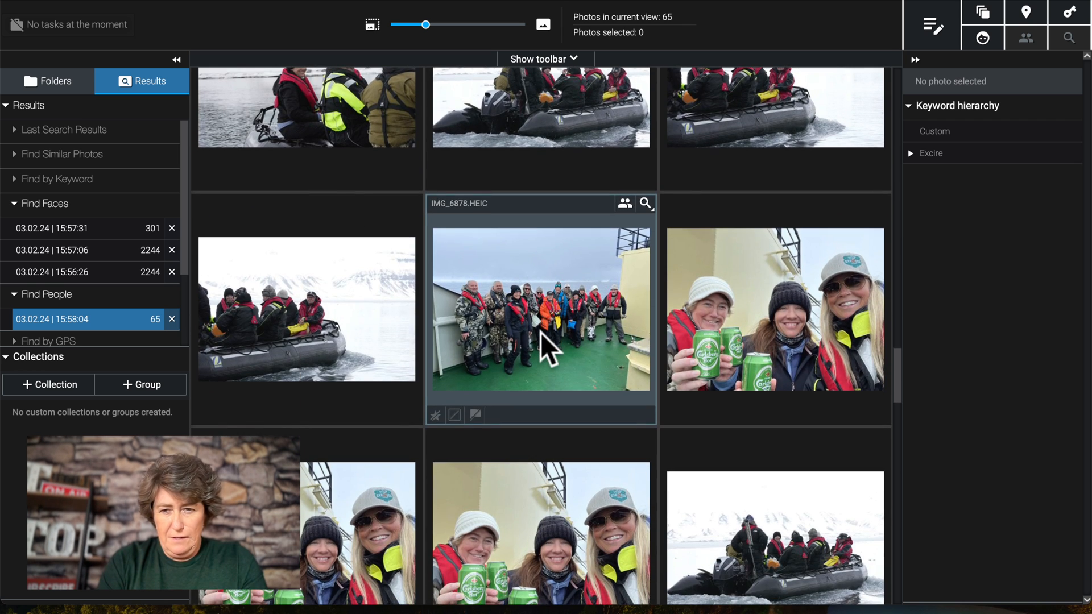
scroll(down, 3)
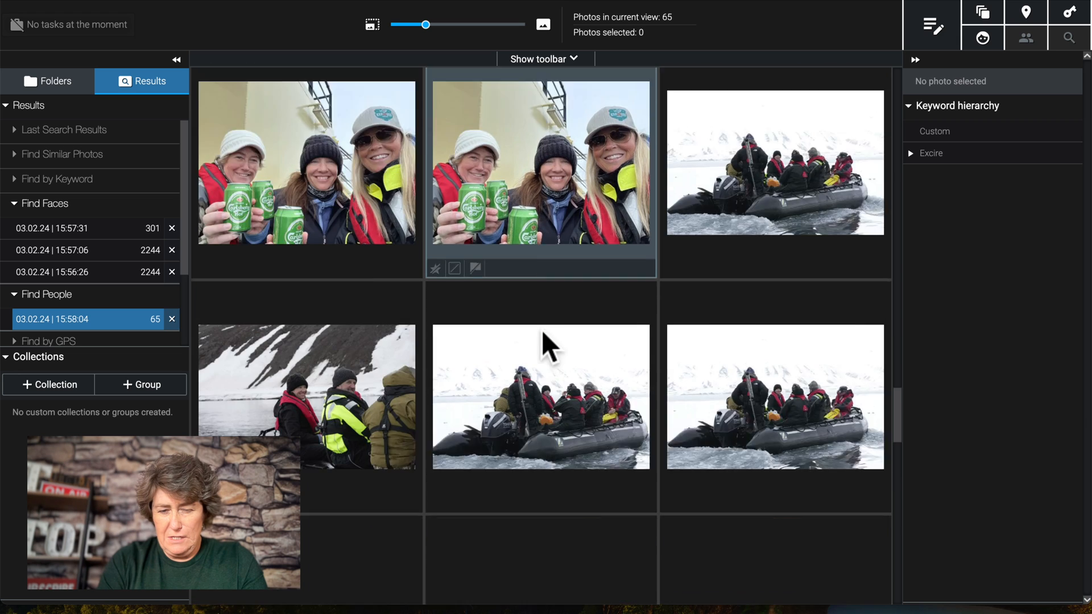
scroll(down, 3)
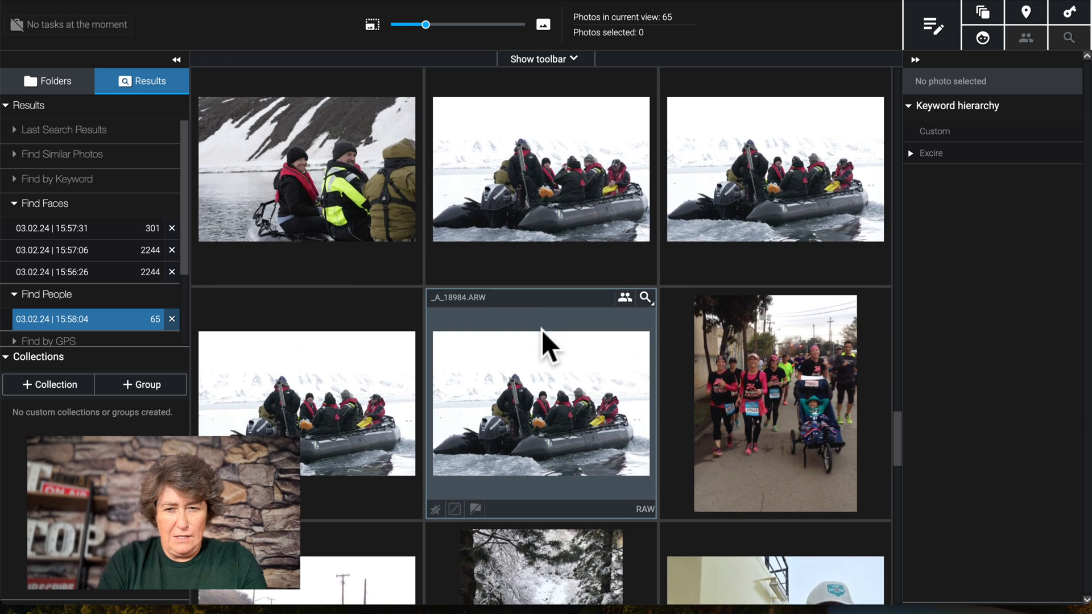
scroll(down, 3)
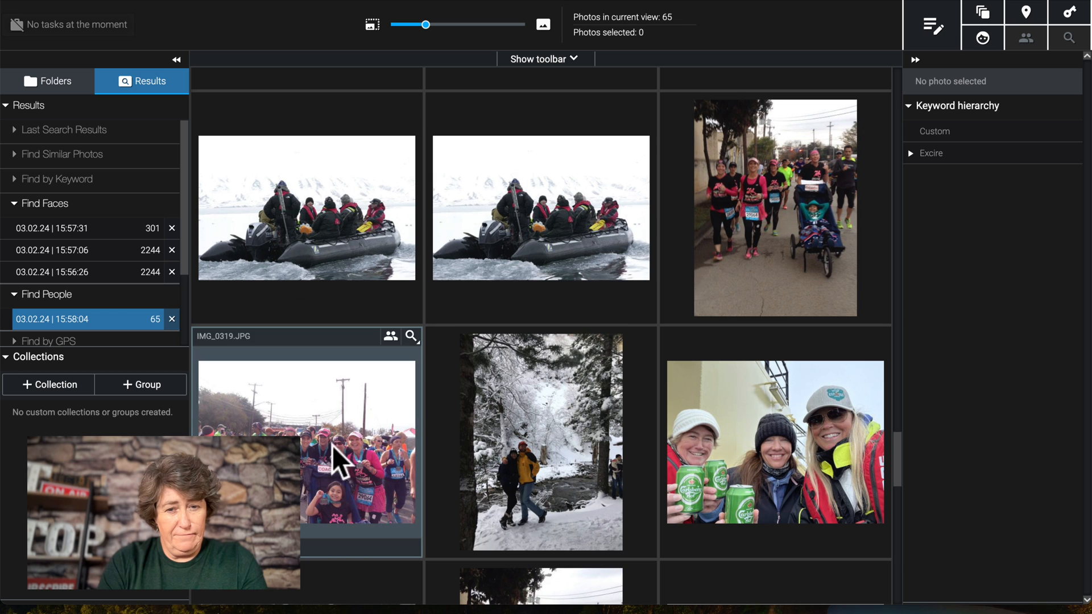
scroll(down, 3)
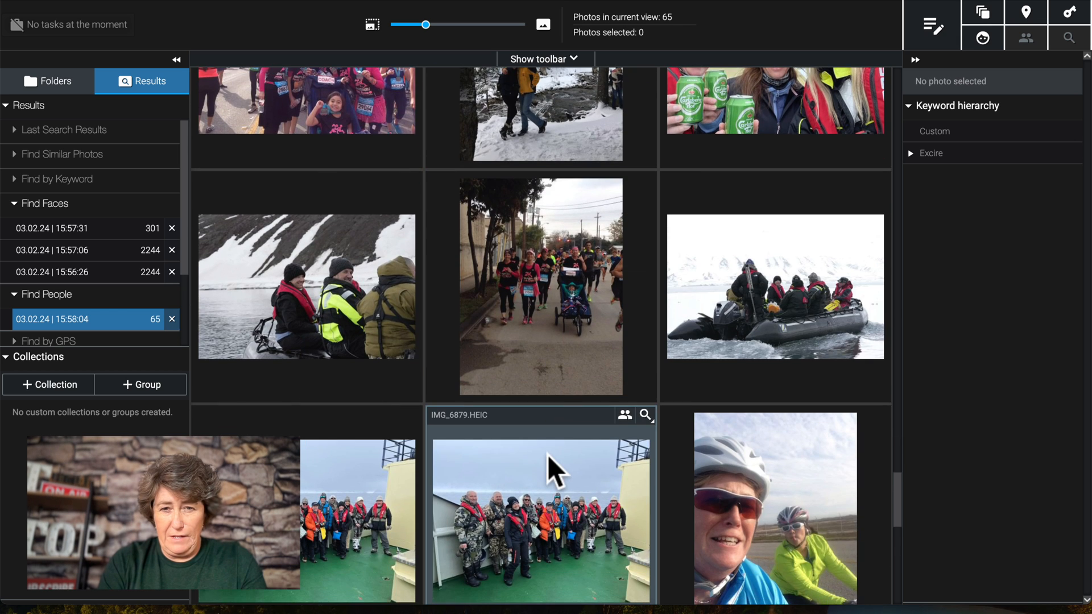
scroll(down, 3)
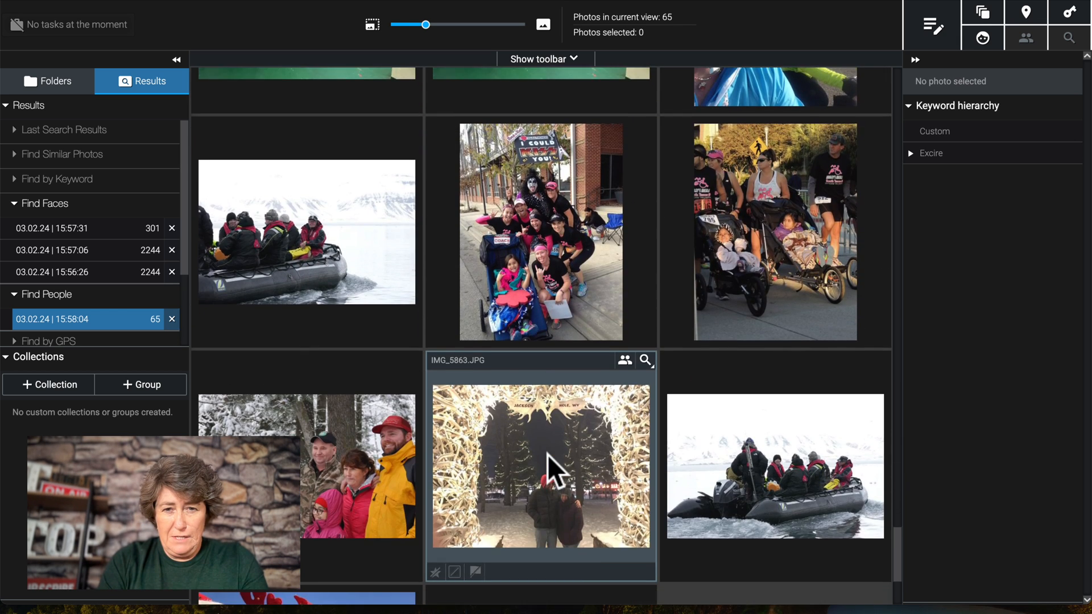
scroll(down, 3)
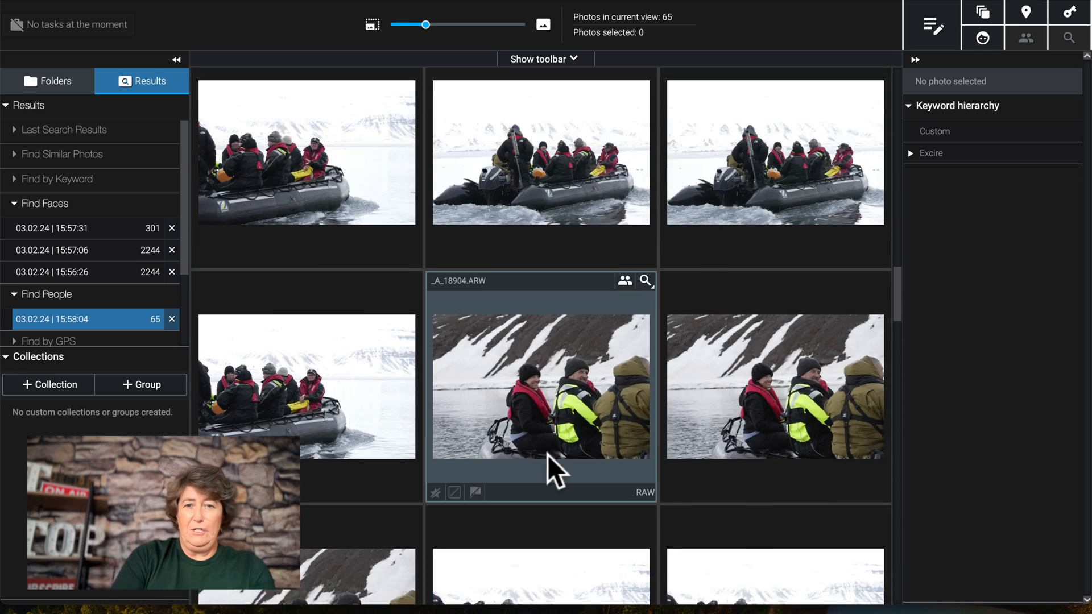
scroll(down, 3)
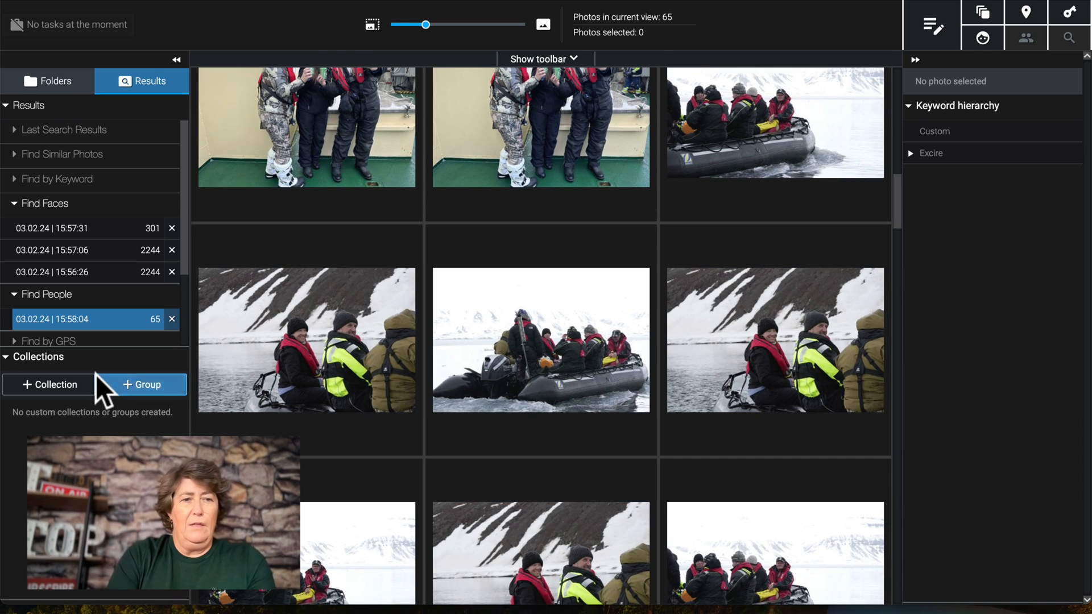
click(48, 81)
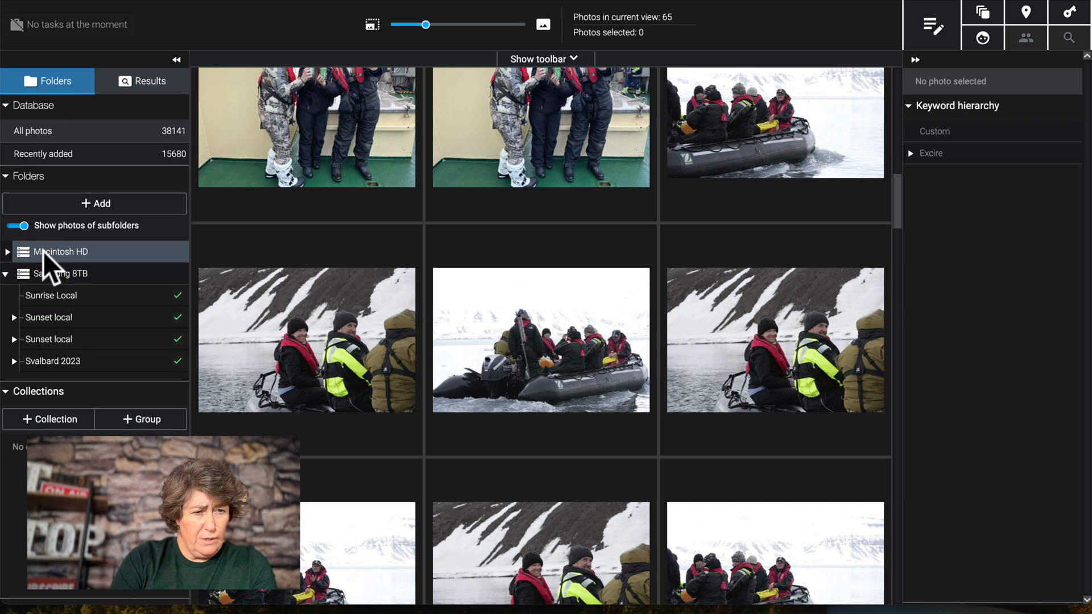
Step: Search the whole Macintosh HD library for the Drink > Cocktail keyword
click(7, 251)
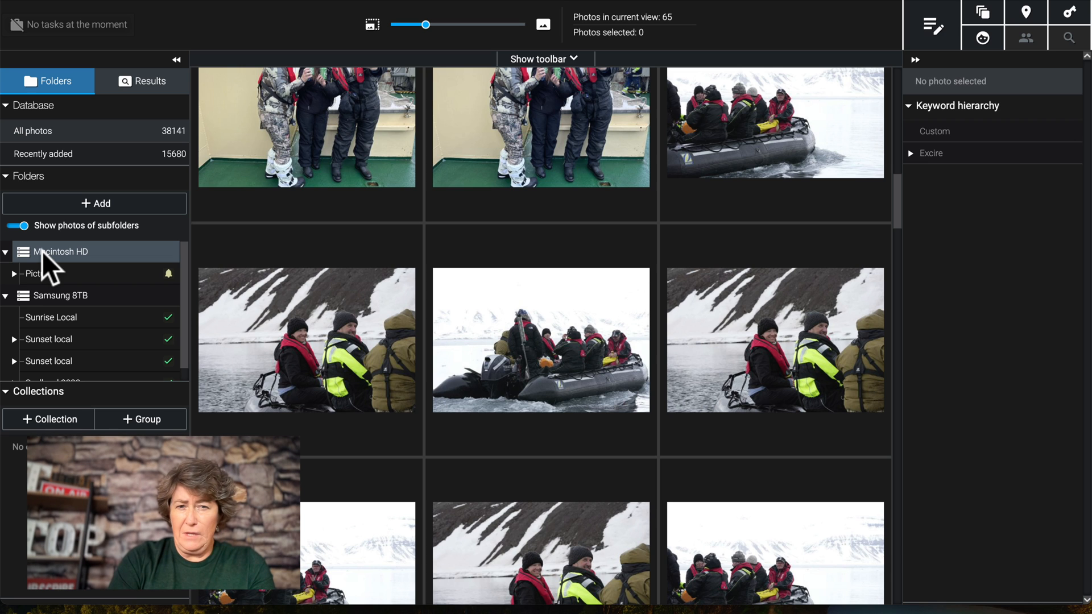
click(42, 273)
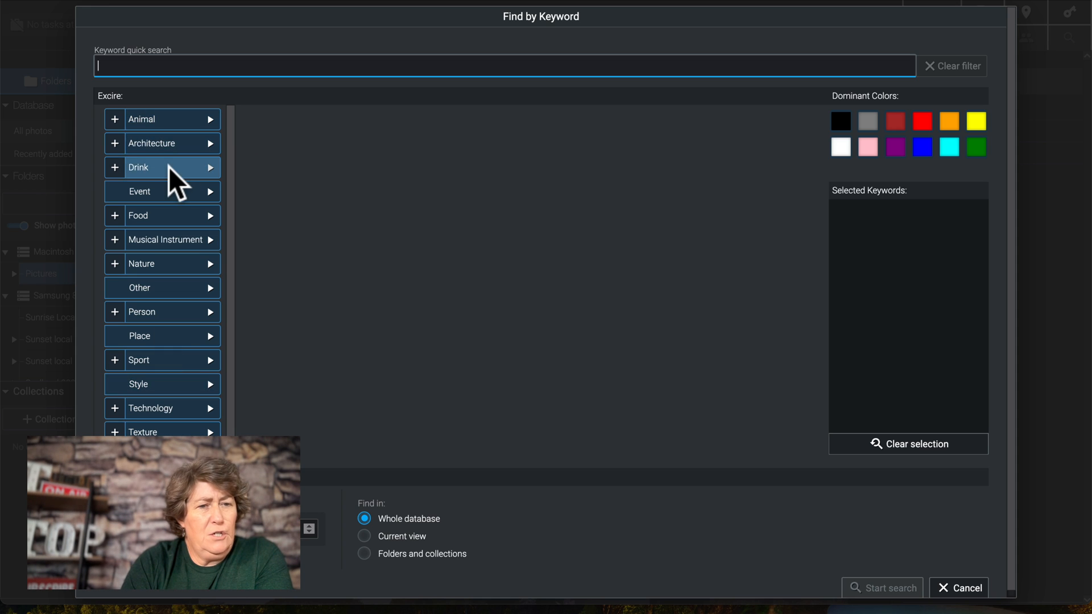
click(162, 167)
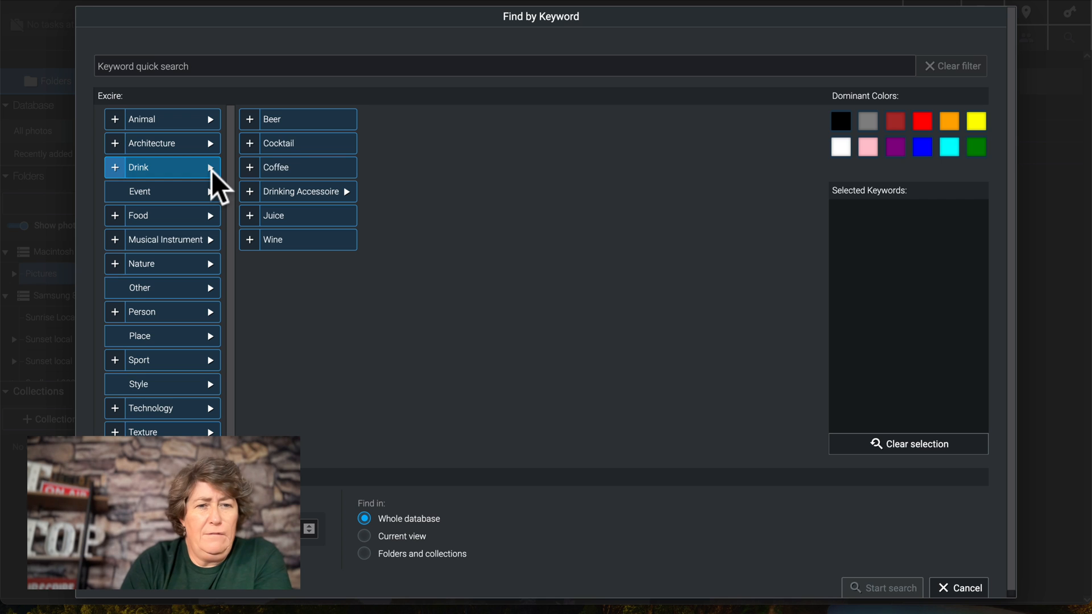
click(250, 143)
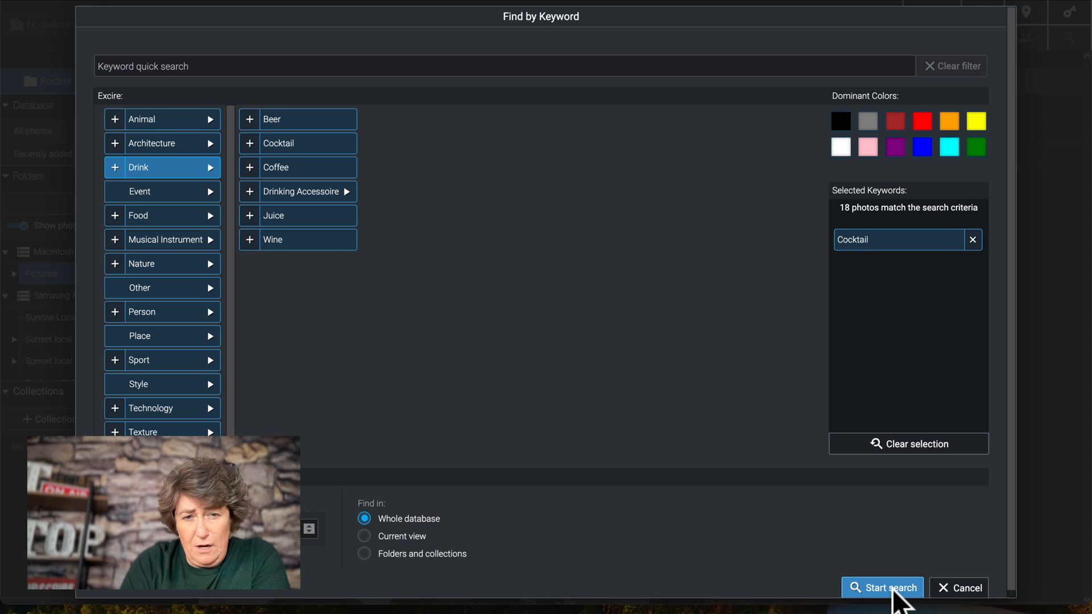
click(882, 588)
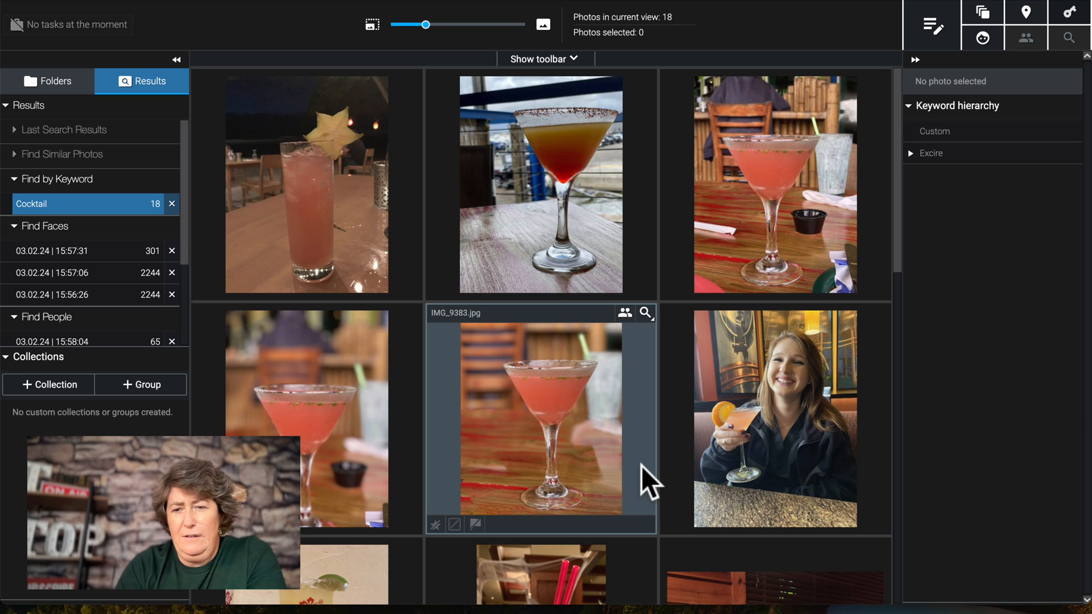
Step: Scroll through the 18 Cocktail photos, then remove the Cocktail result
scroll(down, 3)
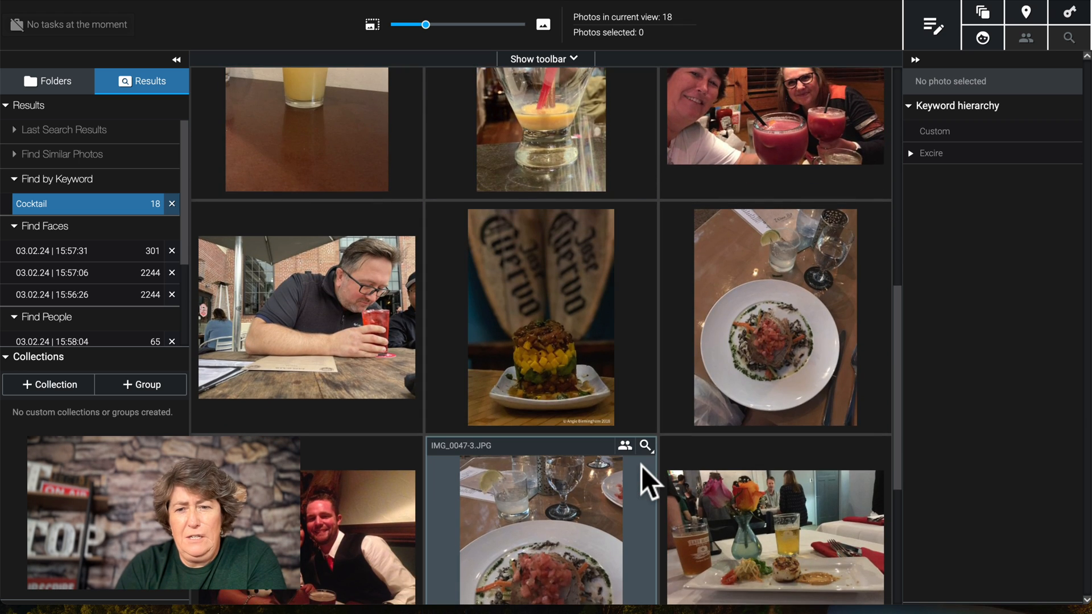
scroll(down, 3)
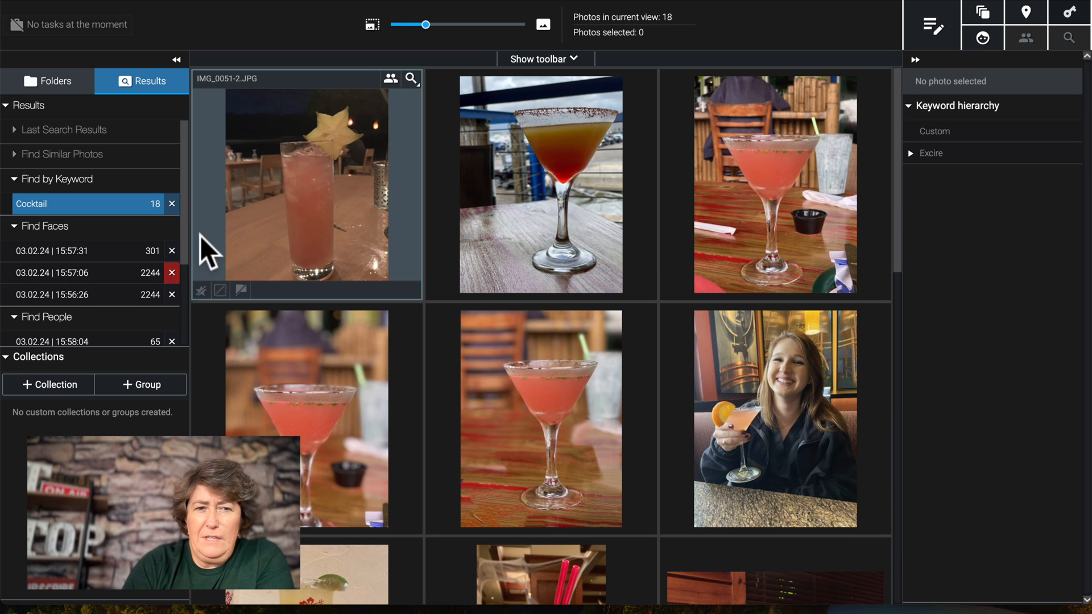
click(171, 204)
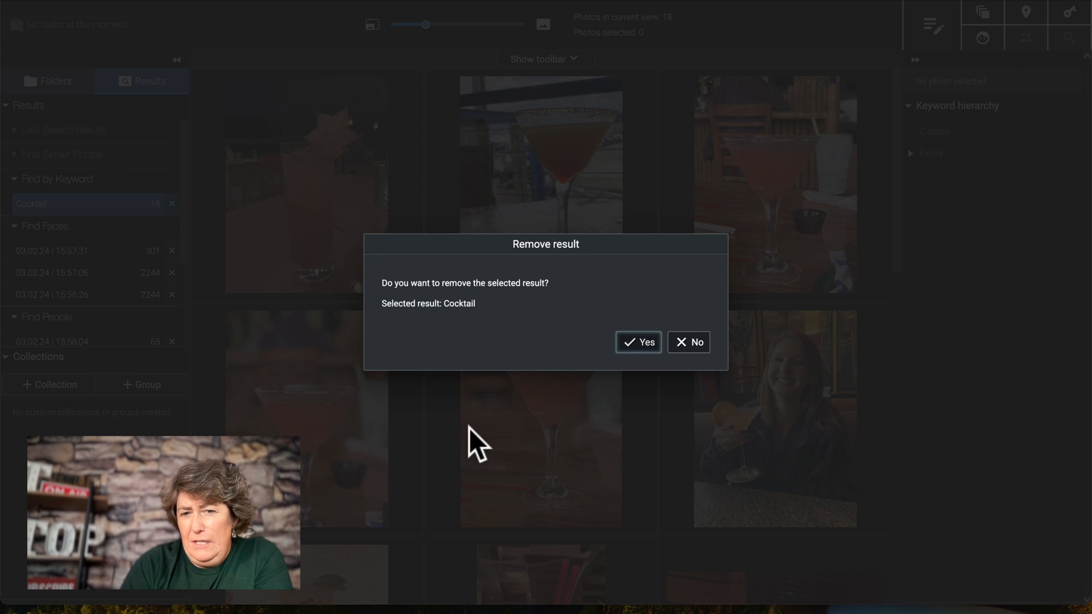
Step: Confirm removing Cocktail and search the library for Nature > Astronomy, finding 38 photos
click(637, 342)
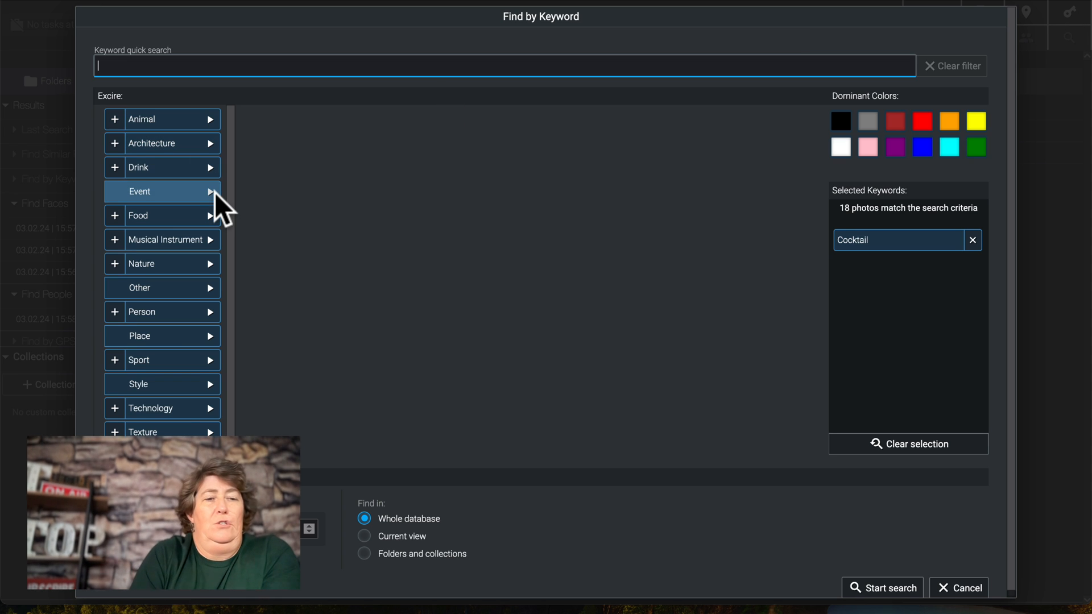
click(161, 263)
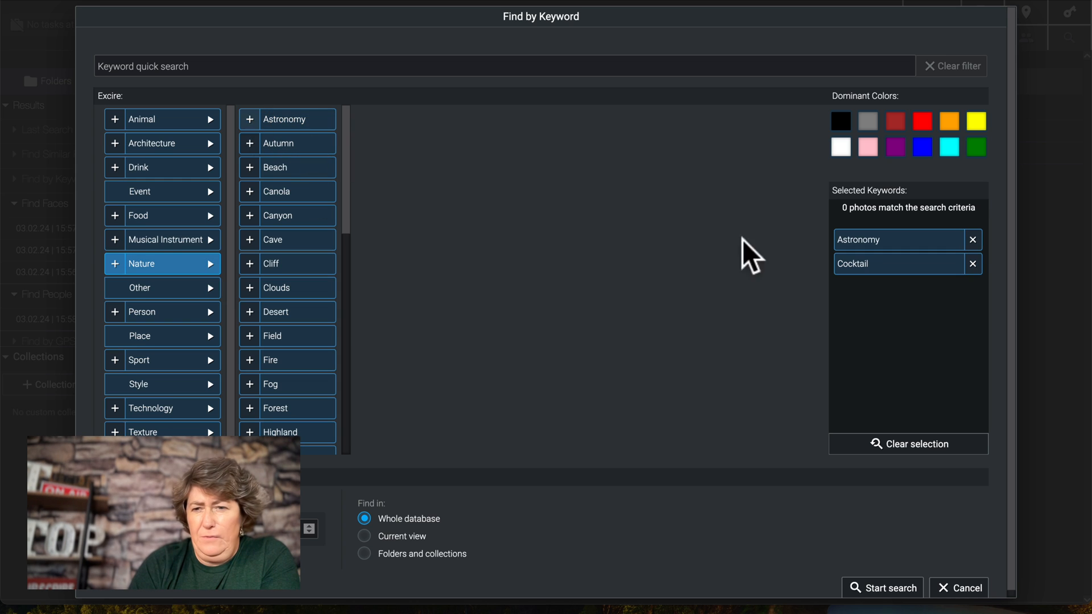
click(973, 264)
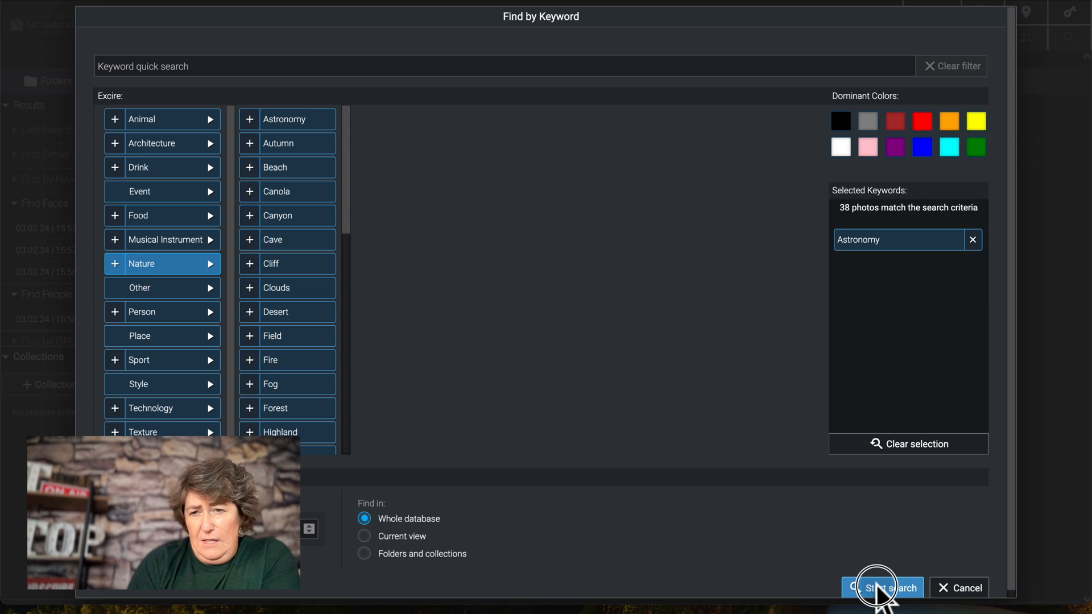
click(882, 588)
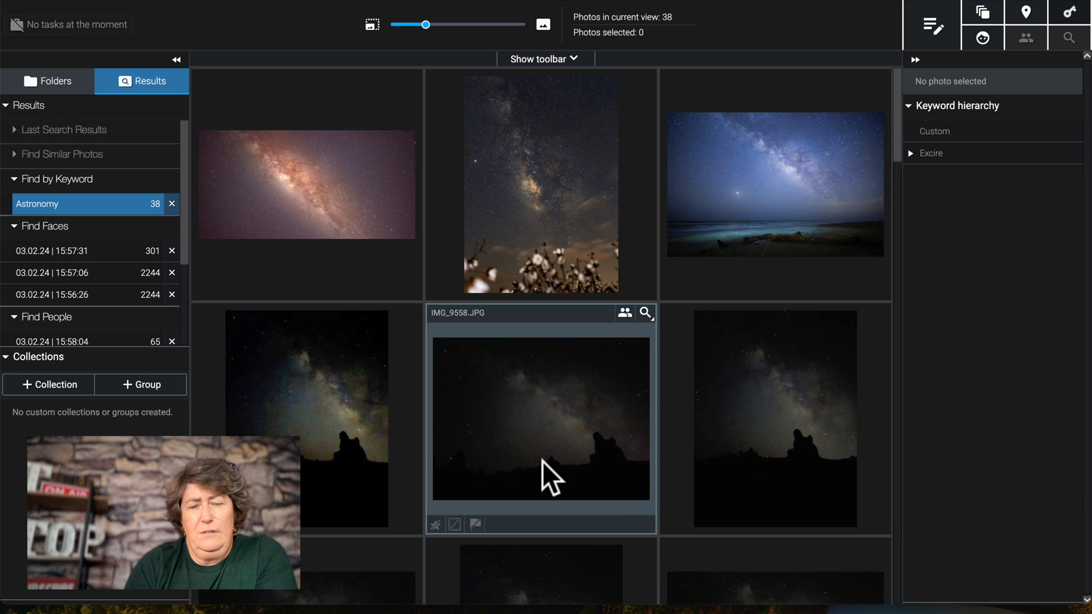
Step: Scroll through the 38 Astronomy photos, then return to the Folders list
scroll(down, 3)
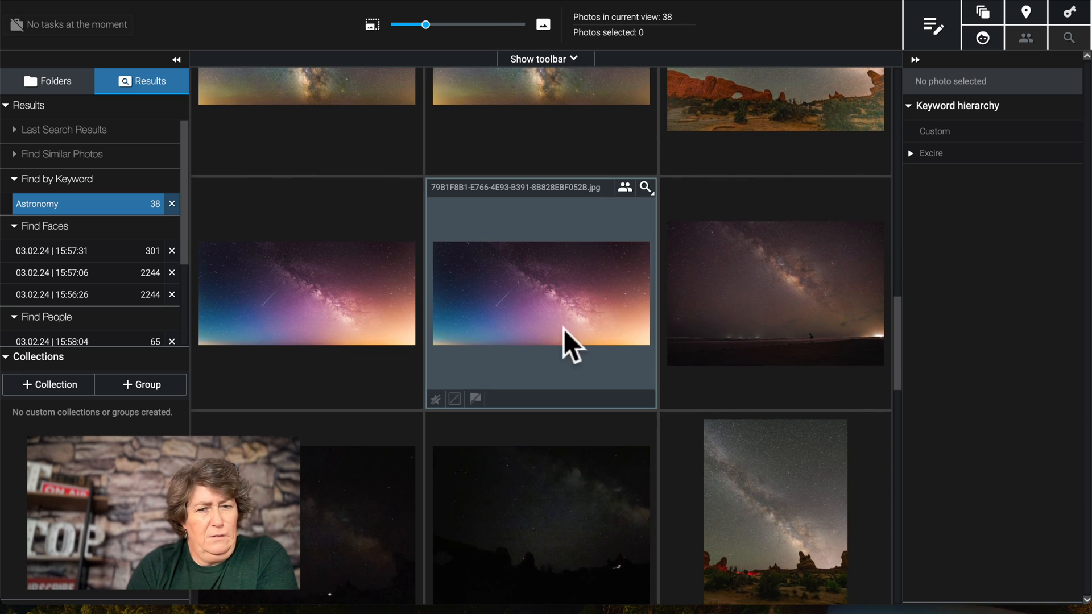
mouse_move(307, 313)
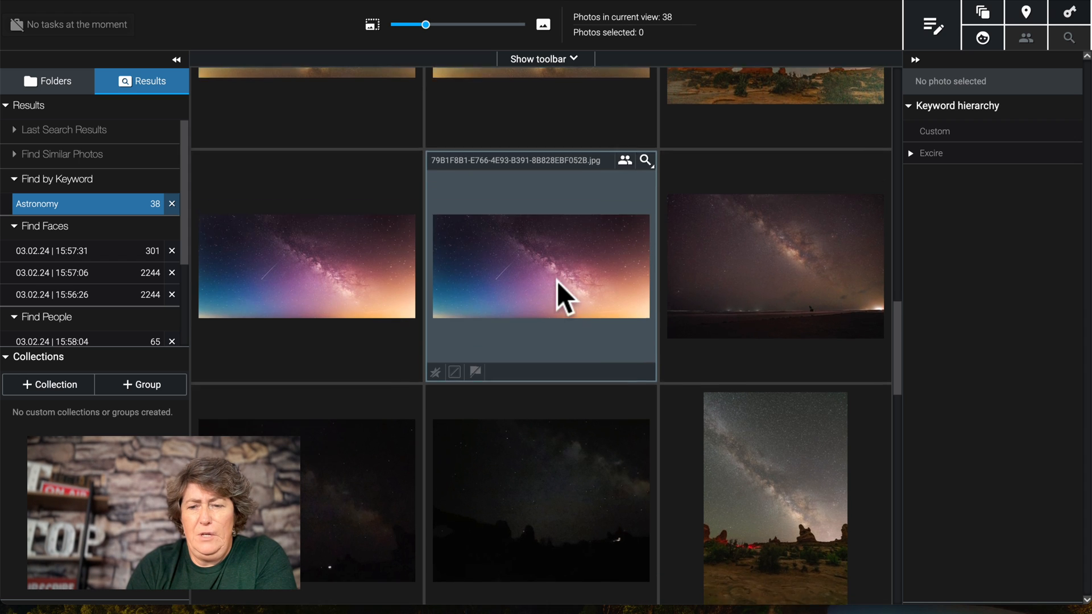
scroll(down, 3)
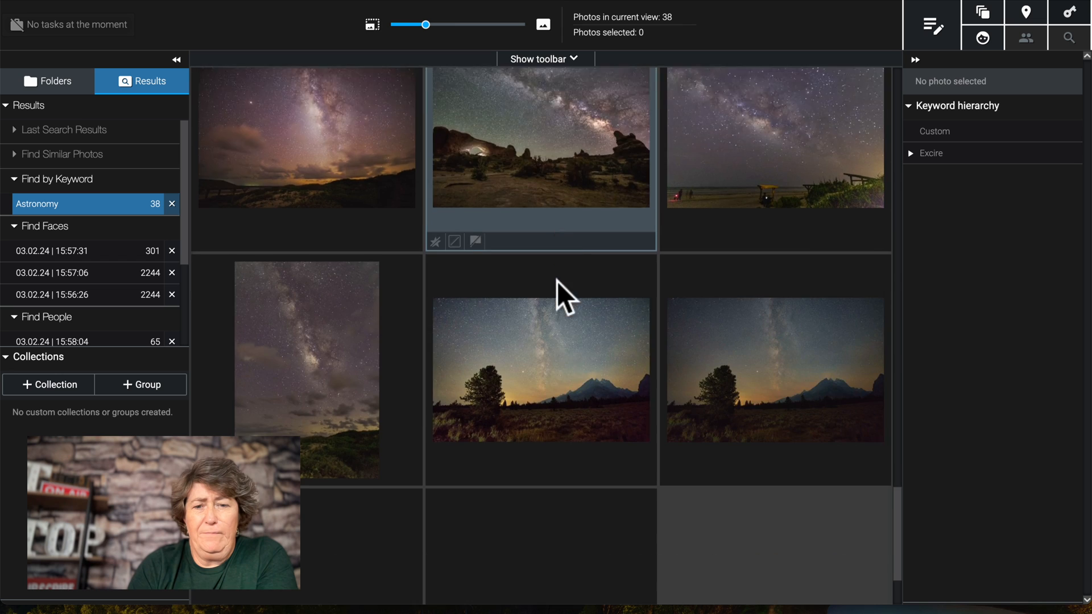
scroll(down, 3)
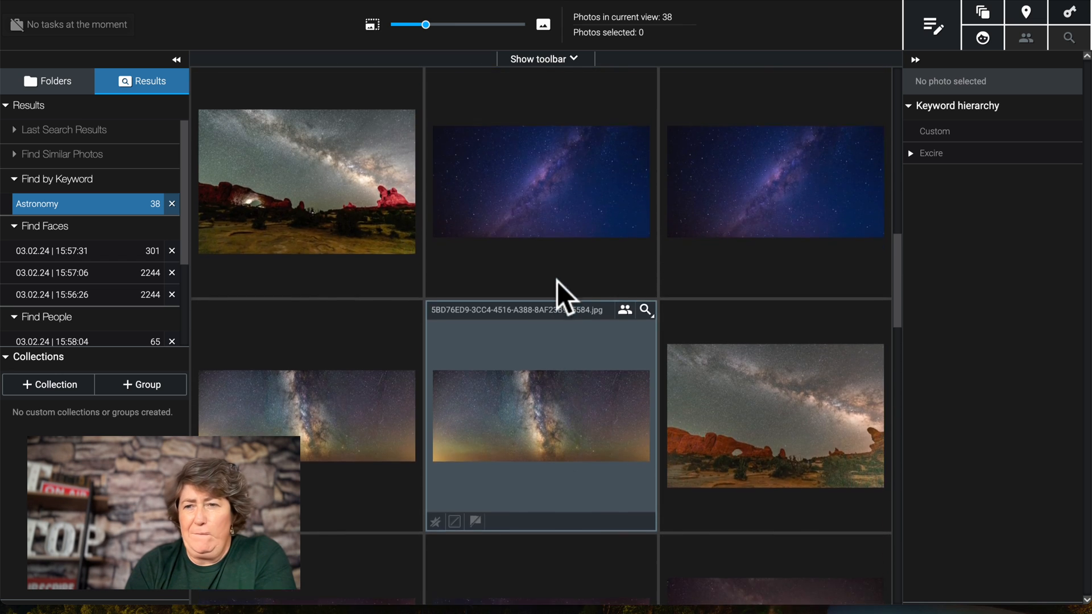
scroll(down, 3)
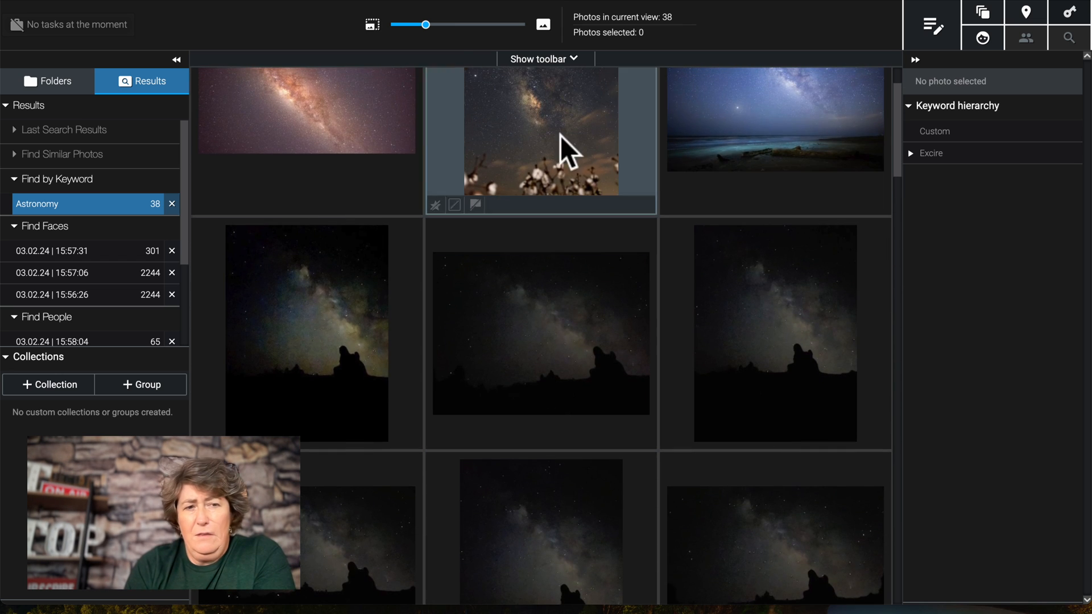
click(47, 80)
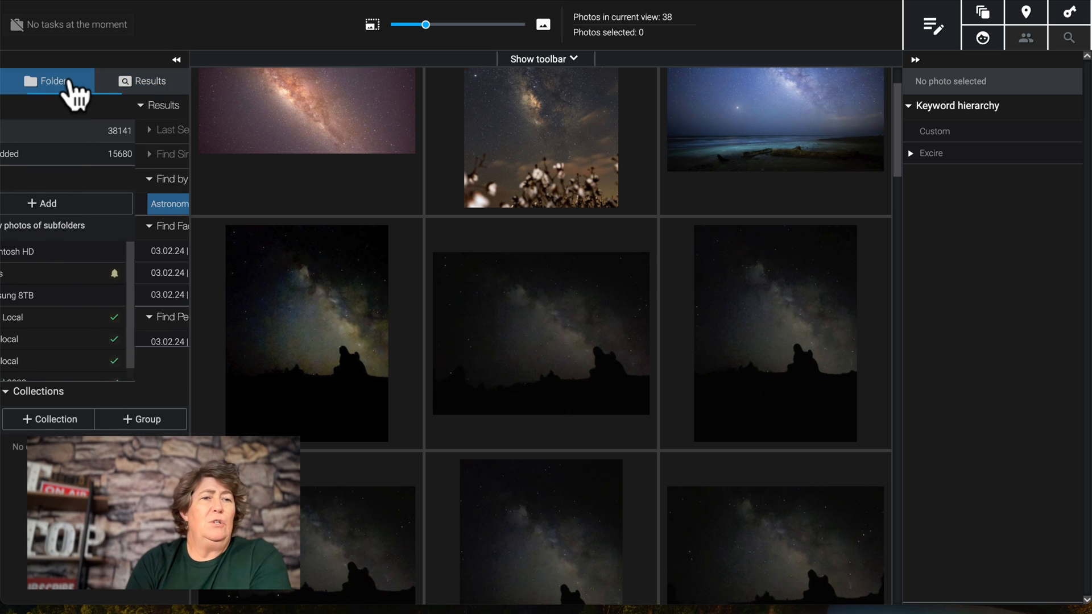
click(49, 81)
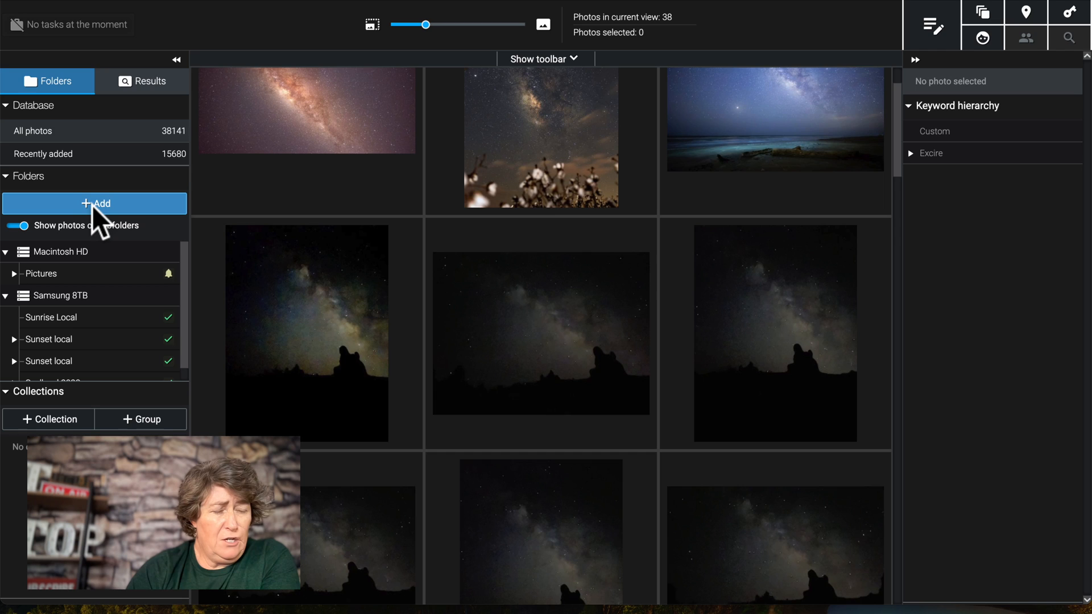
click(95, 204)
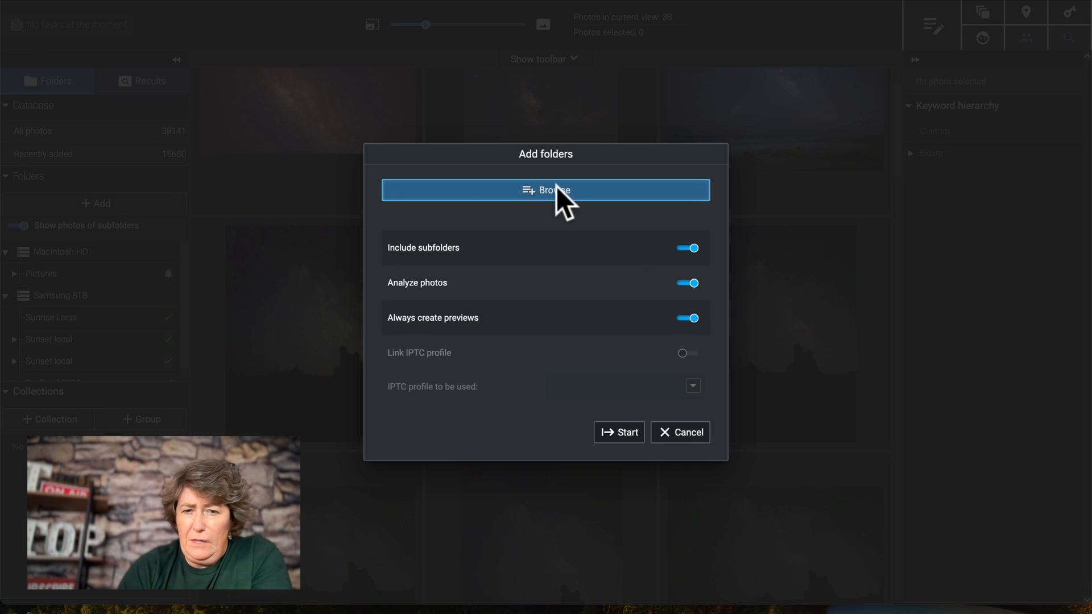
click(546, 190)
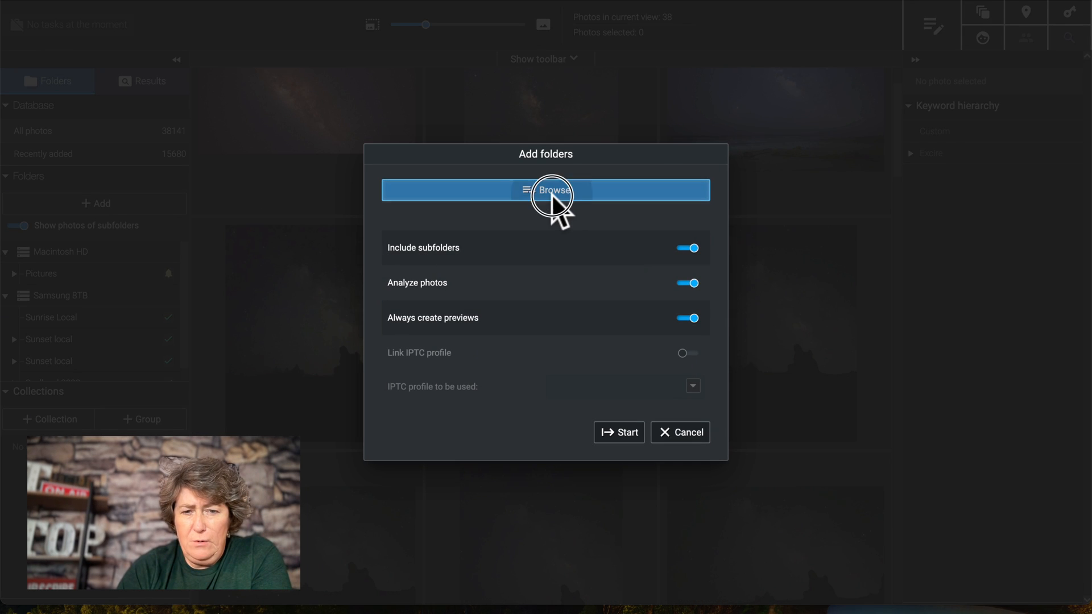
click(546, 190)
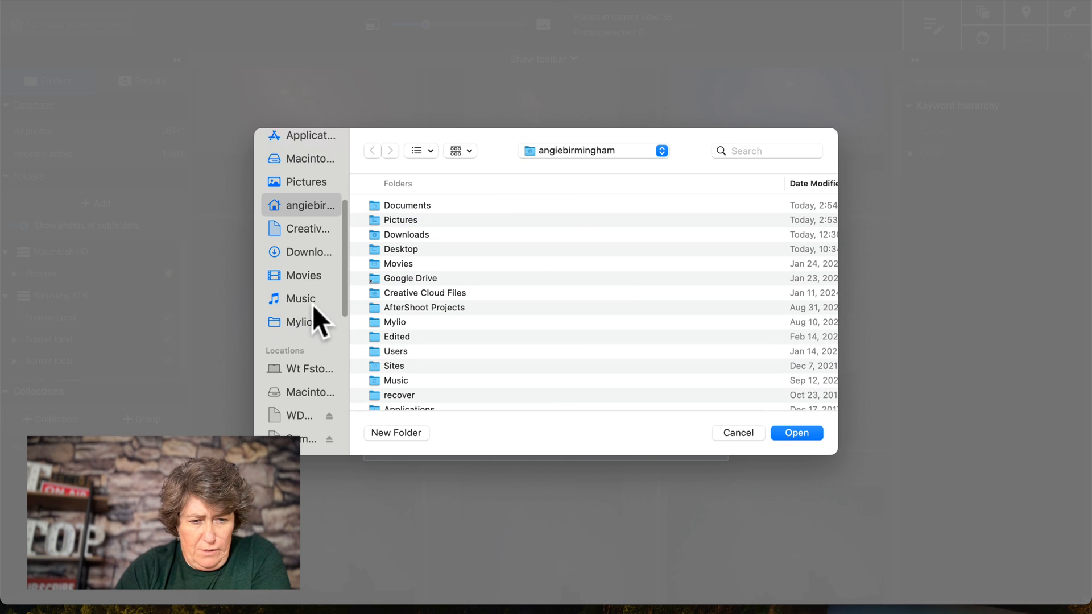
scroll(down, 3)
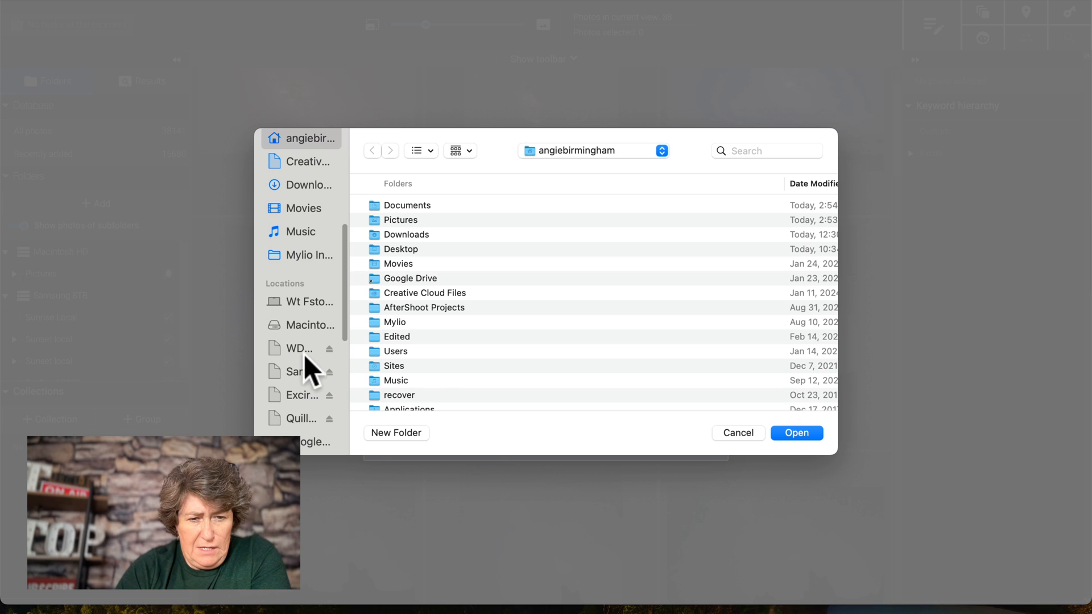
click(300, 348)
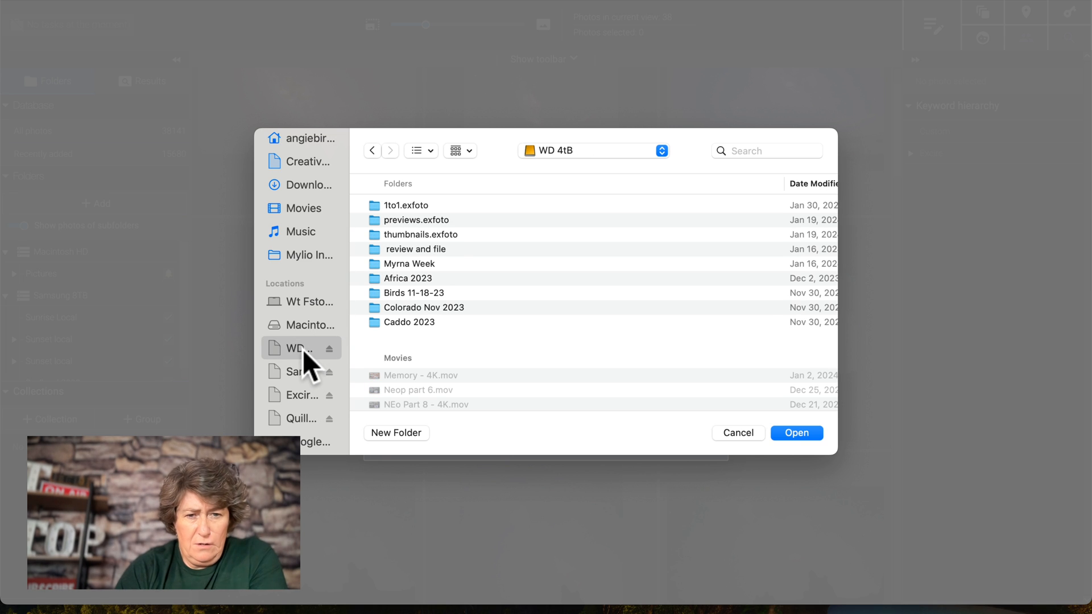
mouse_move(478, 282)
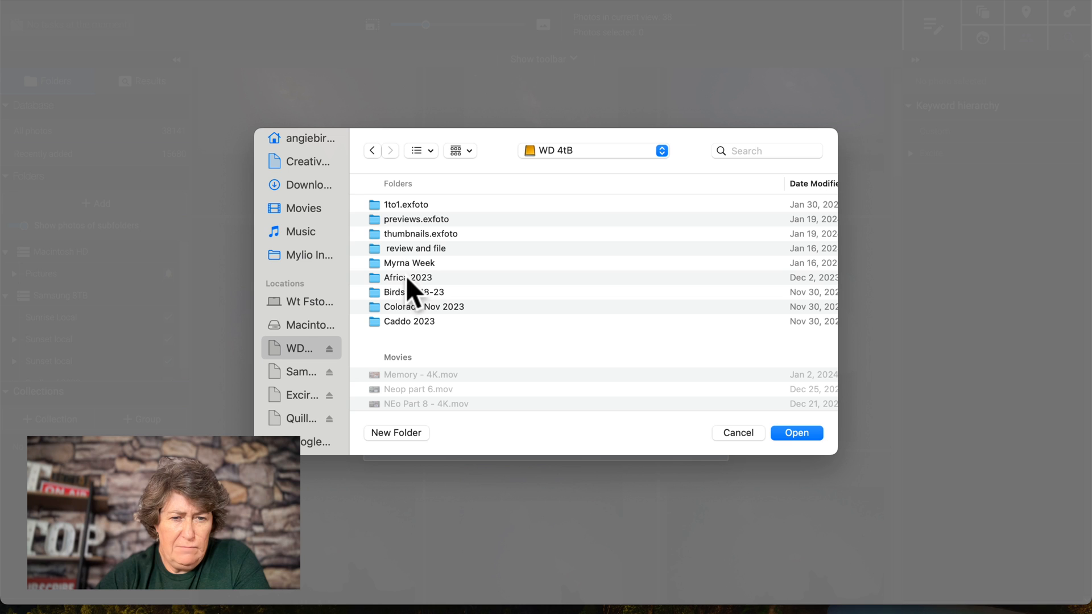
double_click(410, 263)
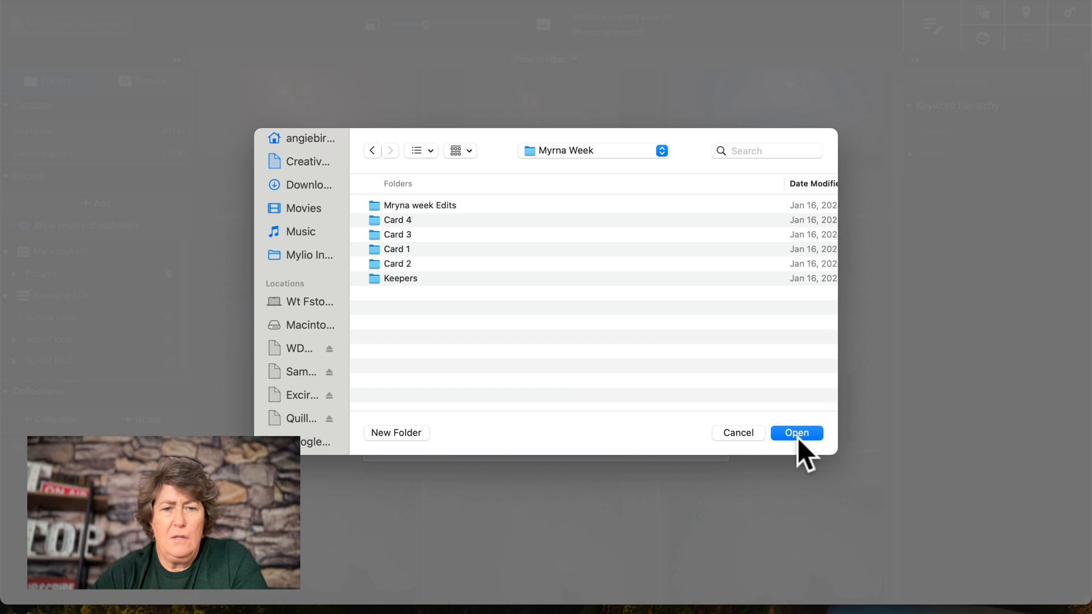
click(797, 432)
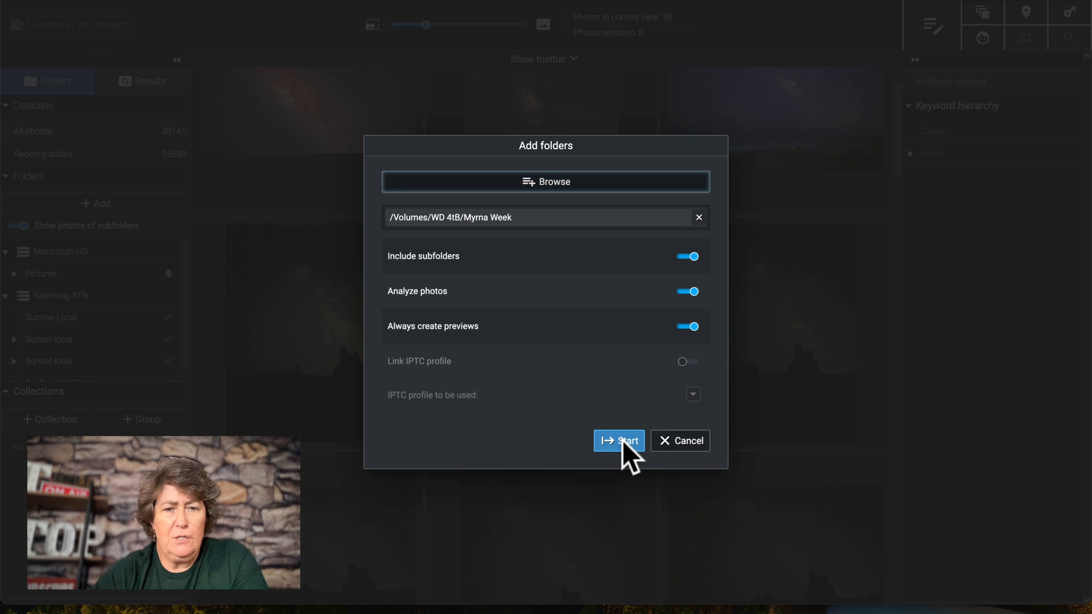
click(618, 441)
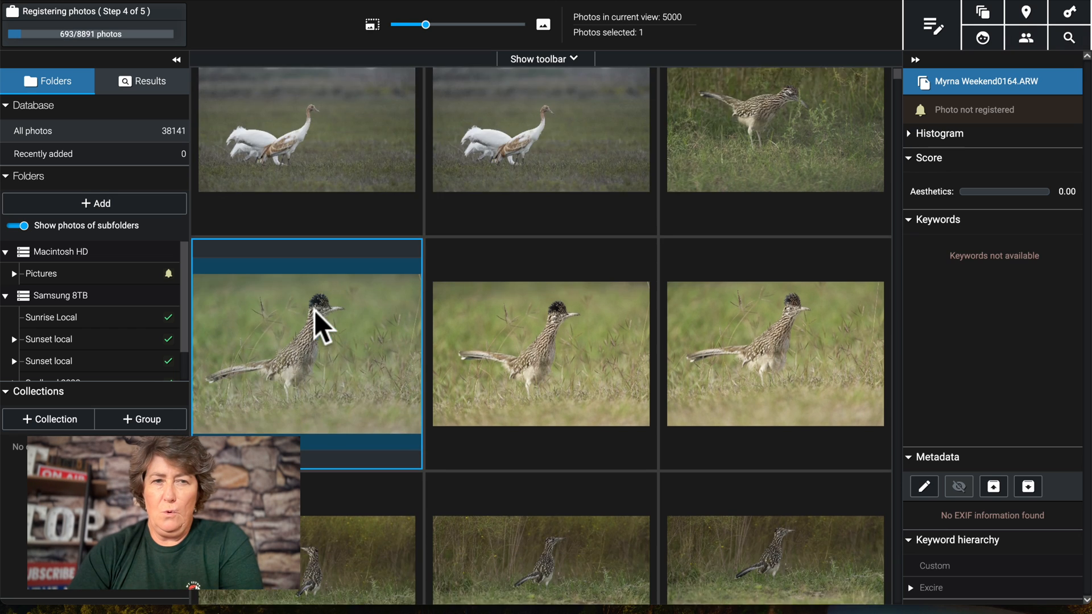
scroll(down, 3)
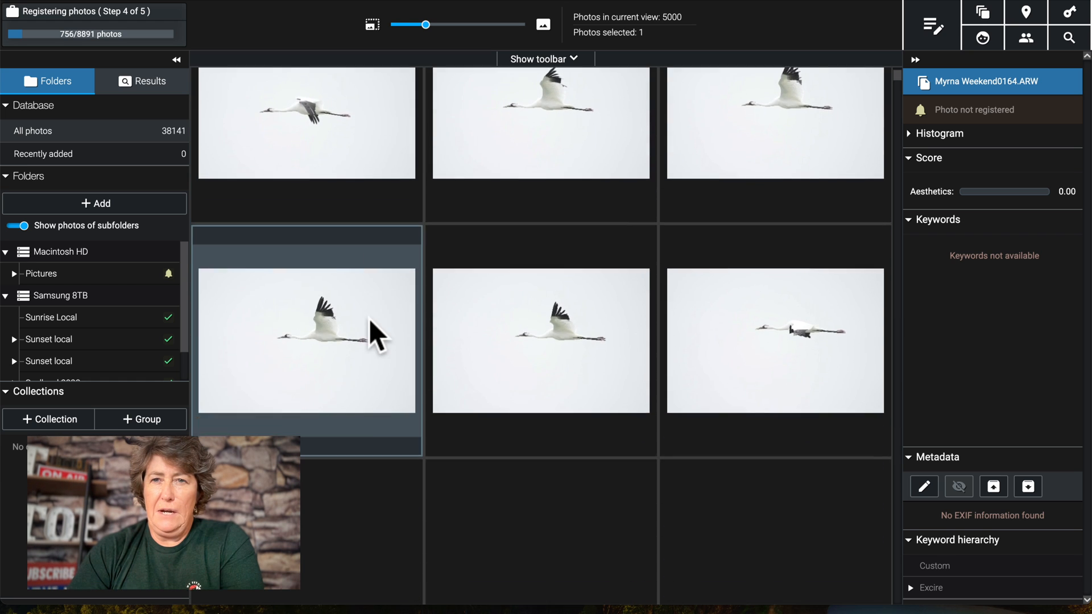
scroll(down, 3)
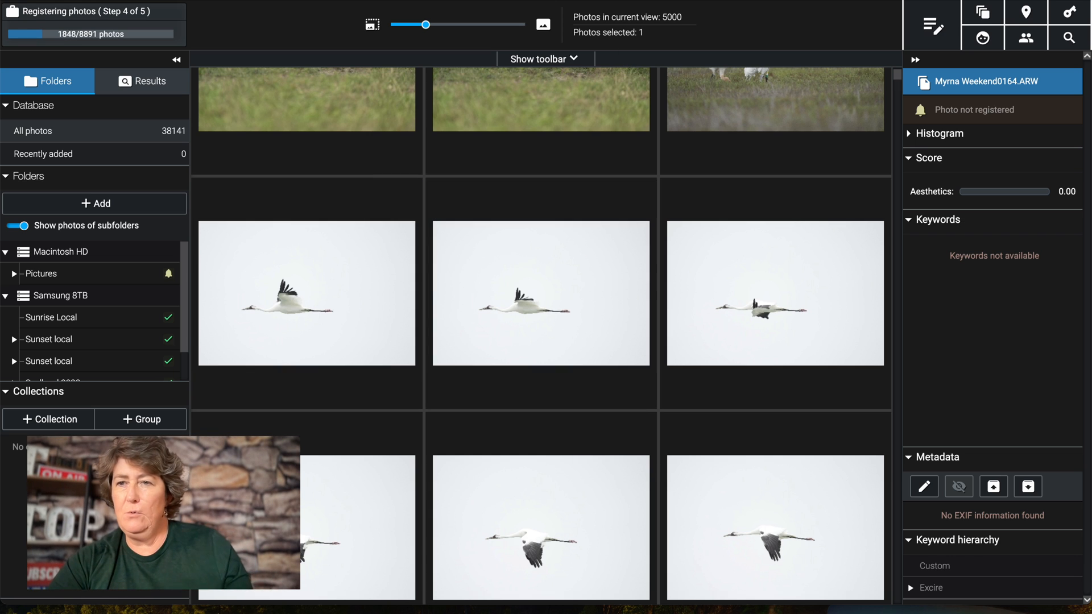
mouse_move(1024, 12)
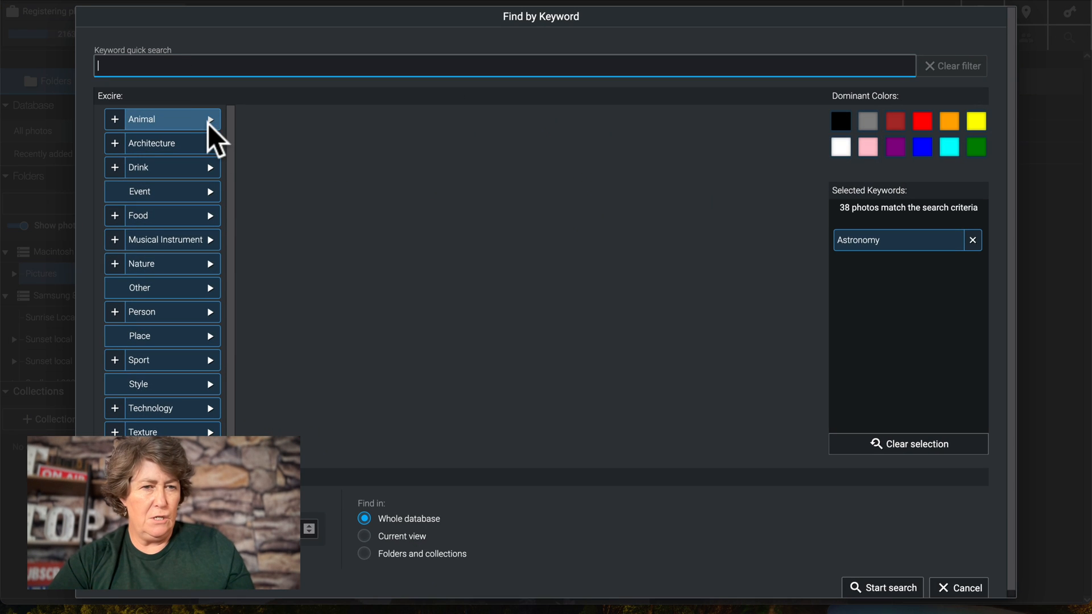
click(162, 119)
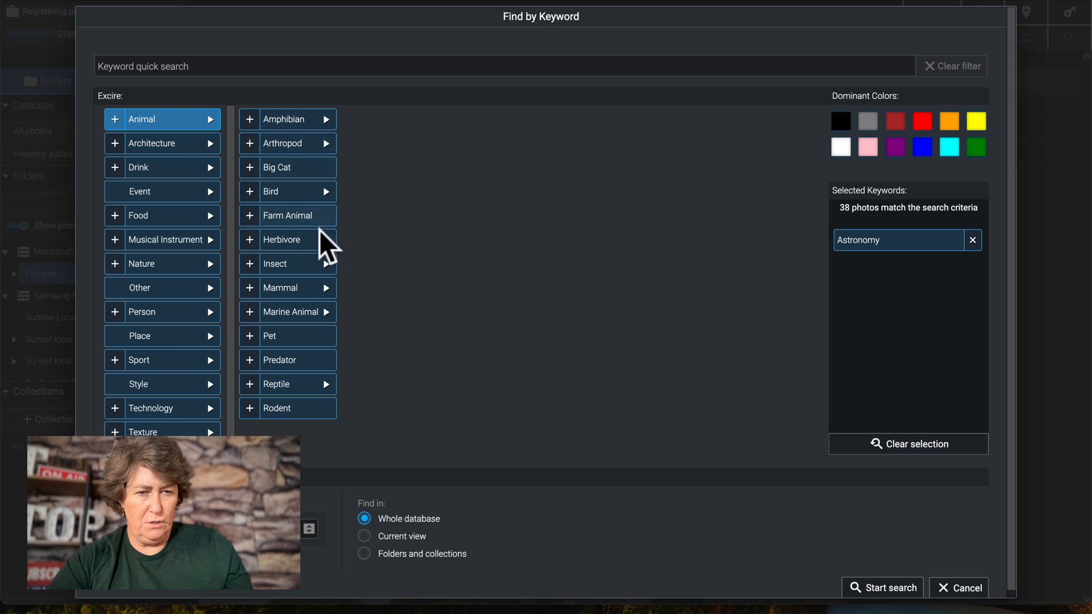
click(280, 288)
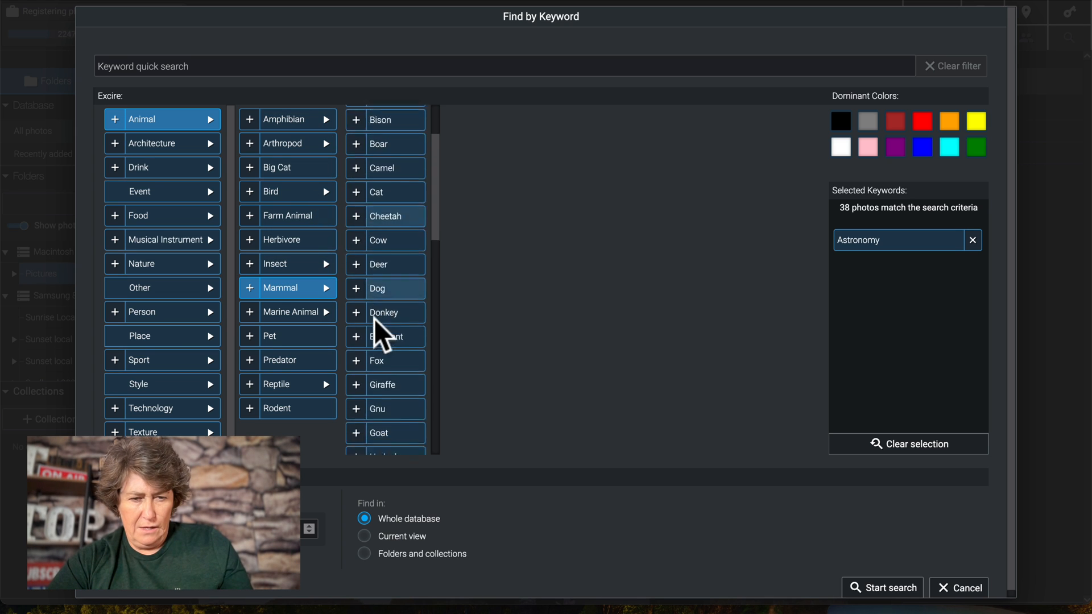
scroll(down, 3)
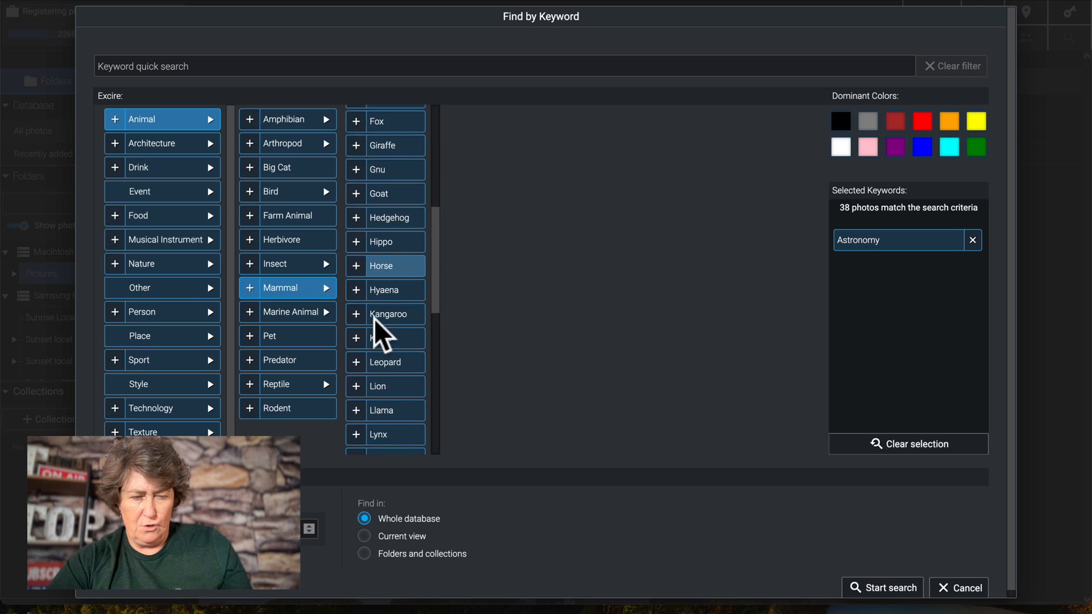
scroll(down, 3)
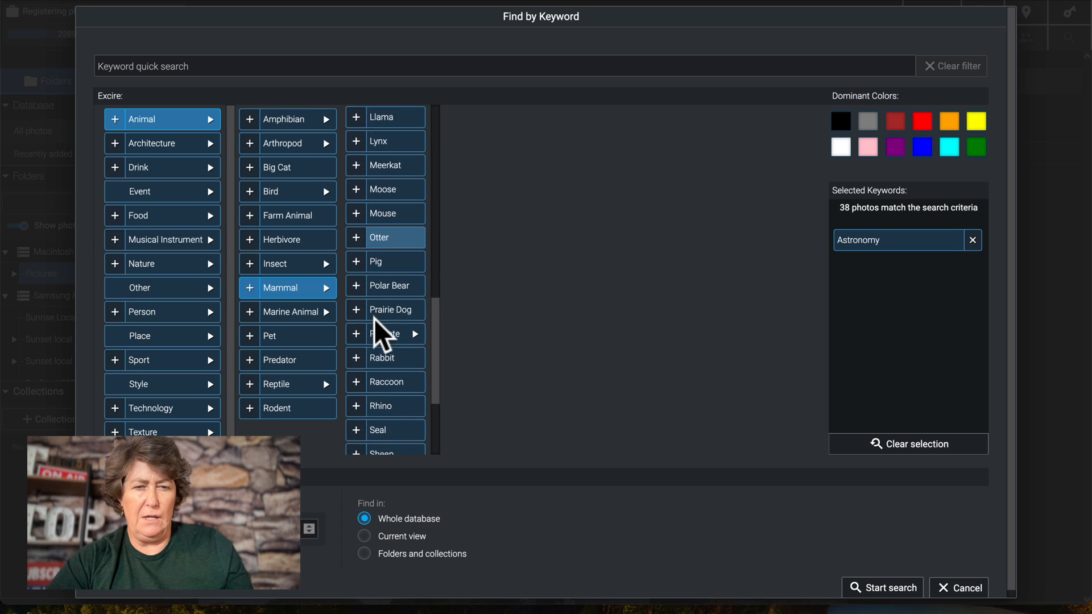
scroll(down, 3)
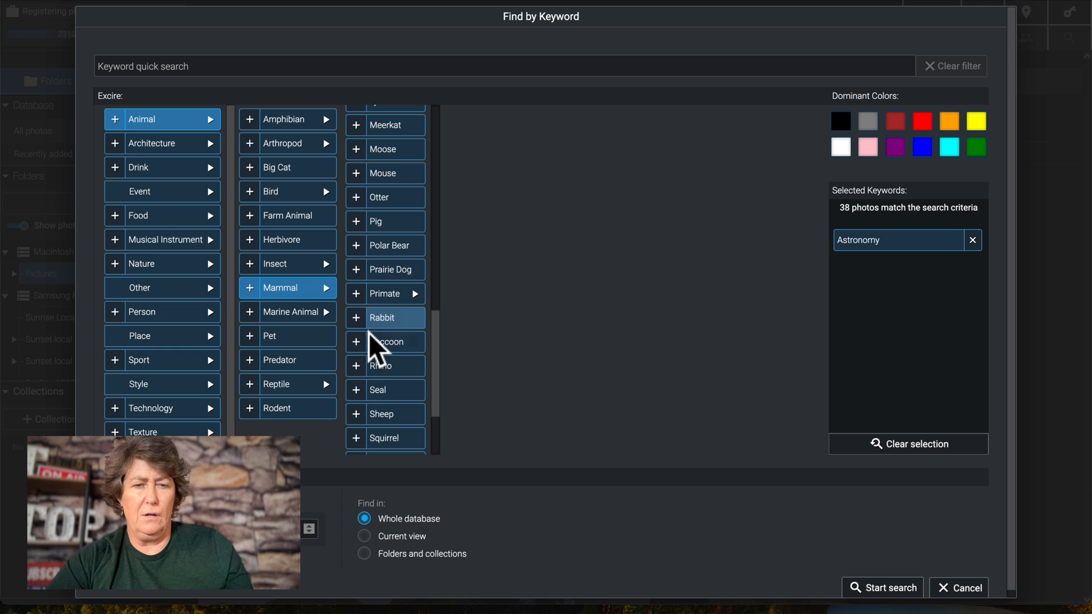
click(357, 342)
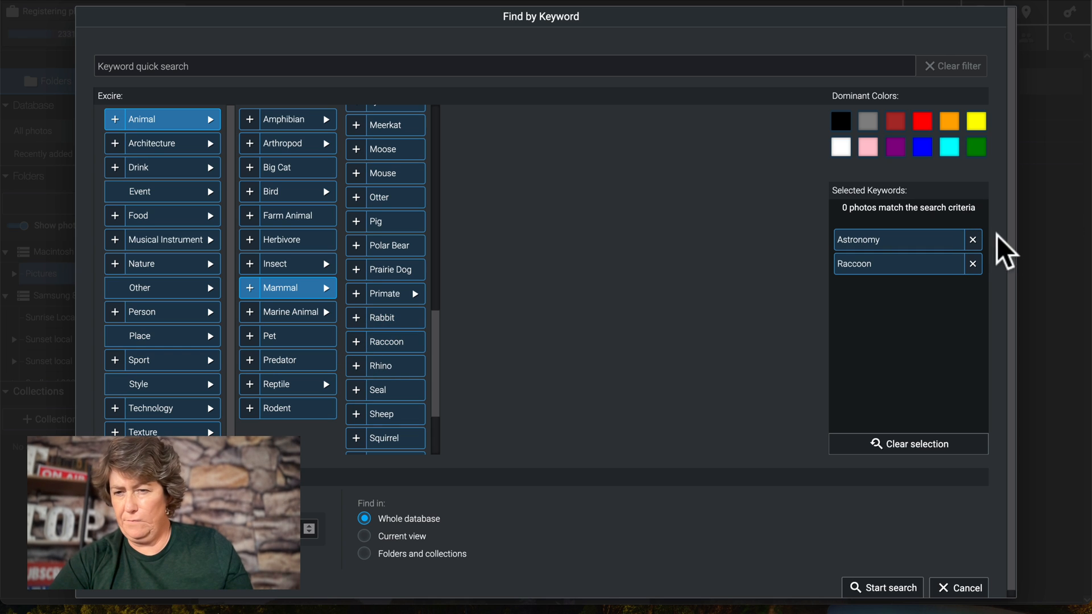
click(973, 240)
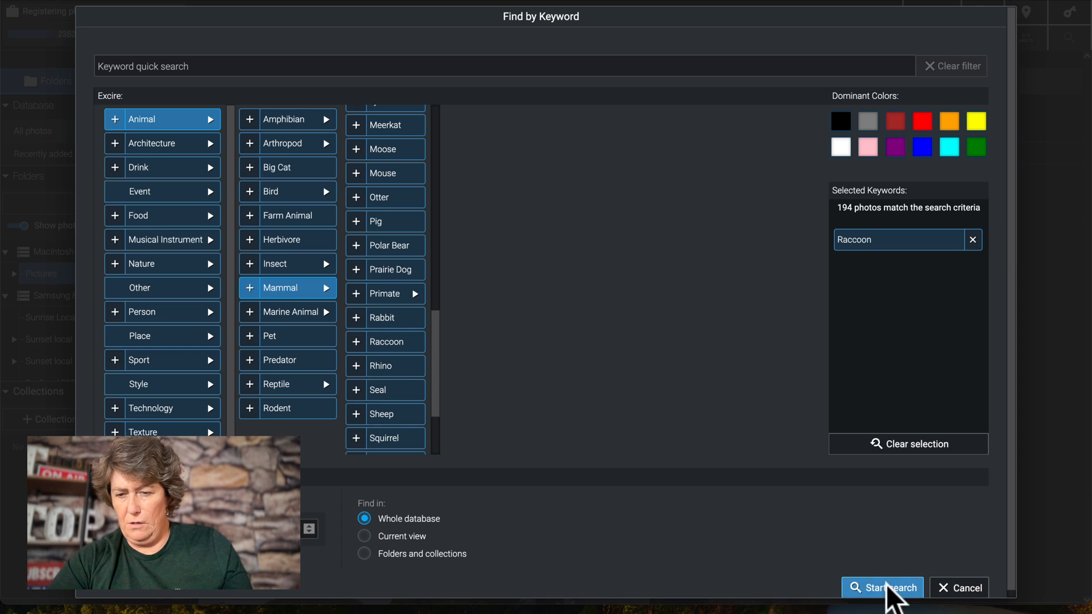
click(882, 588)
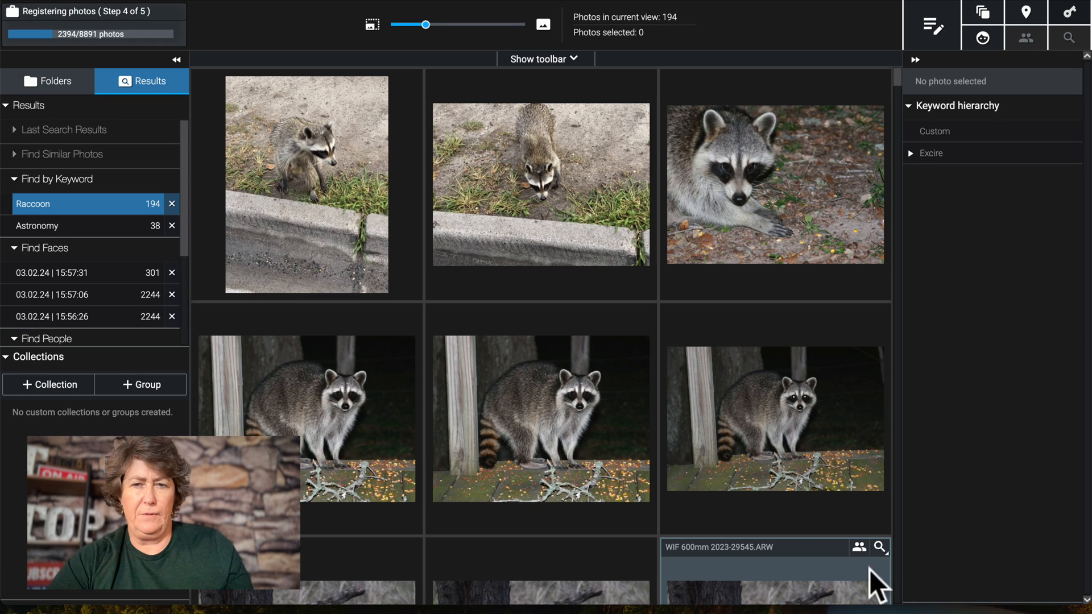
scroll(down, 3)
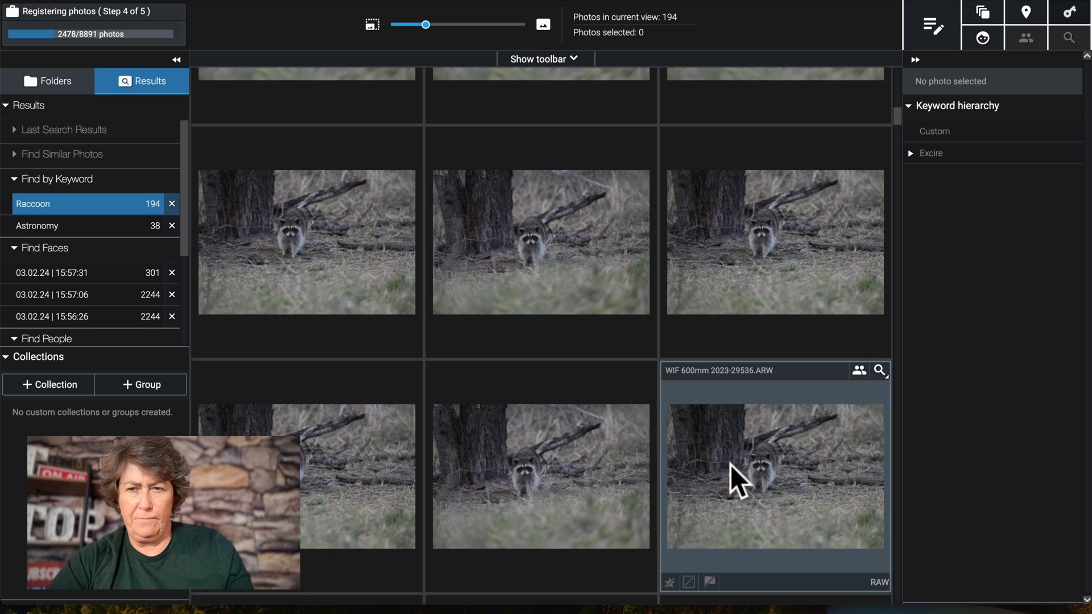
click(773, 476)
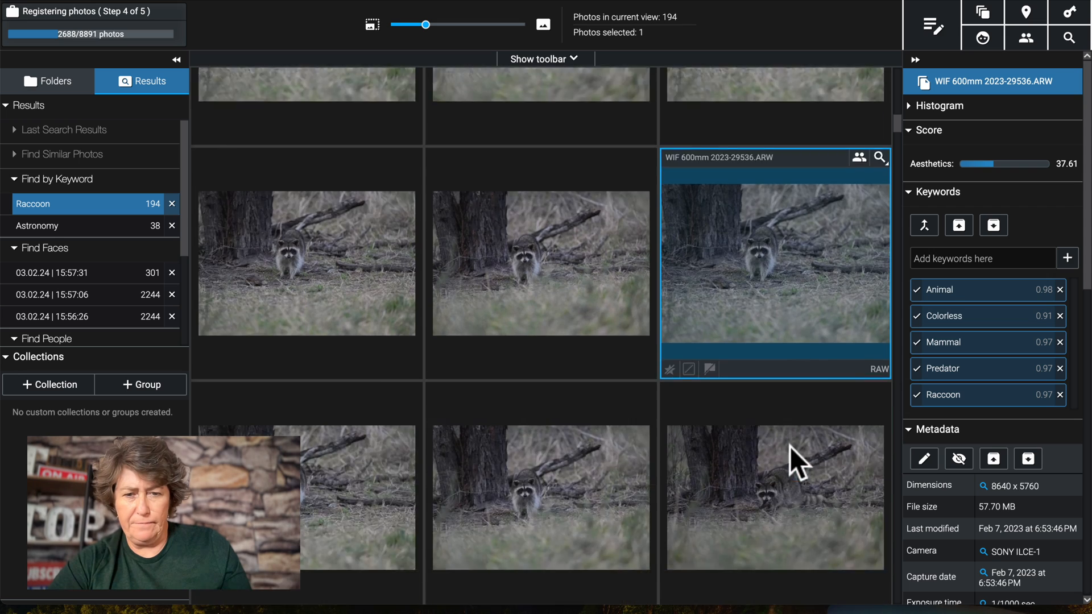
scroll(down, 3)
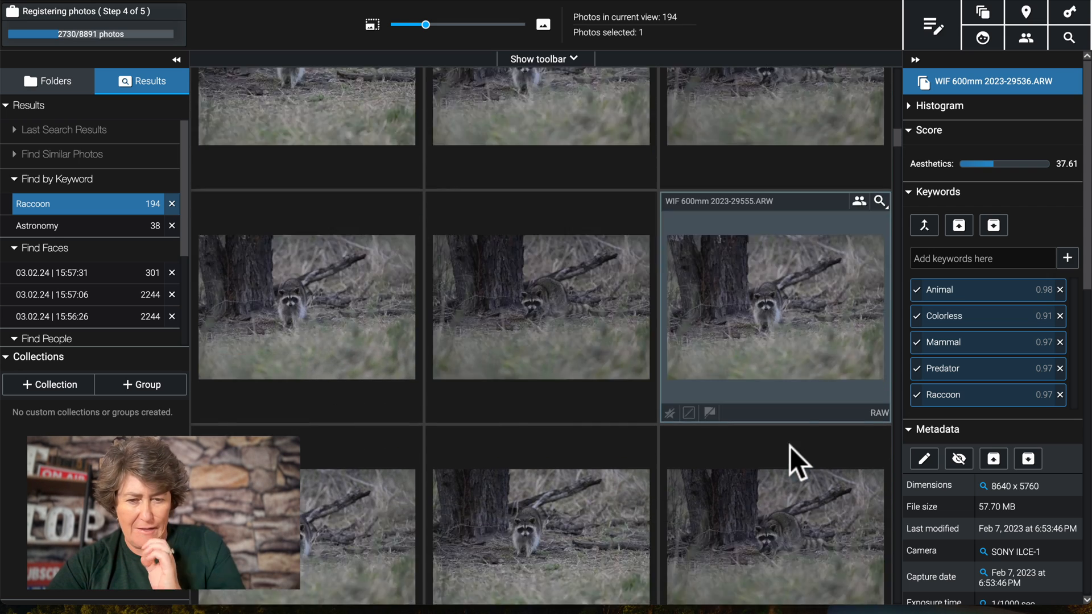
scroll(down, 3)
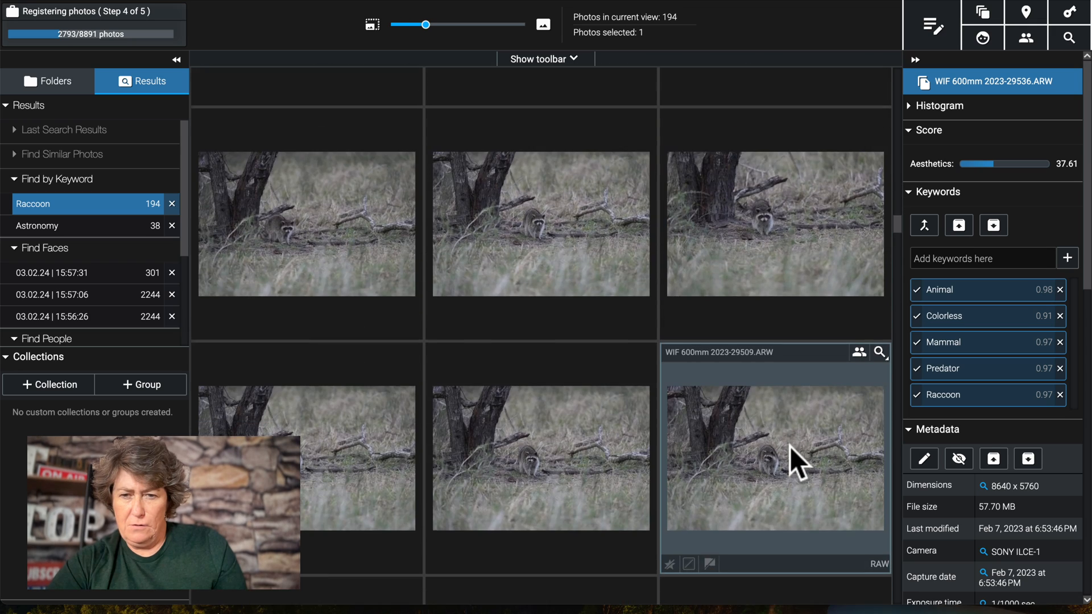
scroll(down, 3)
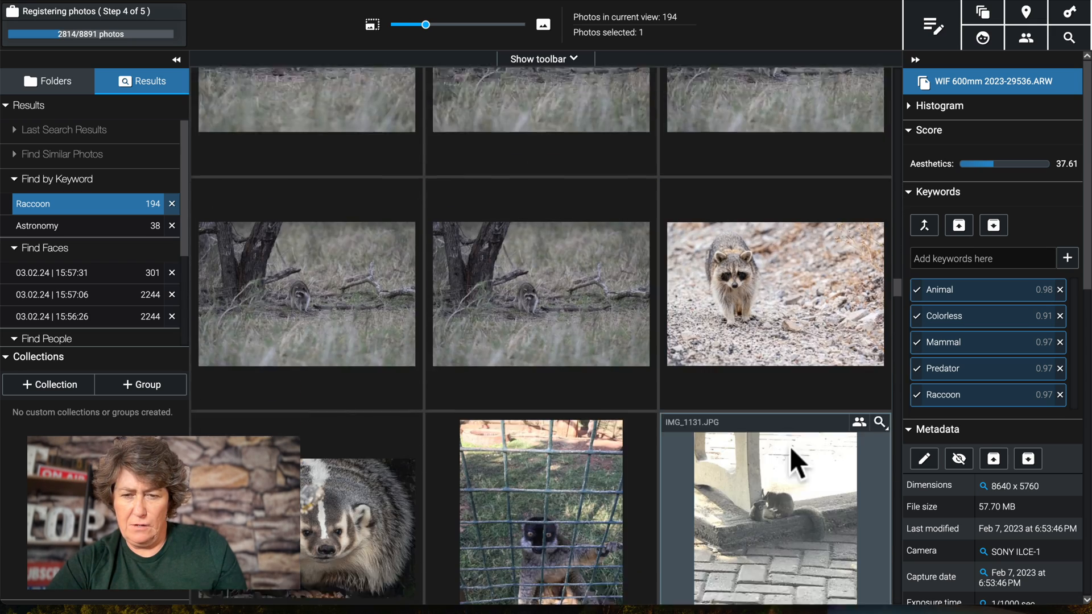
scroll(down, 3)
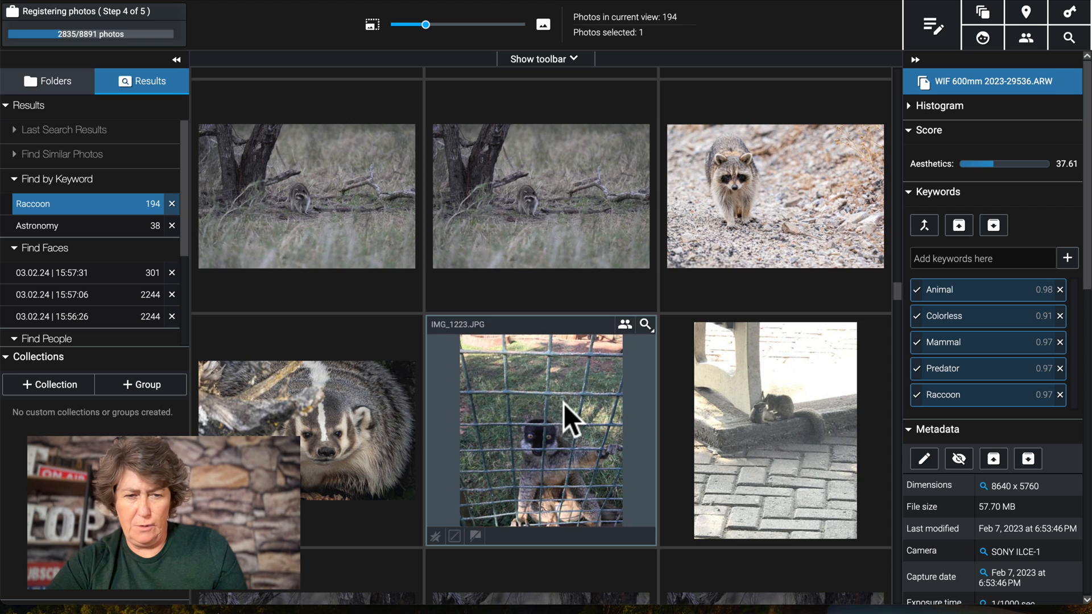
Step: Try adding a 'ba' keyword to the badger photo, dismiss the wait notice, and show folders
click(305, 432)
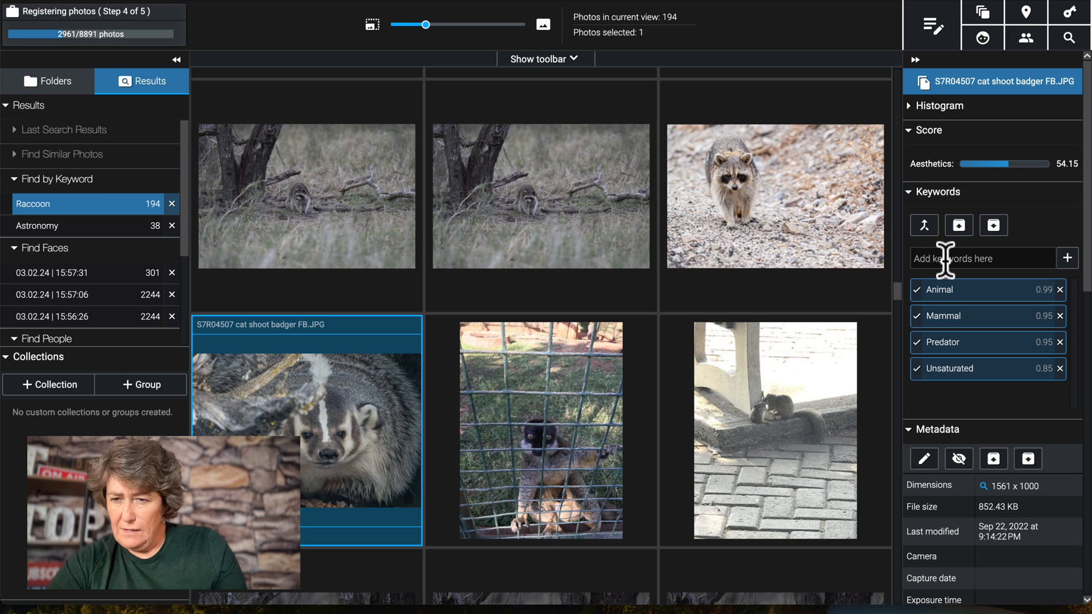
text(ba)
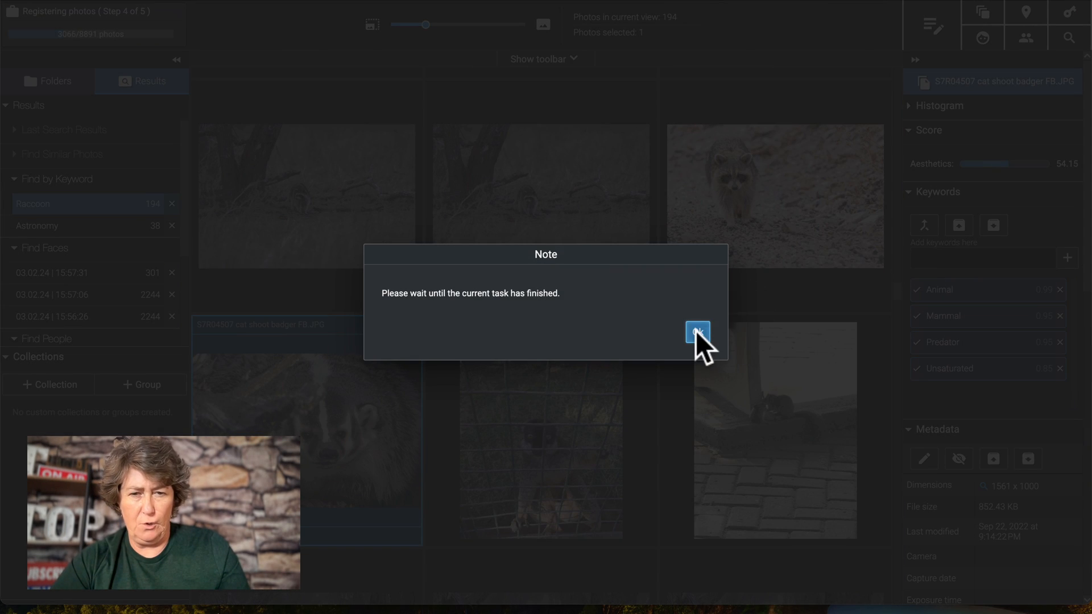
click(697, 331)
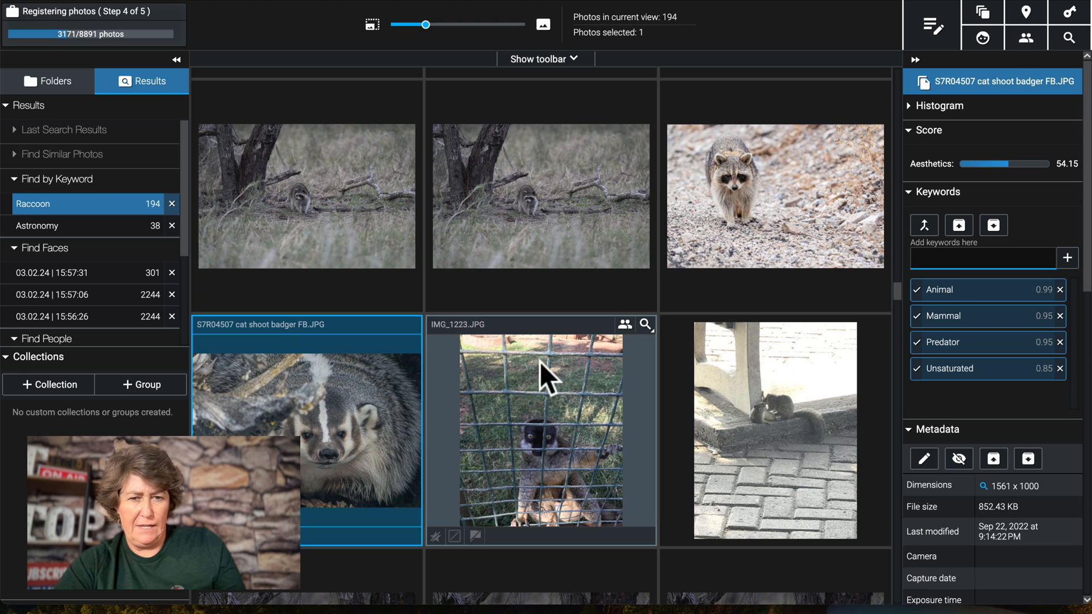
scroll(down, 3)
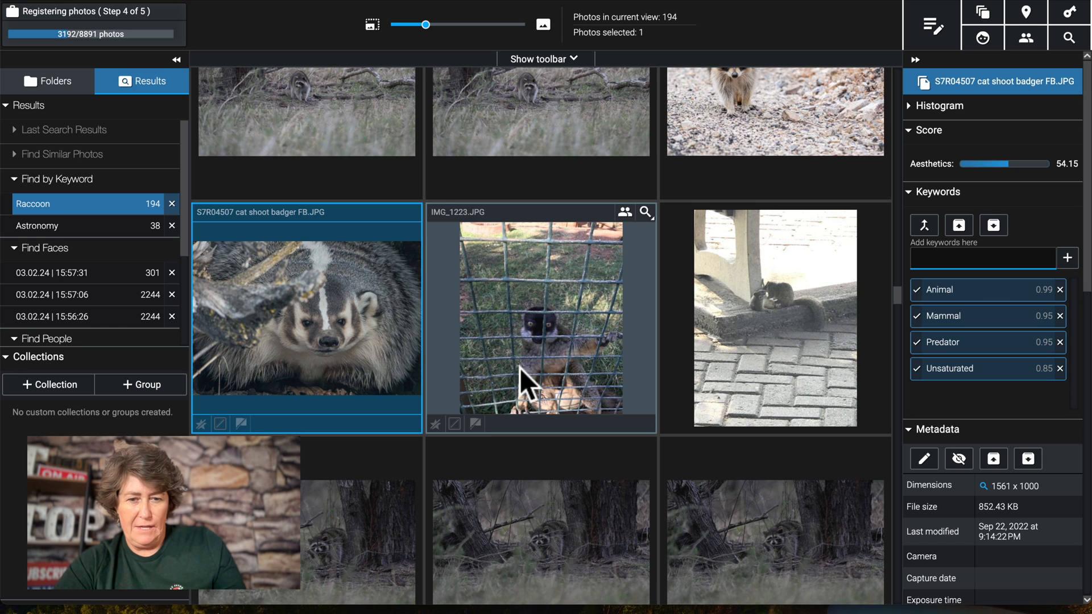
click(540, 318)
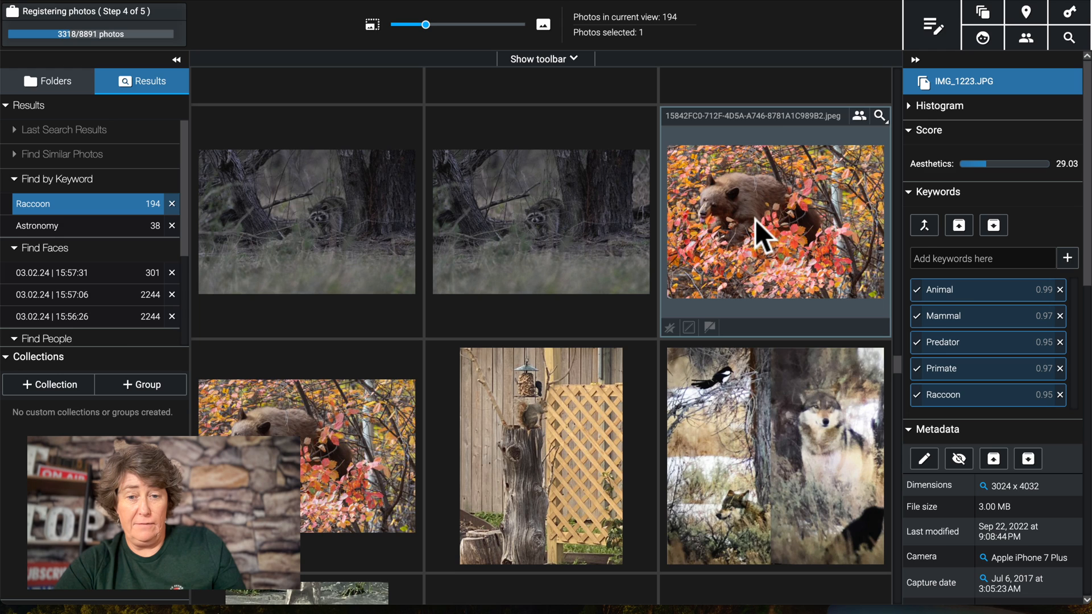
click(47, 80)
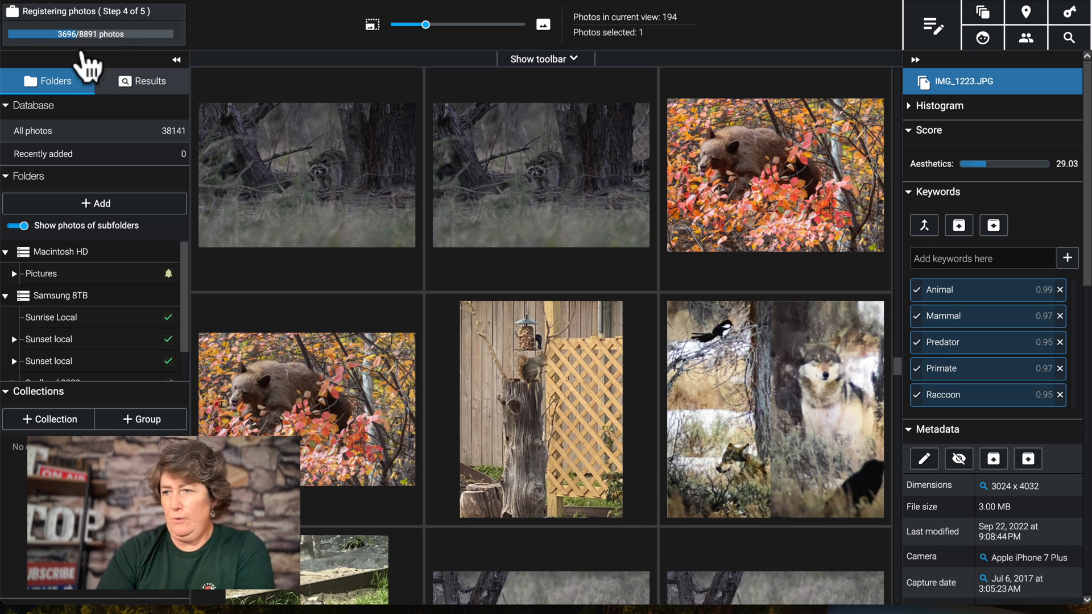
Step: Run a keyword search for Animal > Big Cat, returning 20 results
click(1076, 38)
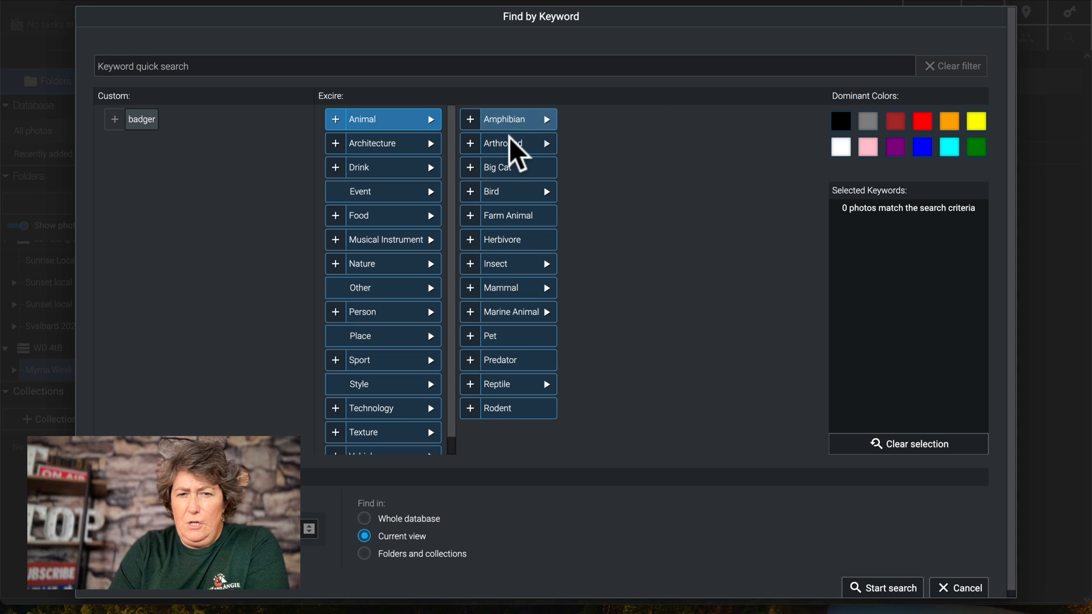
click(470, 167)
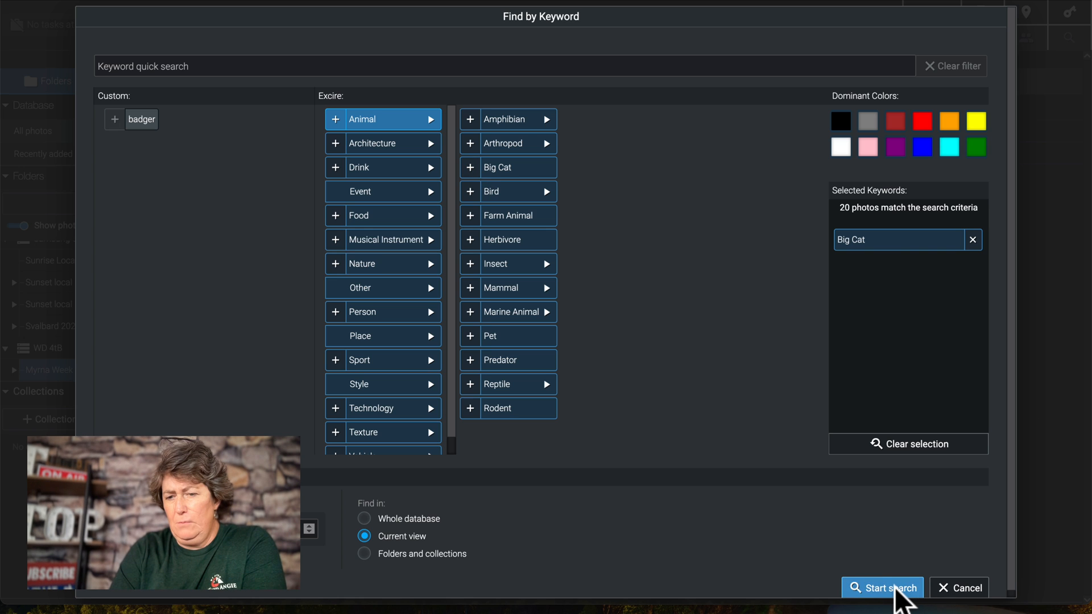
click(882, 588)
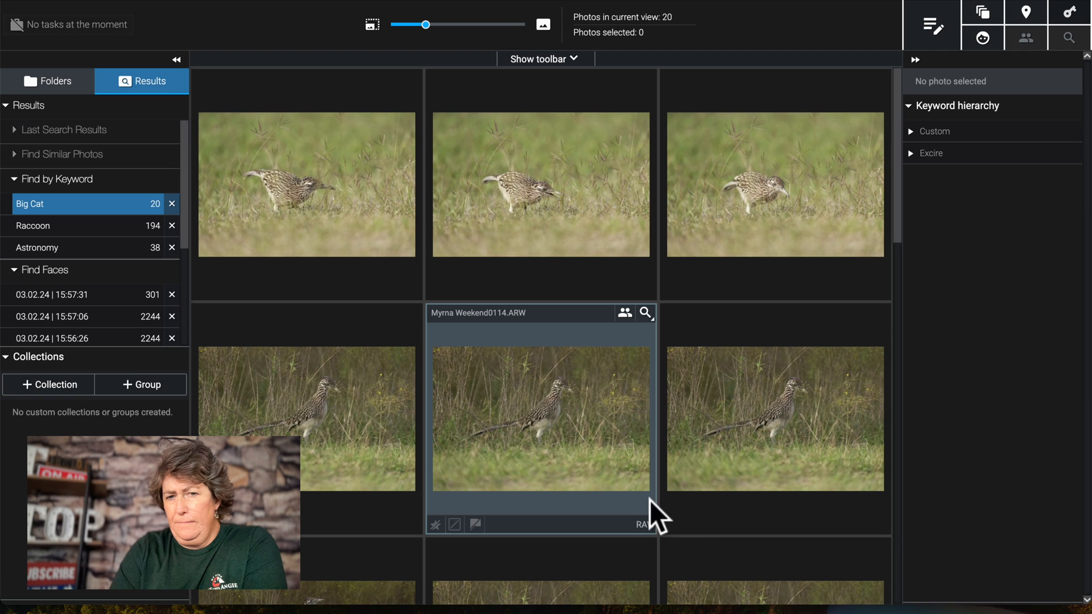
Step: Strip Big Cat, Leopard and Mammal from the first roadrunner photo, then select the next
scroll(down, 3)
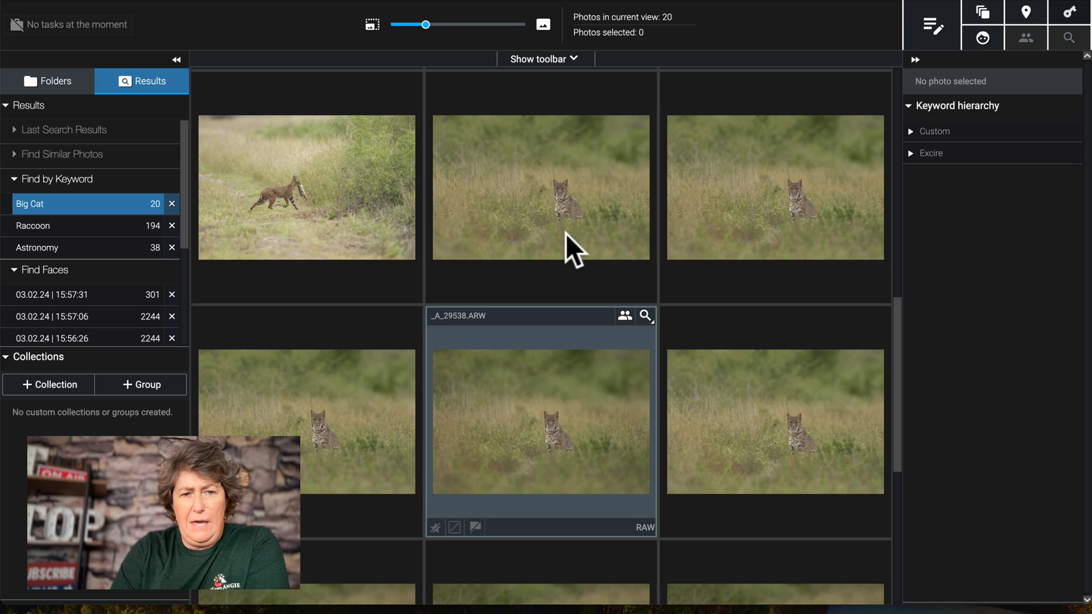
scroll(down, 3)
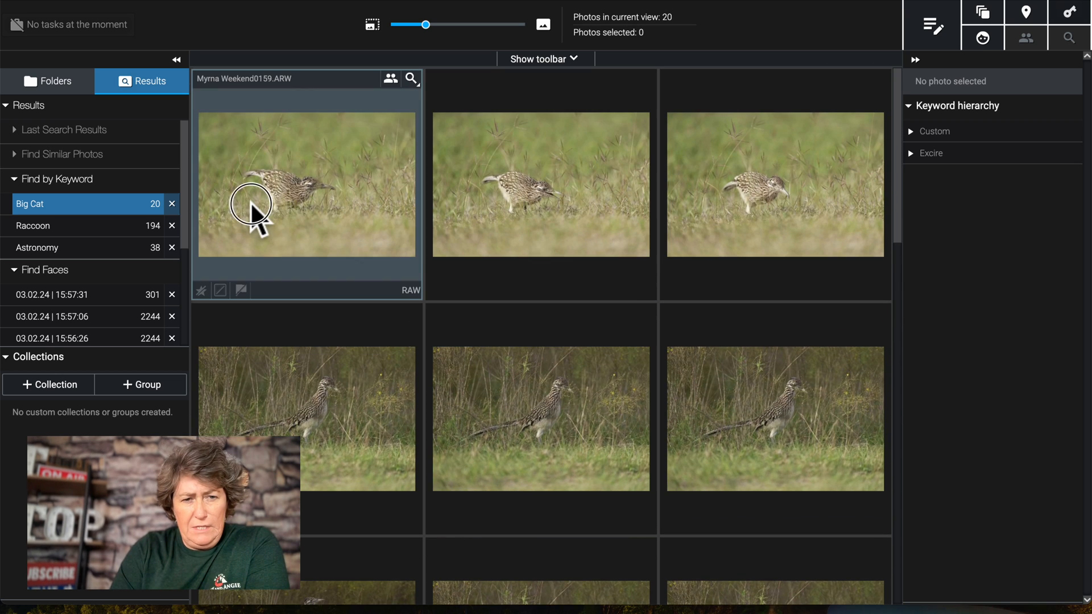
click(307, 184)
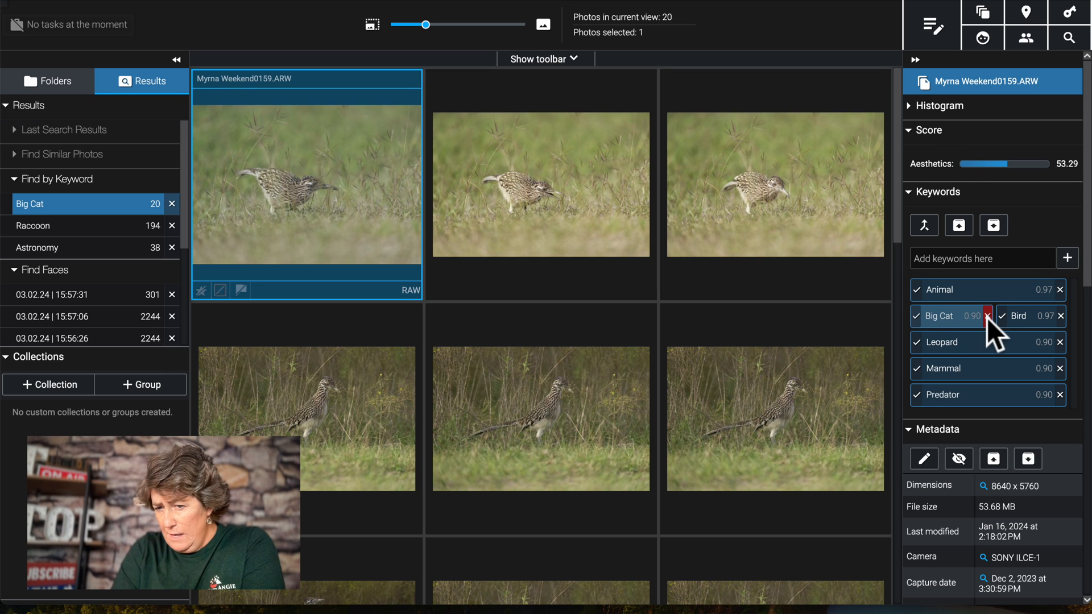
click(987, 315)
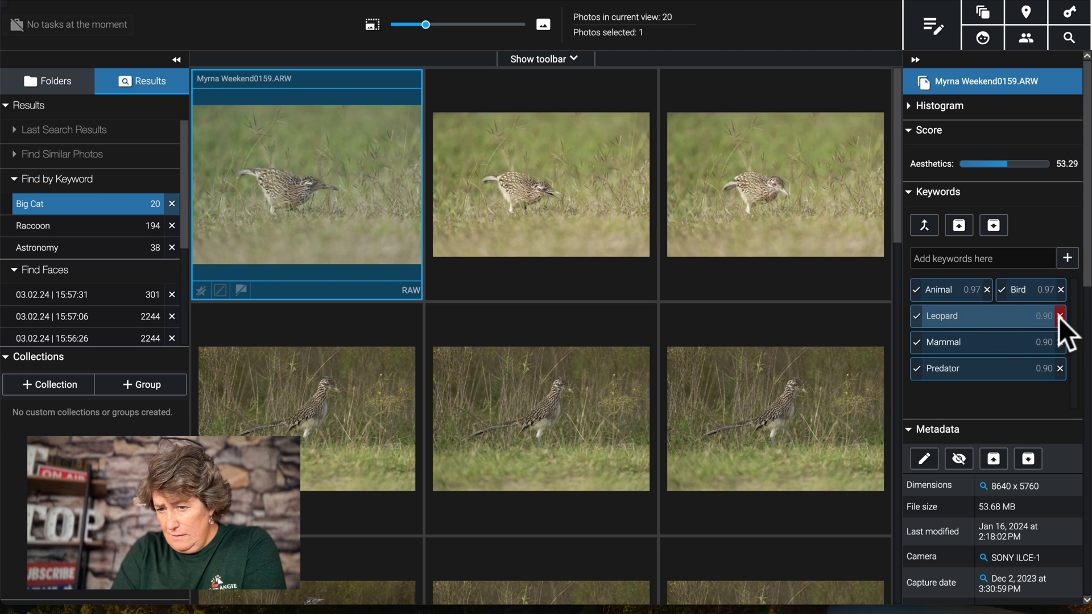
click(1062, 316)
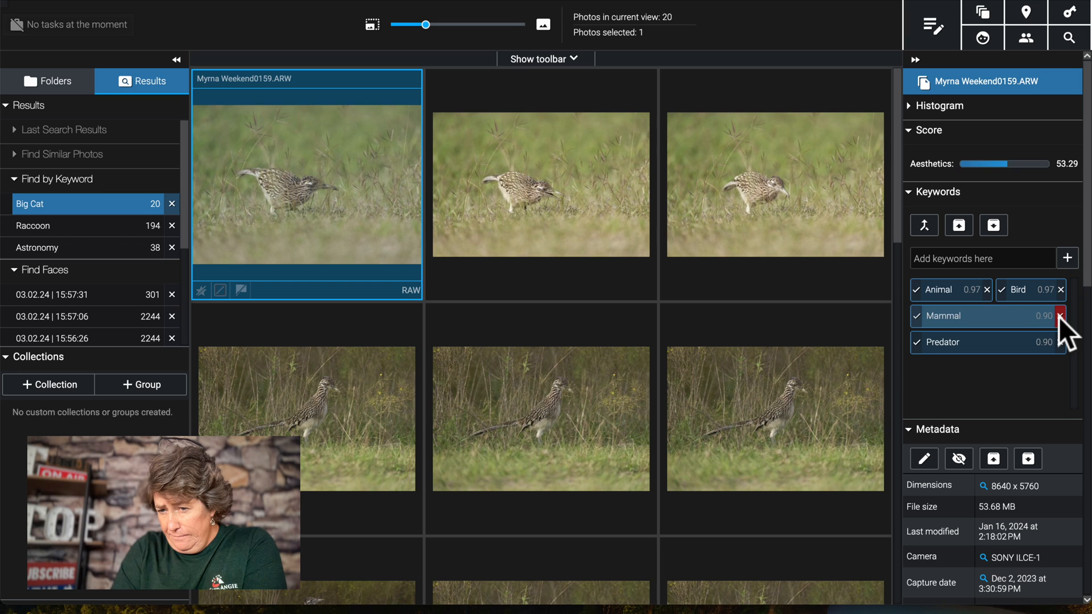
click(1062, 316)
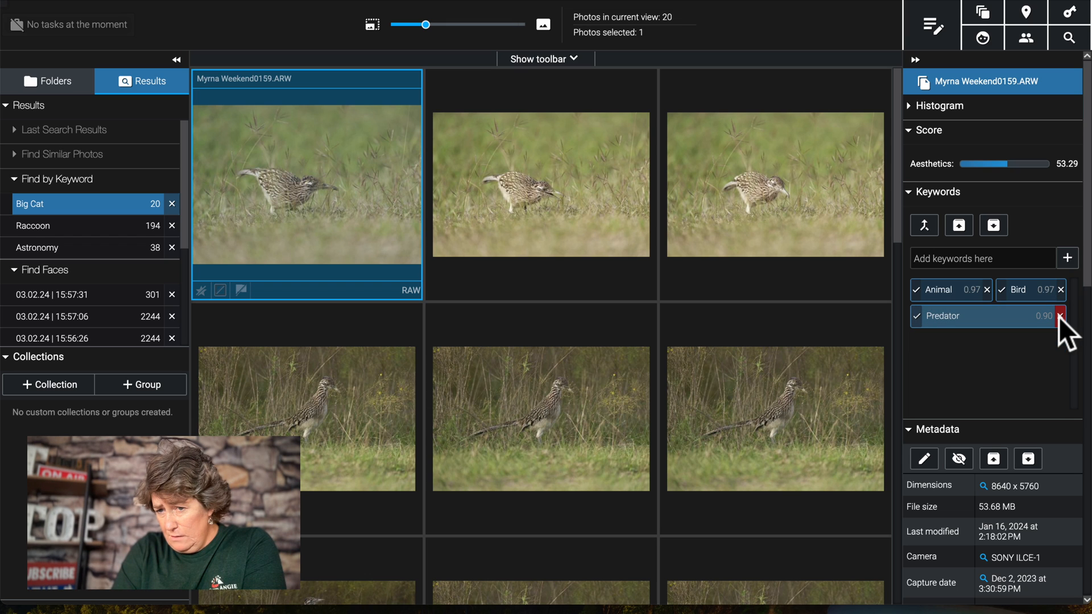
mouse_move(1062, 321)
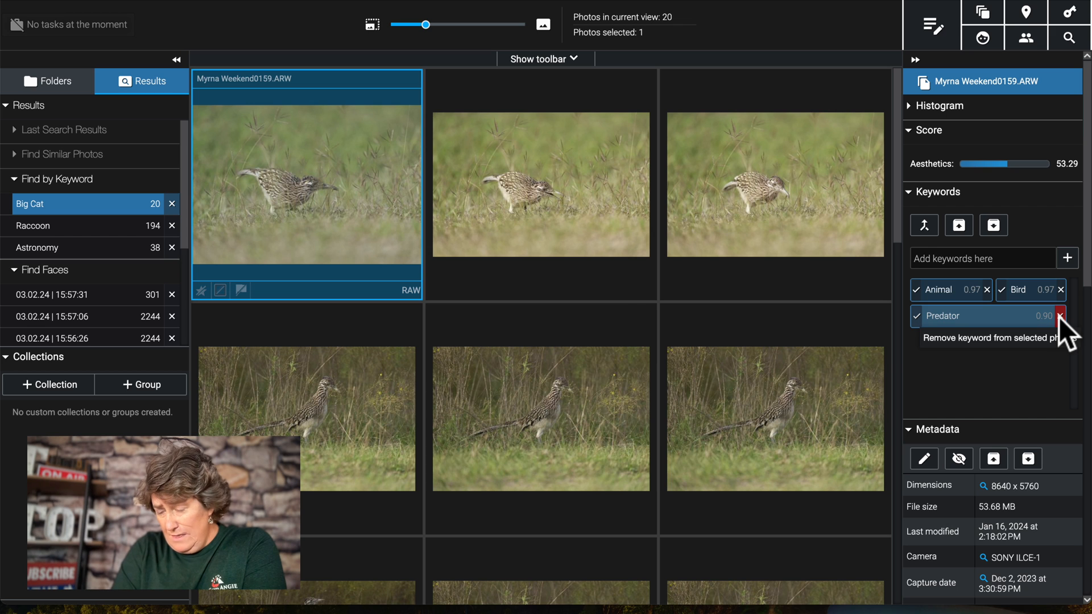
mouse_move(14, 349)
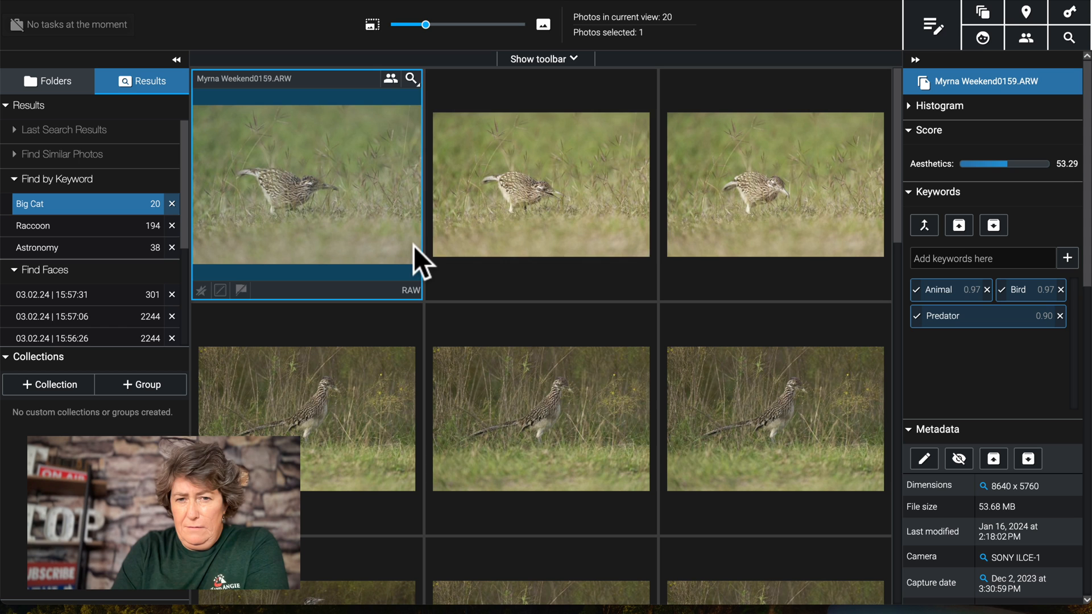
click(541, 184)
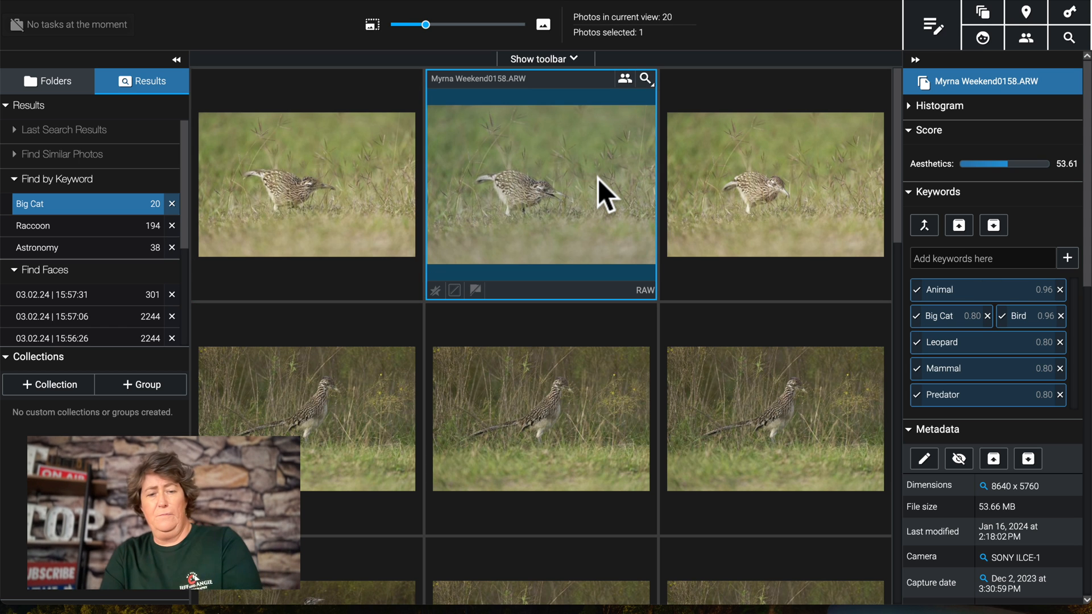
Step: Remove Big Cat, Hawk, Leopard and Mammal keywords from the eight selected photos
scroll(down, 3)
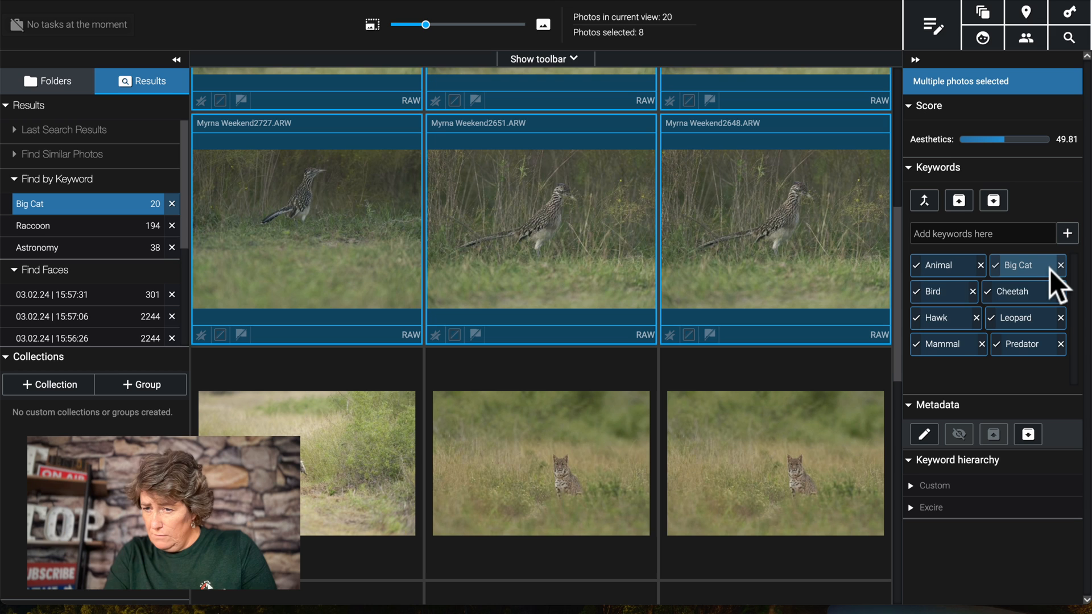
click(1062, 265)
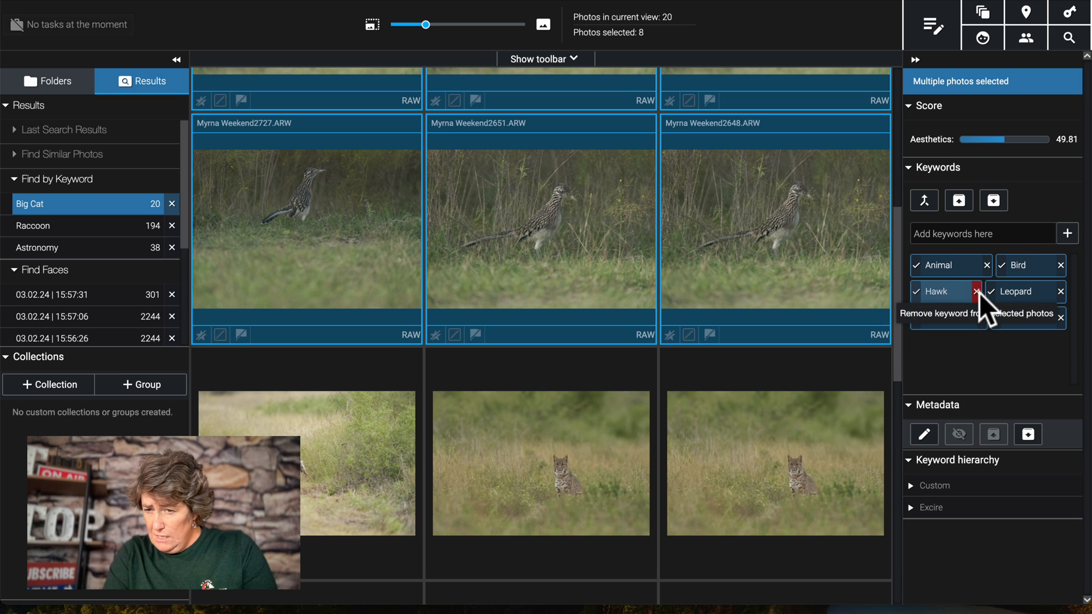
click(977, 291)
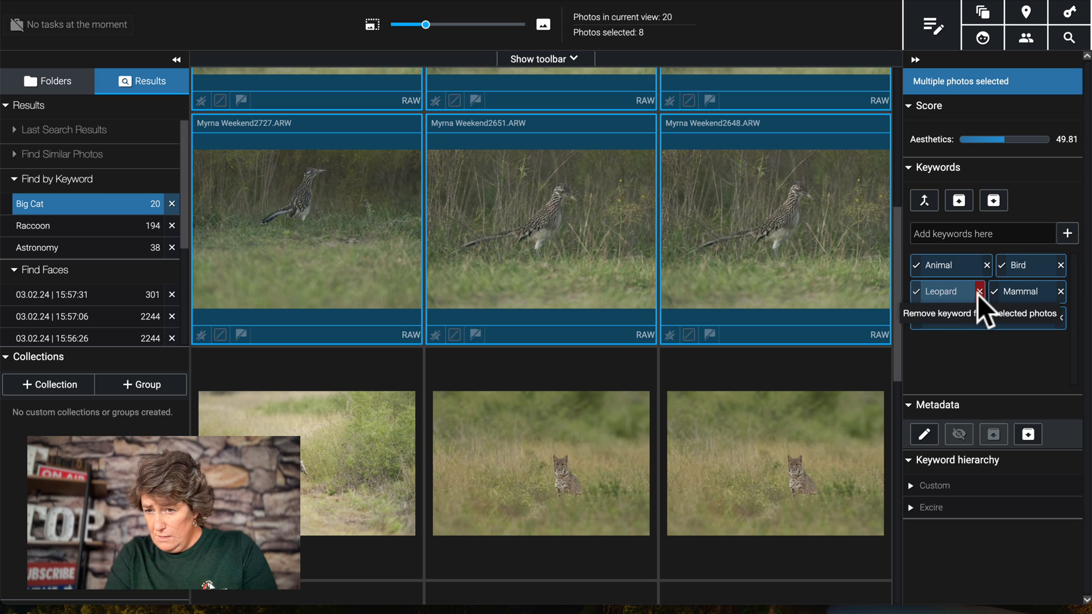
click(981, 292)
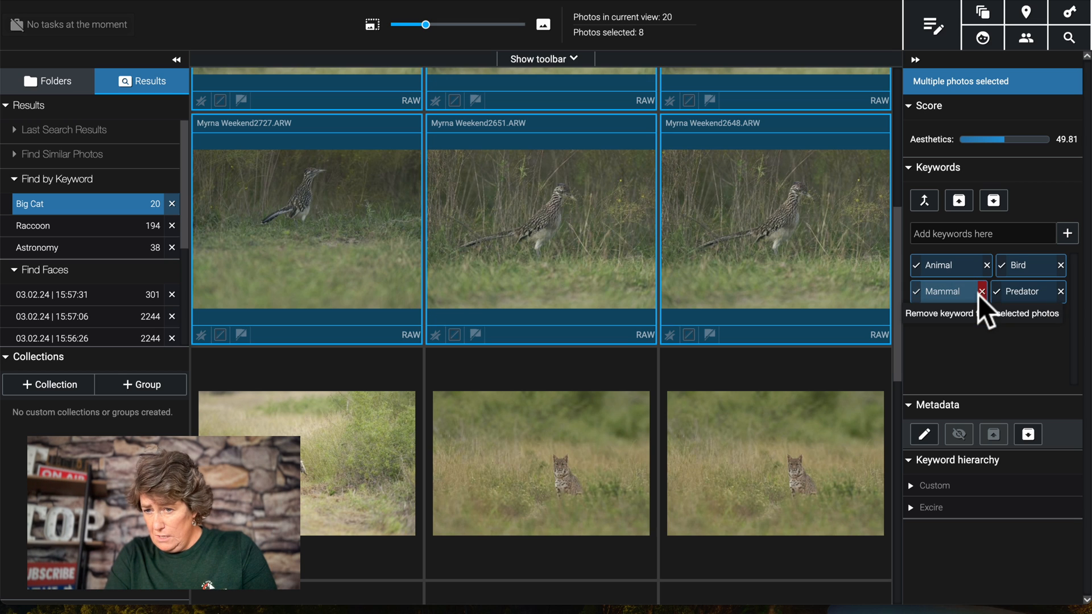
click(982, 291)
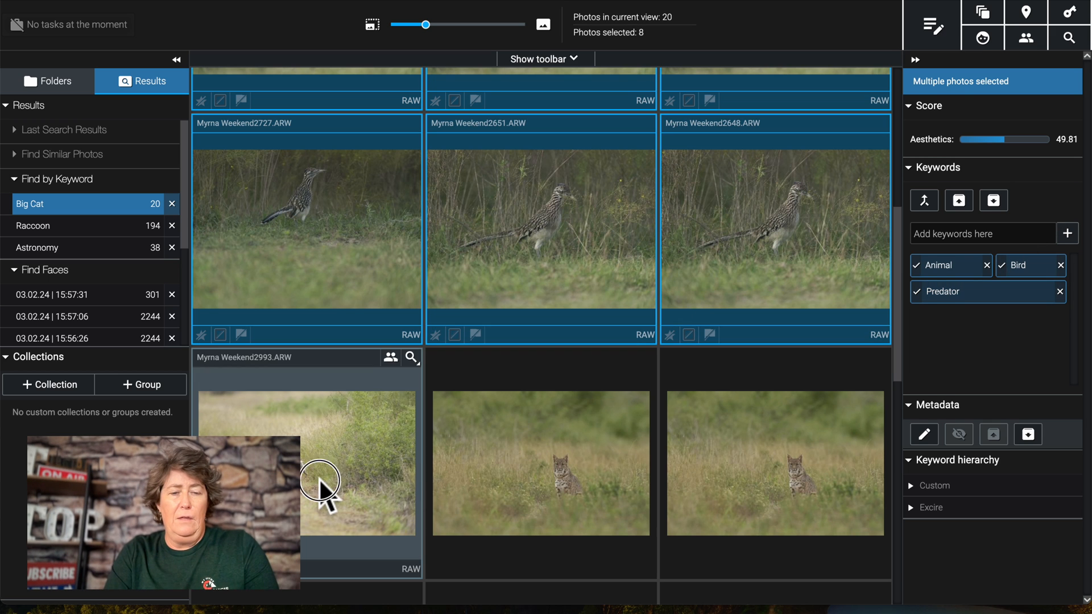
Step: Remove Cheetah from the grass-walking cat photo and clear the Big Cat result
click(307, 464)
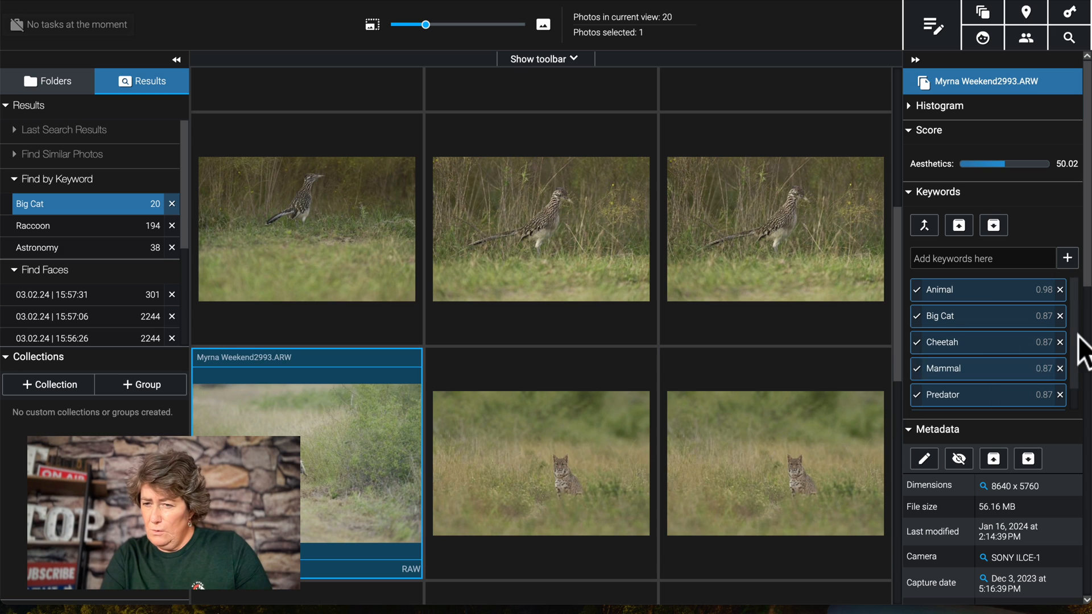
mouse_move(1061, 342)
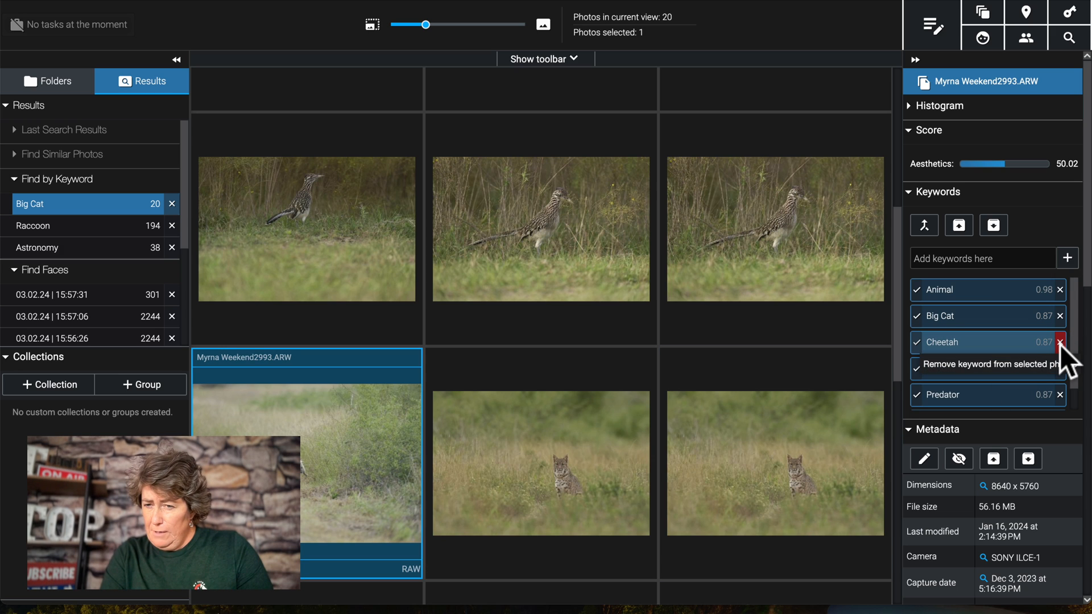
click(1061, 342)
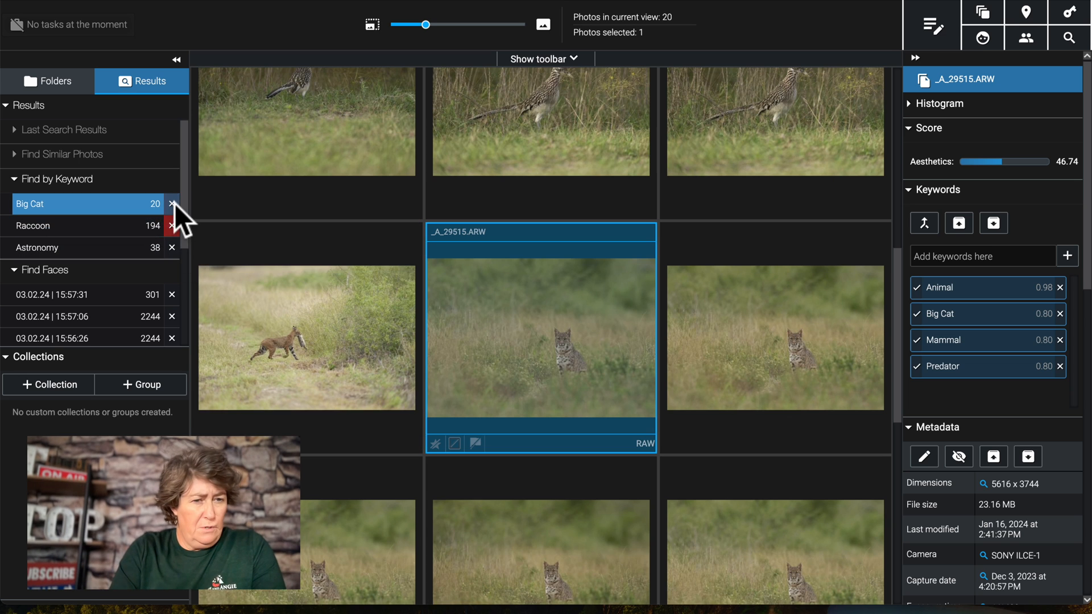
click(172, 204)
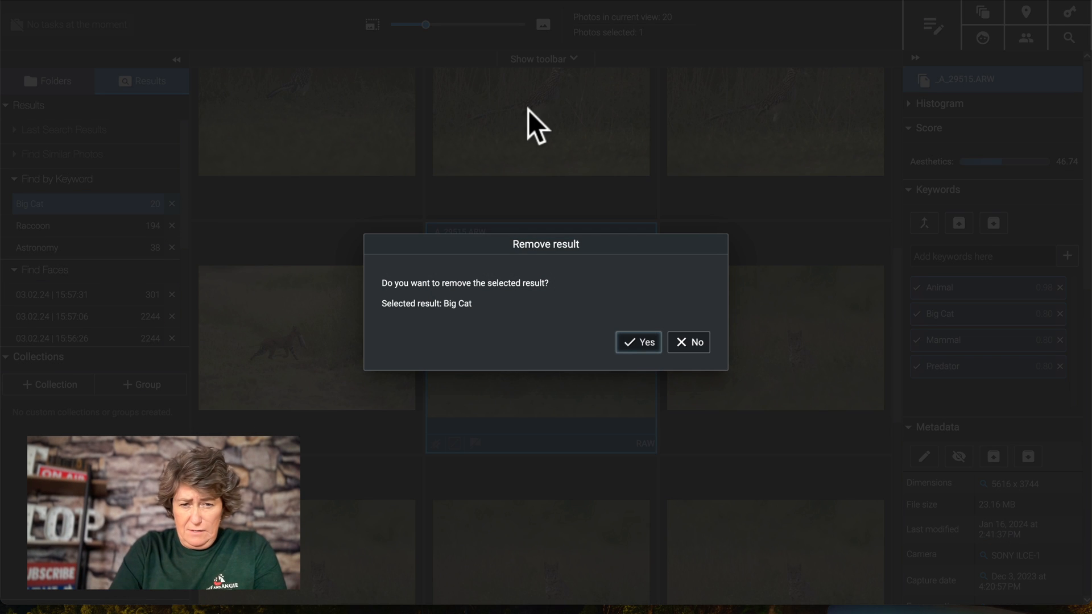
click(637, 342)
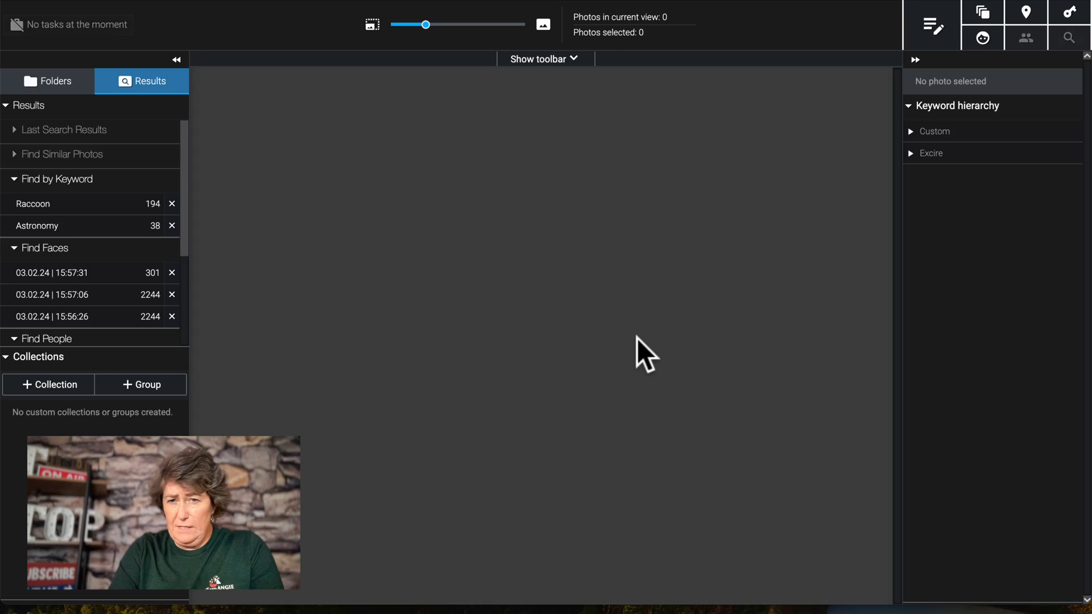